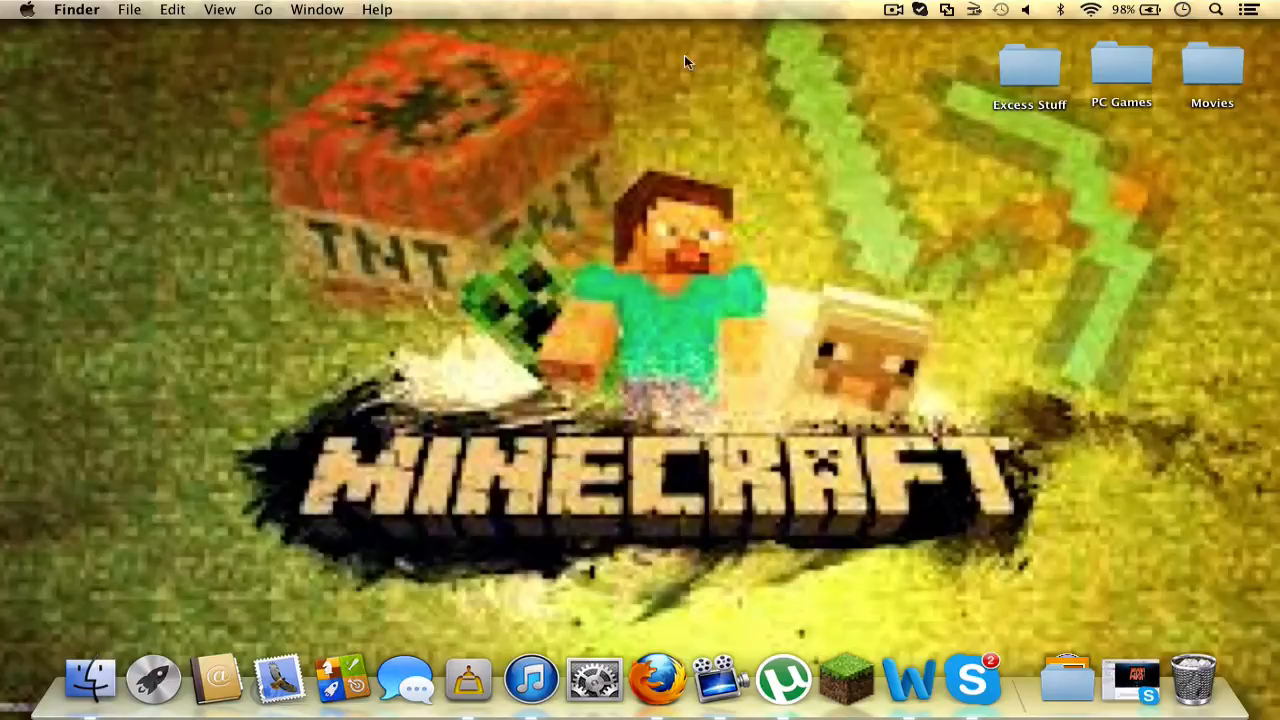
{"action": "mouse_move", "coordinate": [836, 116]}
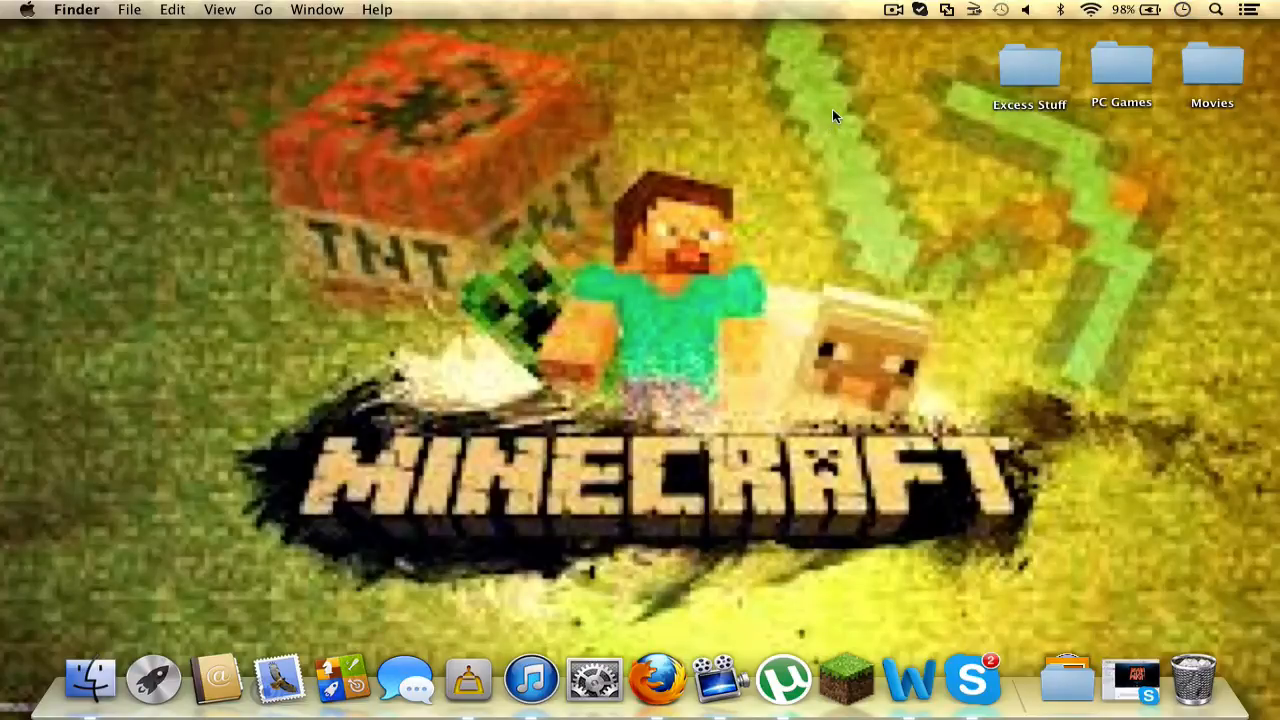
{"action": "mouse_move", "coordinate": [604, 170]}
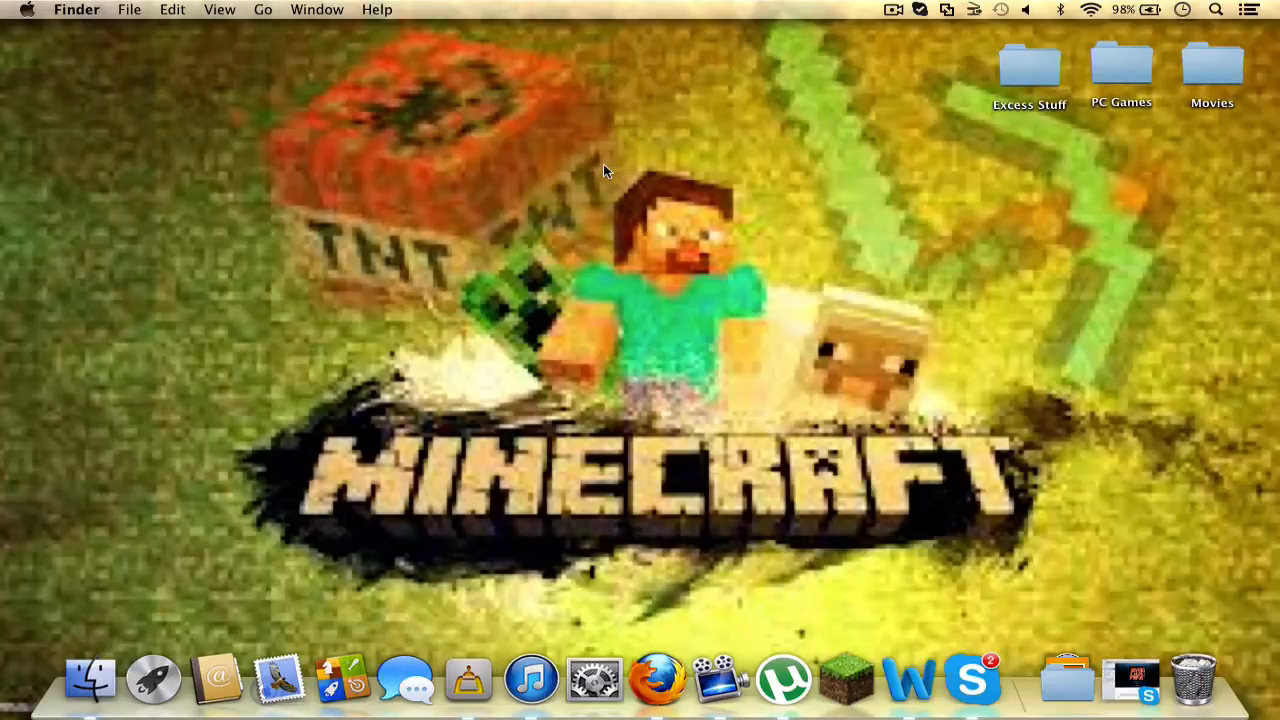
{"action": "mouse_move", "coordinate": [936, 108]}
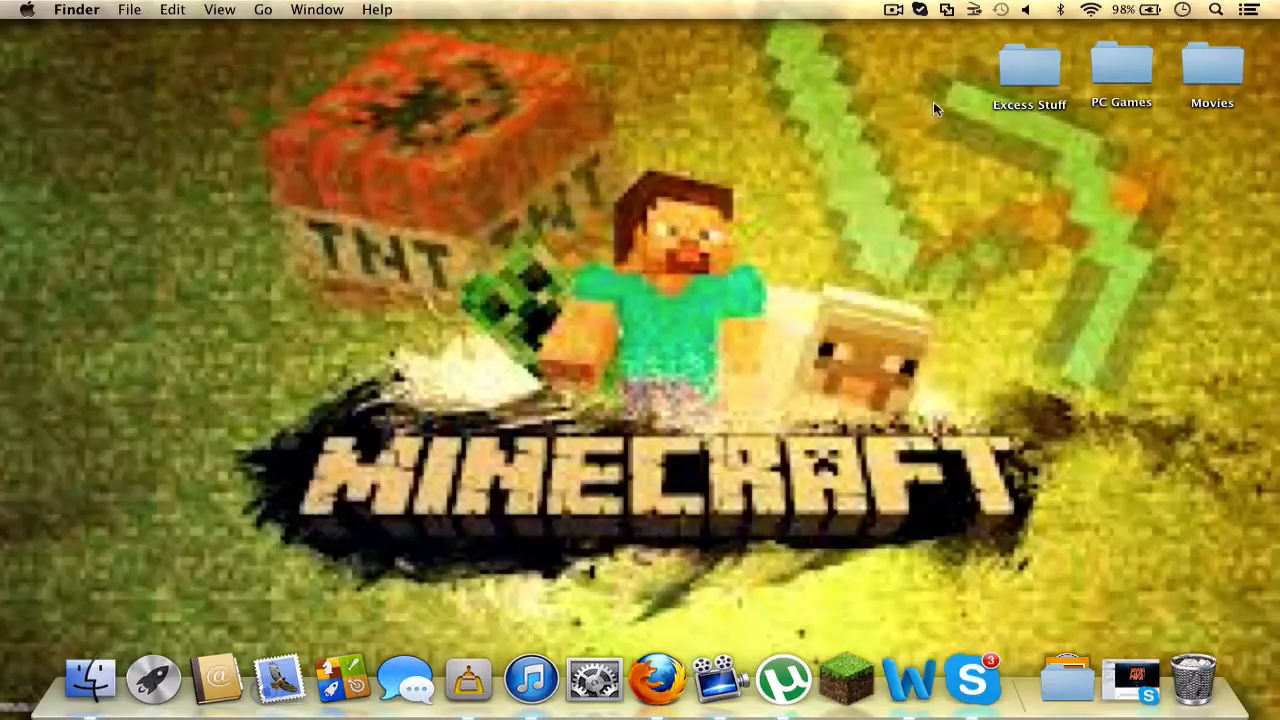
{"action": "mouse_move", "coordinate": [422, 216]}
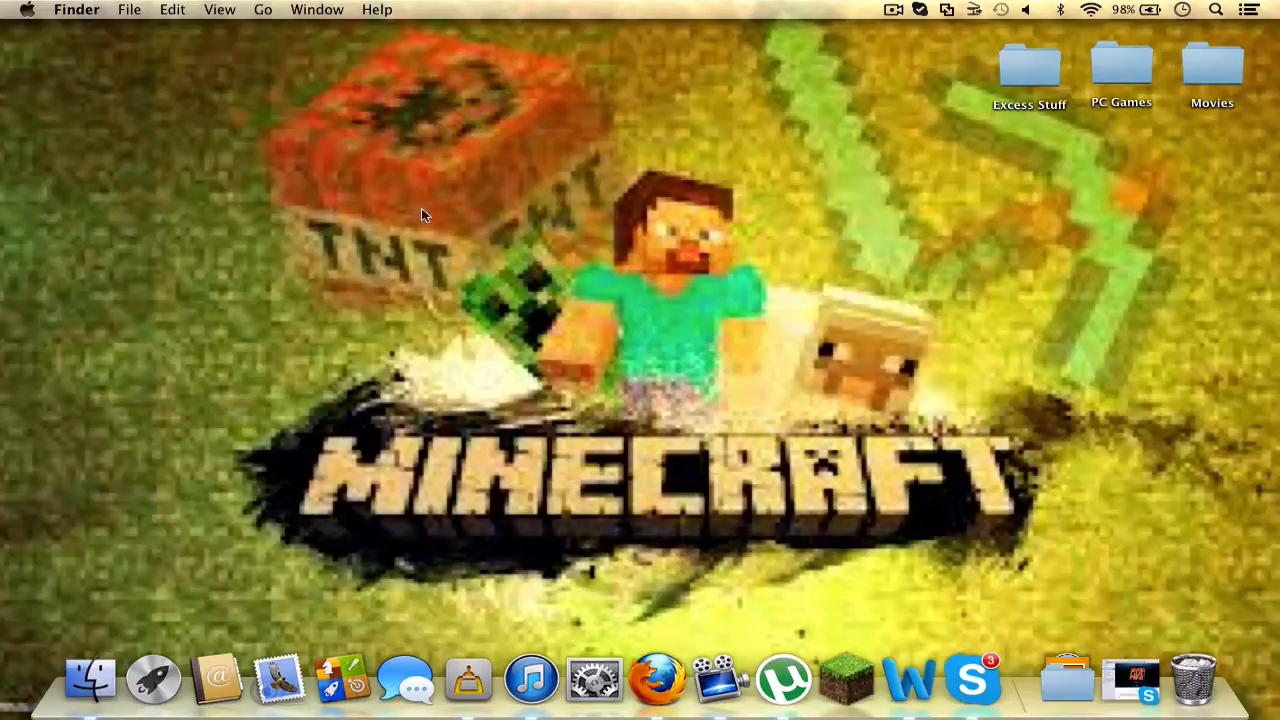
{"action": "mouse_move", "coordinate": [610, 124]}
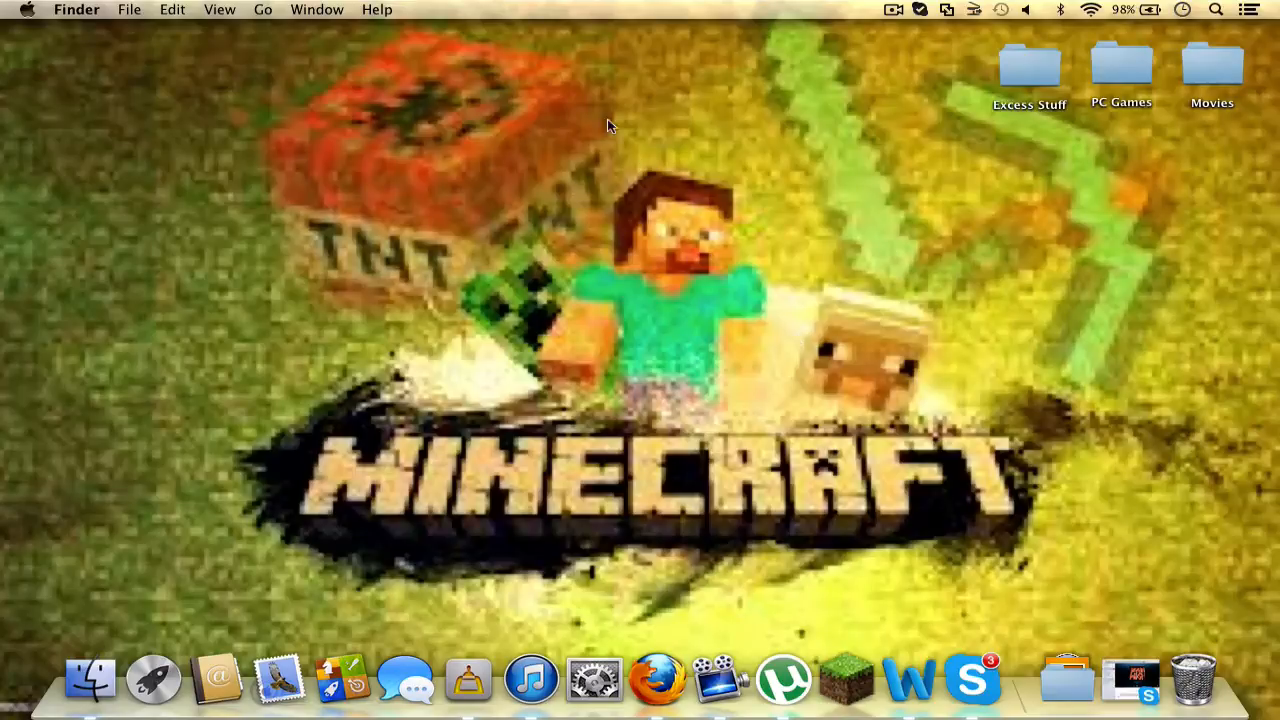
{"action": "mouse_move", "coordinate": [742, 292]}
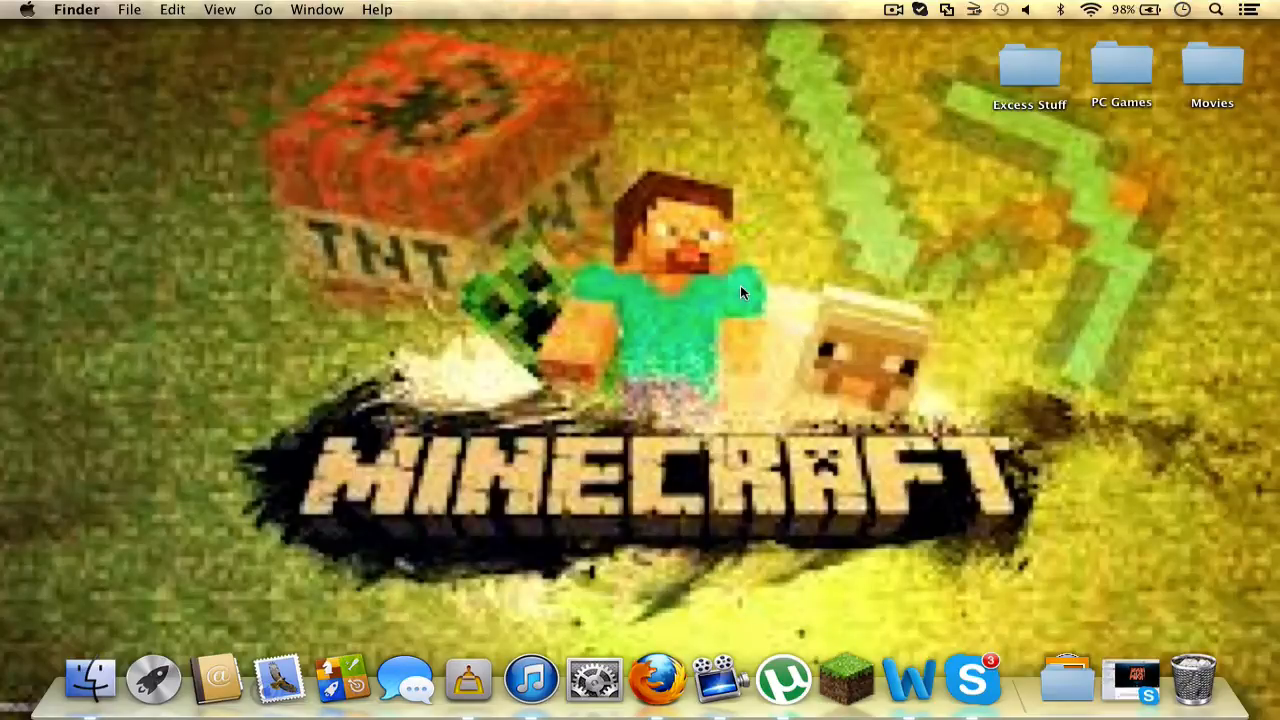
{"action": "mouse_move", "coordinate": [264, 14]}
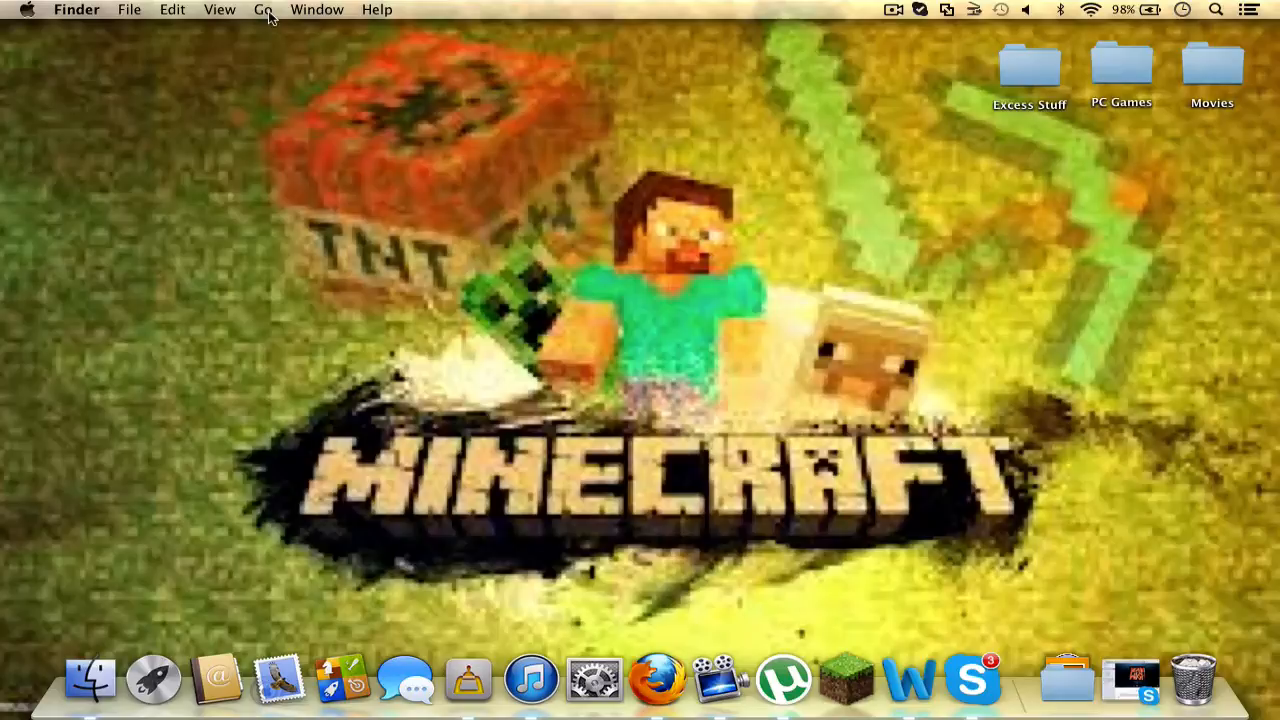
Step: Check Minecraft's bin folder in the user Library via Finder, then close it
{"action": "left_click", "coordinate": [264, 8]}
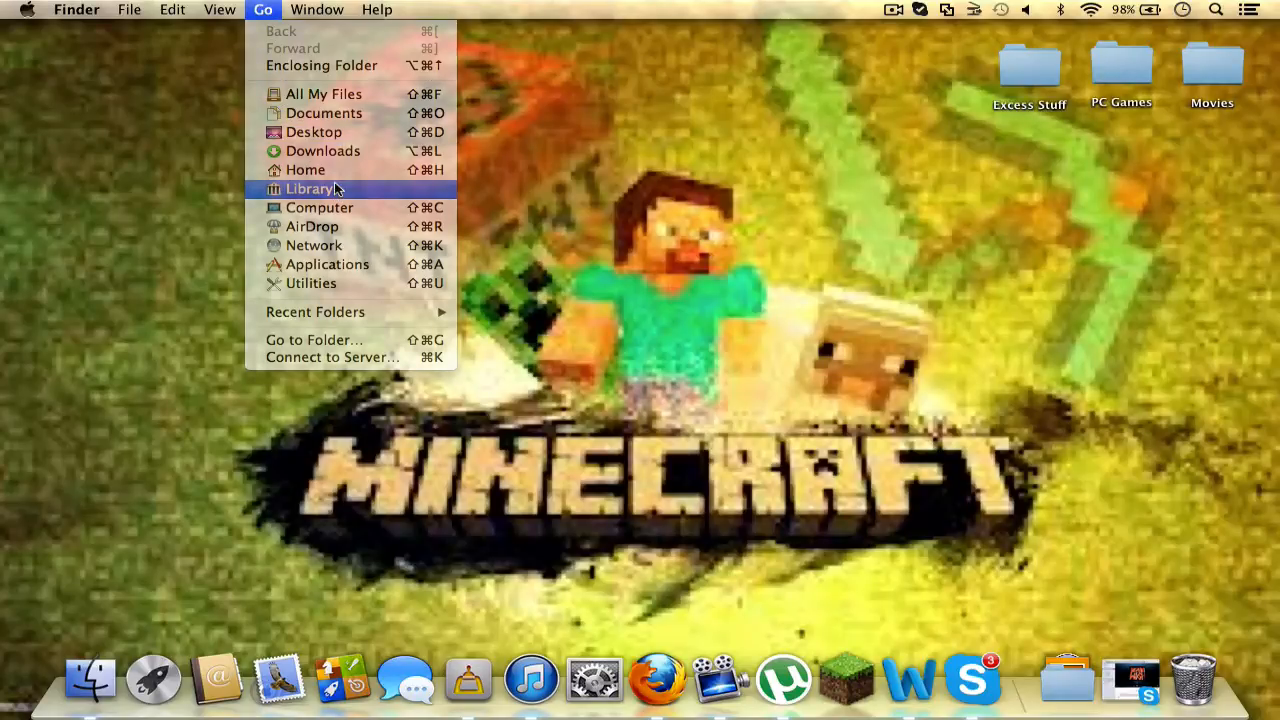
{"action": "left_click", "coordinate": [308, 188]}
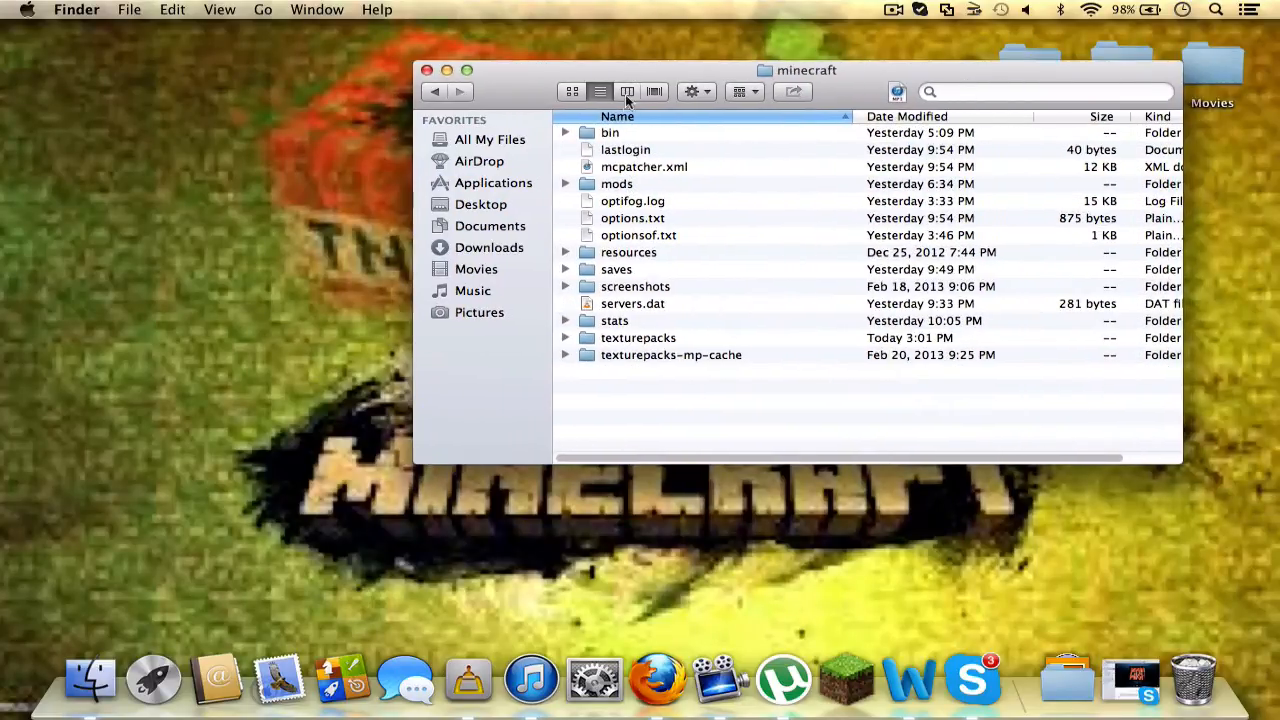
{"action": "double_click", "coordinate": [610, 132]}
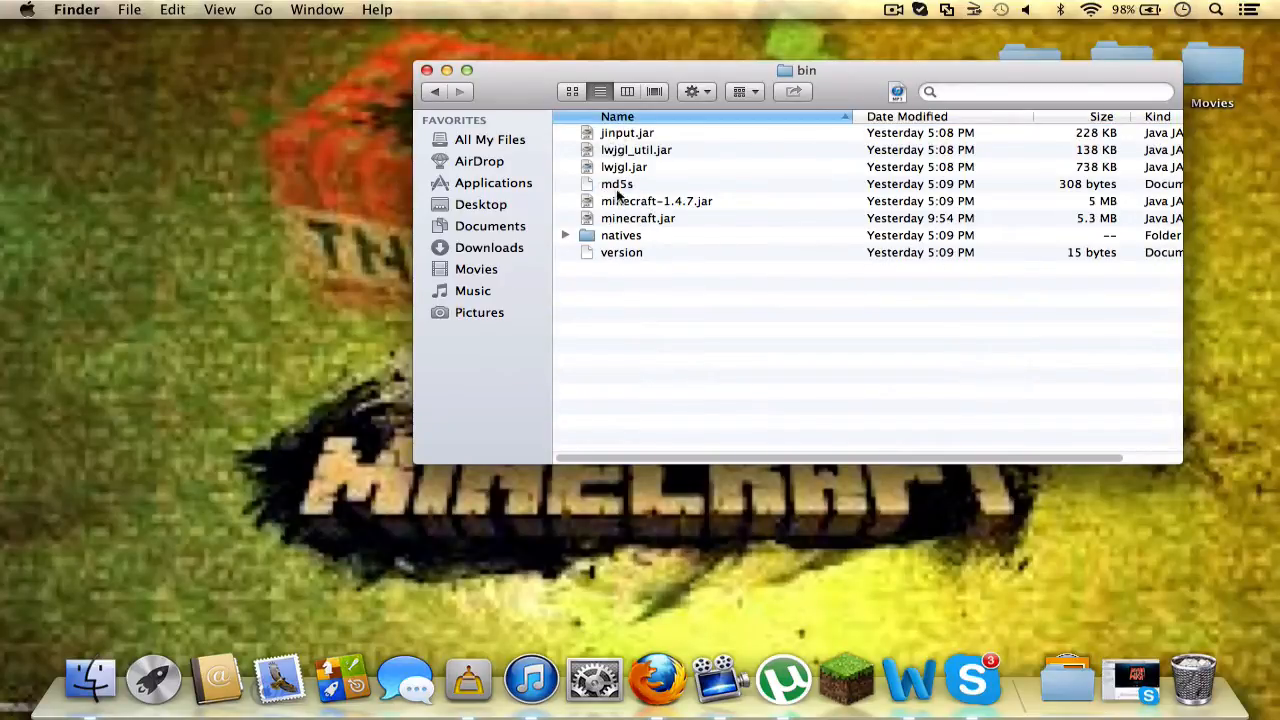
{"action": "mouse_move", "coordinate": [644, 260]}
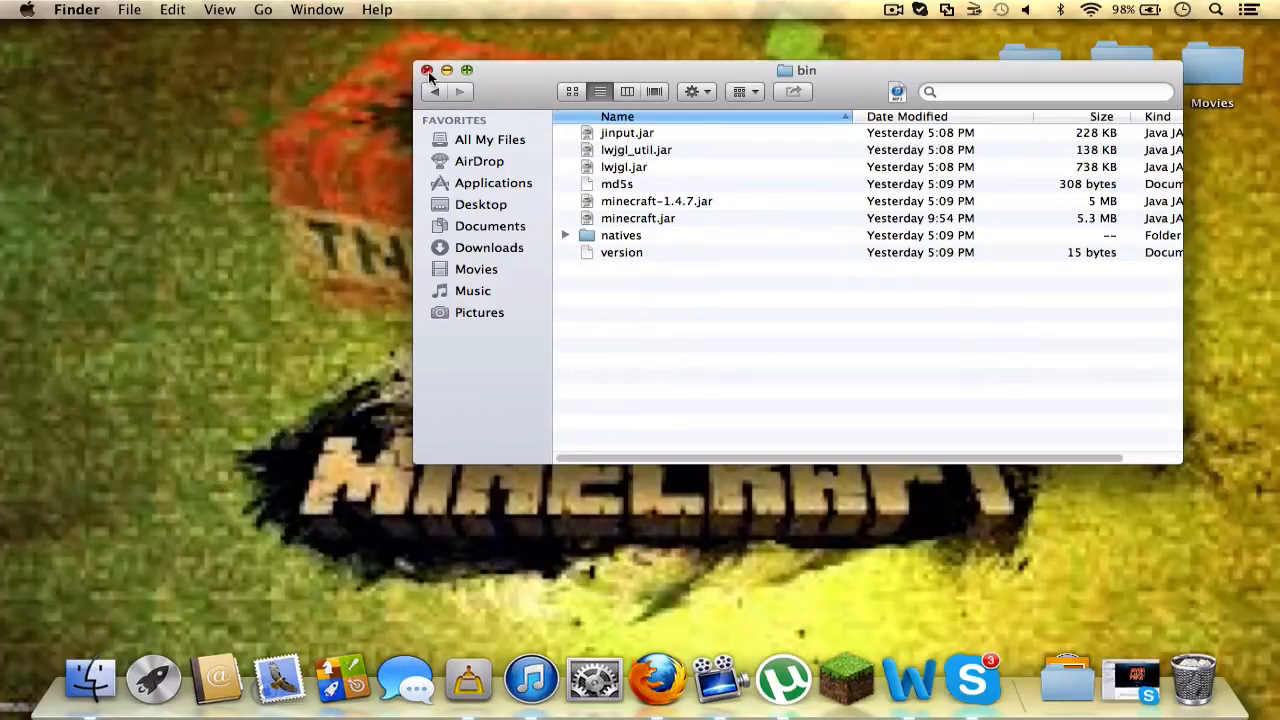
{"action": "left_click", "coordinate": [428, 70]}
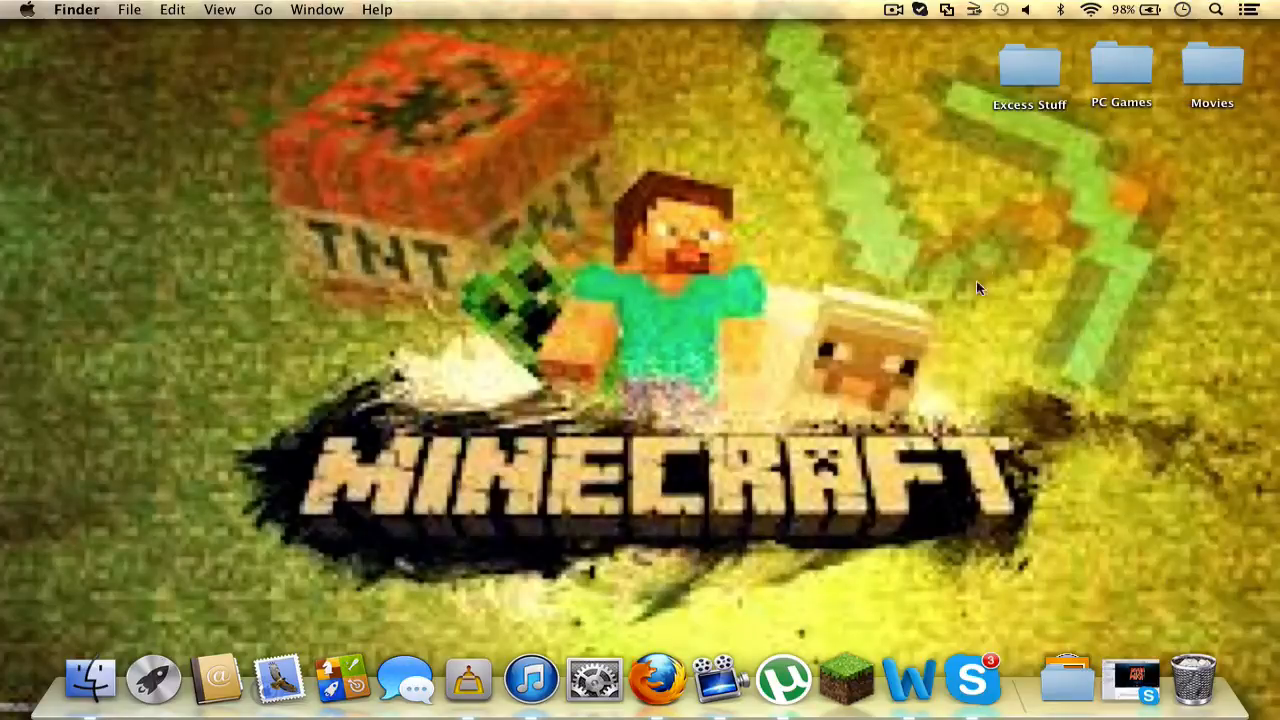
Step: Sort Planet Minecraft texture packs by Most Popular and open Sphax PureBDCraft x128 down to its Download box
{"action": "left_click", "coordinate": [656, 678]}
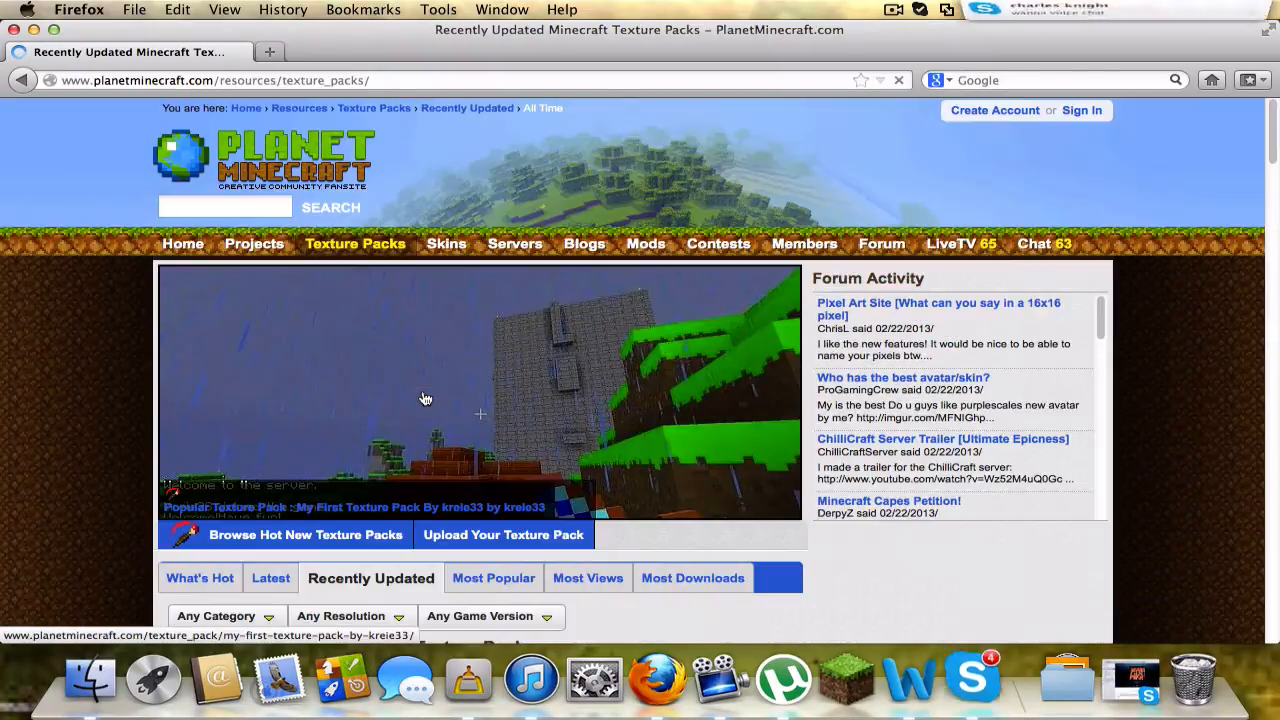
{"action": "left_click", "coordinate": [490, 616]}
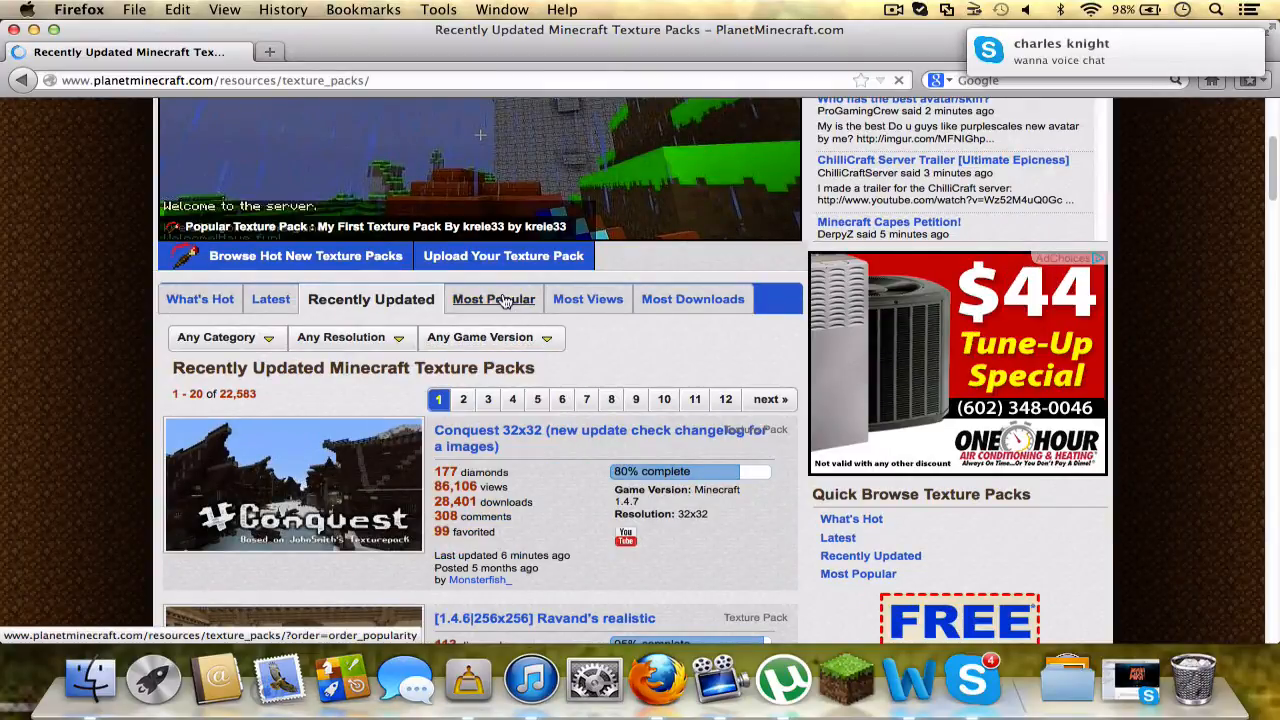
{"action": "left_click", "coordinate": [492, 300]}
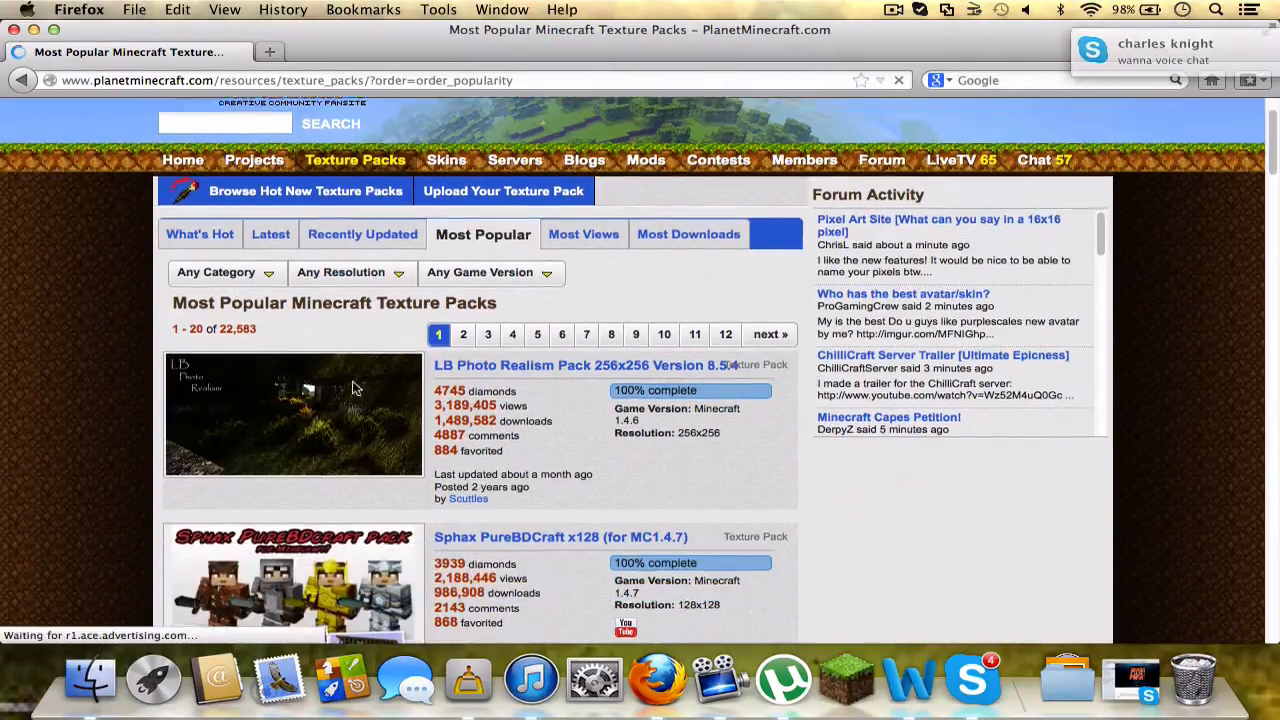
{"action": "scroll", "scroll_direction": "down", "scroll_amount": 3}
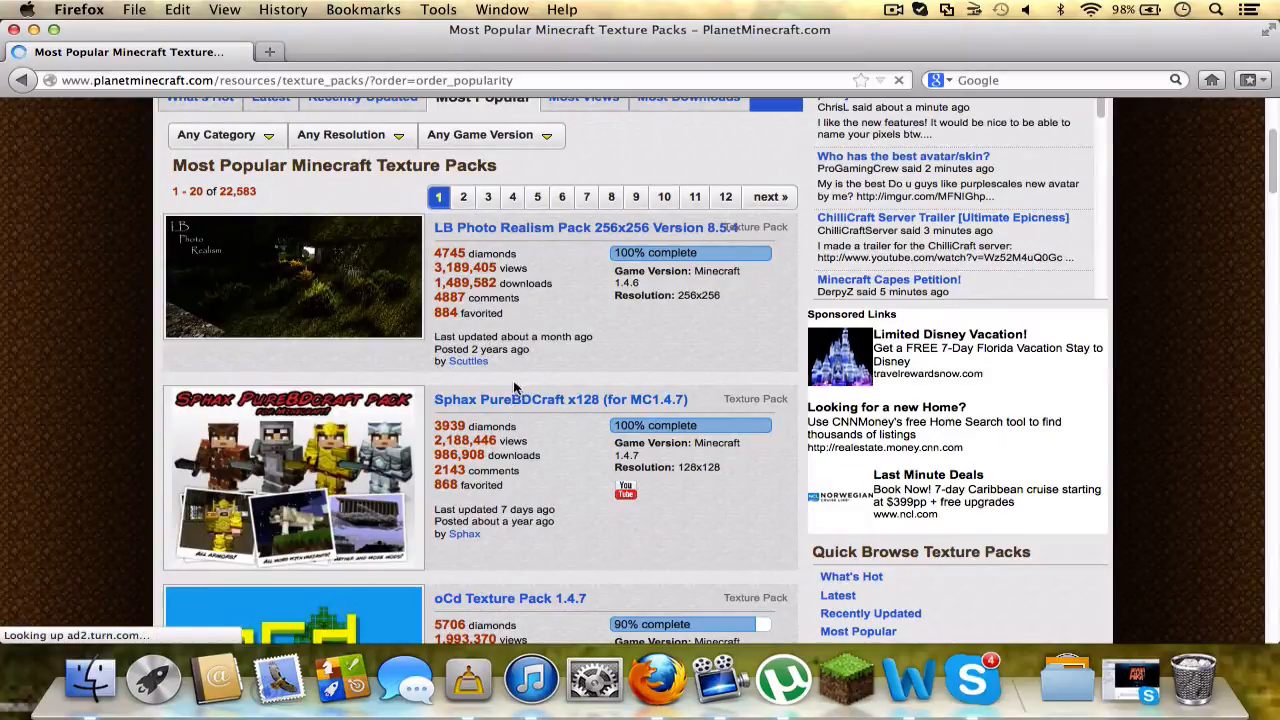
{"action": "left_click", "coordinate": [560, 398]}
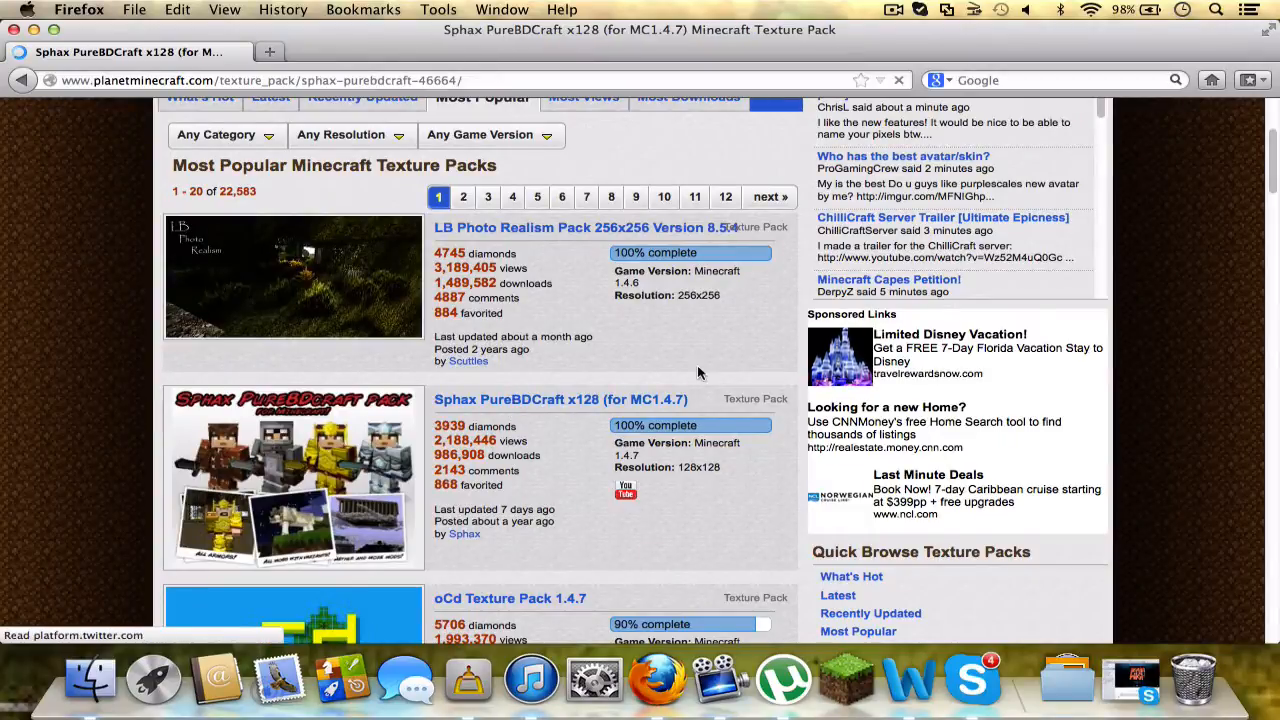
{"action": "scroll", "scroll_direction": "down", "scroll_amount": 3}
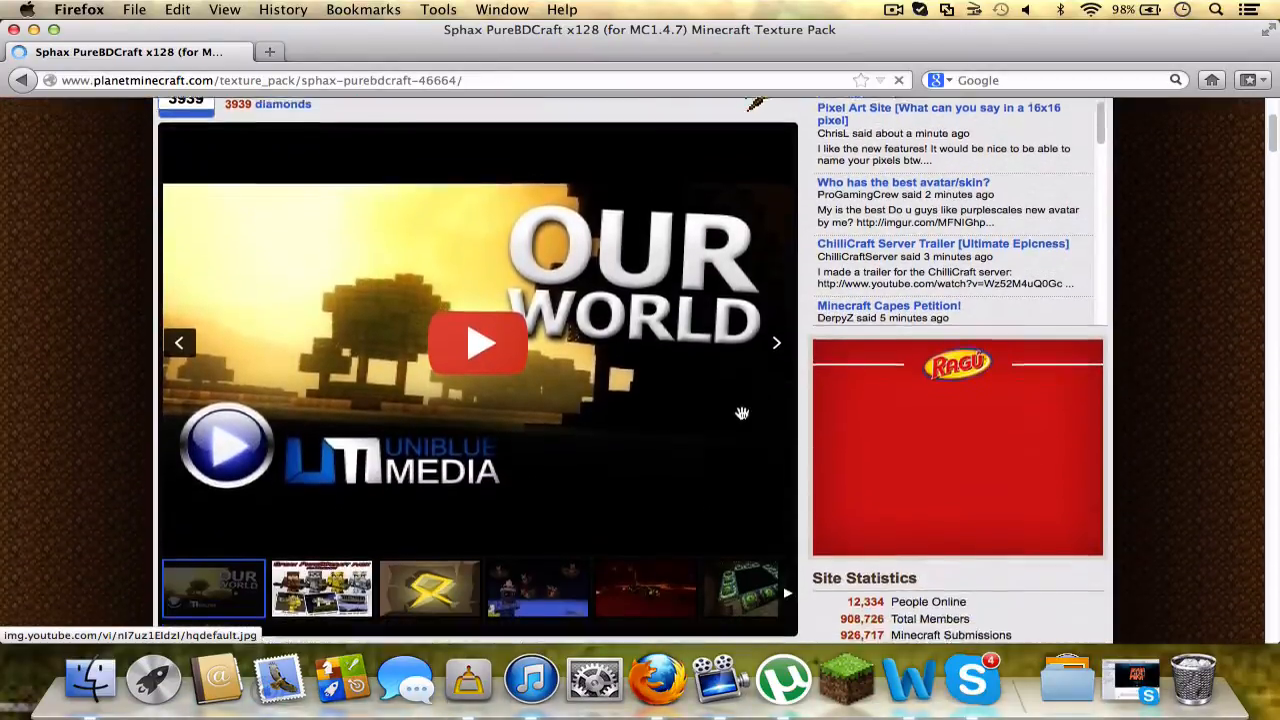
{"action": "scroll", "scroll_direction": "down", "scroll_amount": 3}
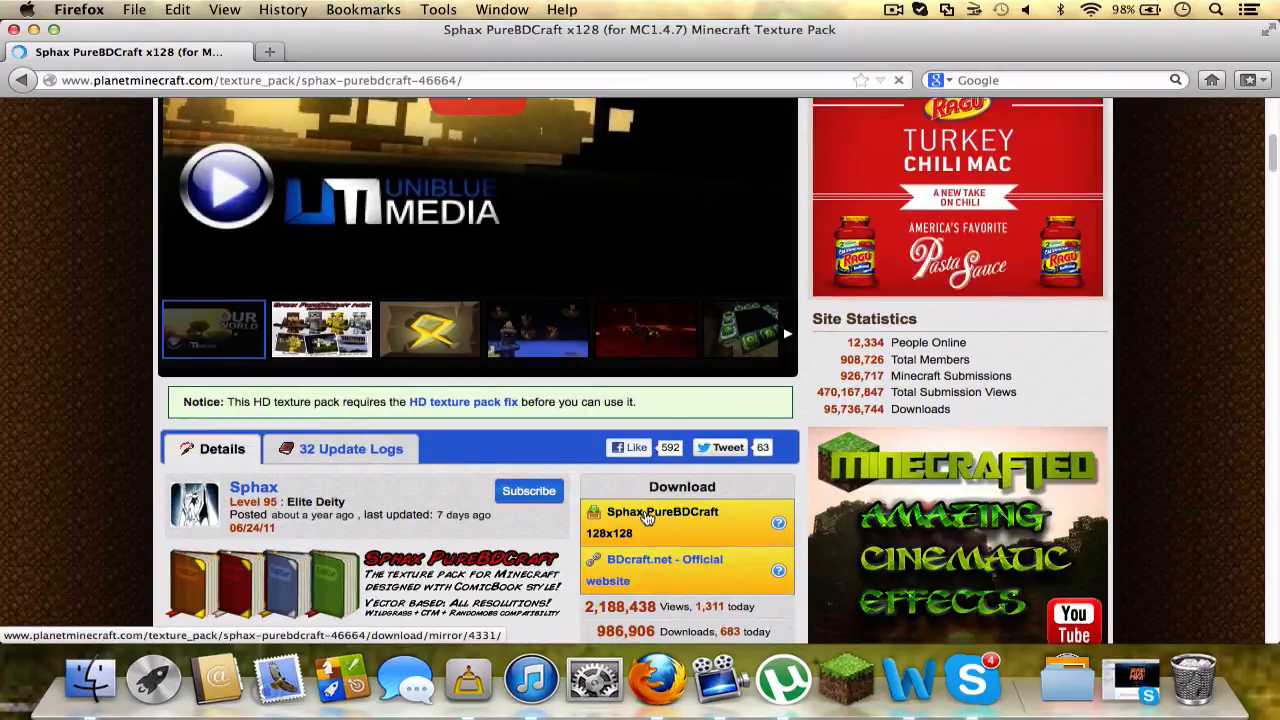
{"action": "scroll", "scroll_direction": "down", "scroll_amount": 3}
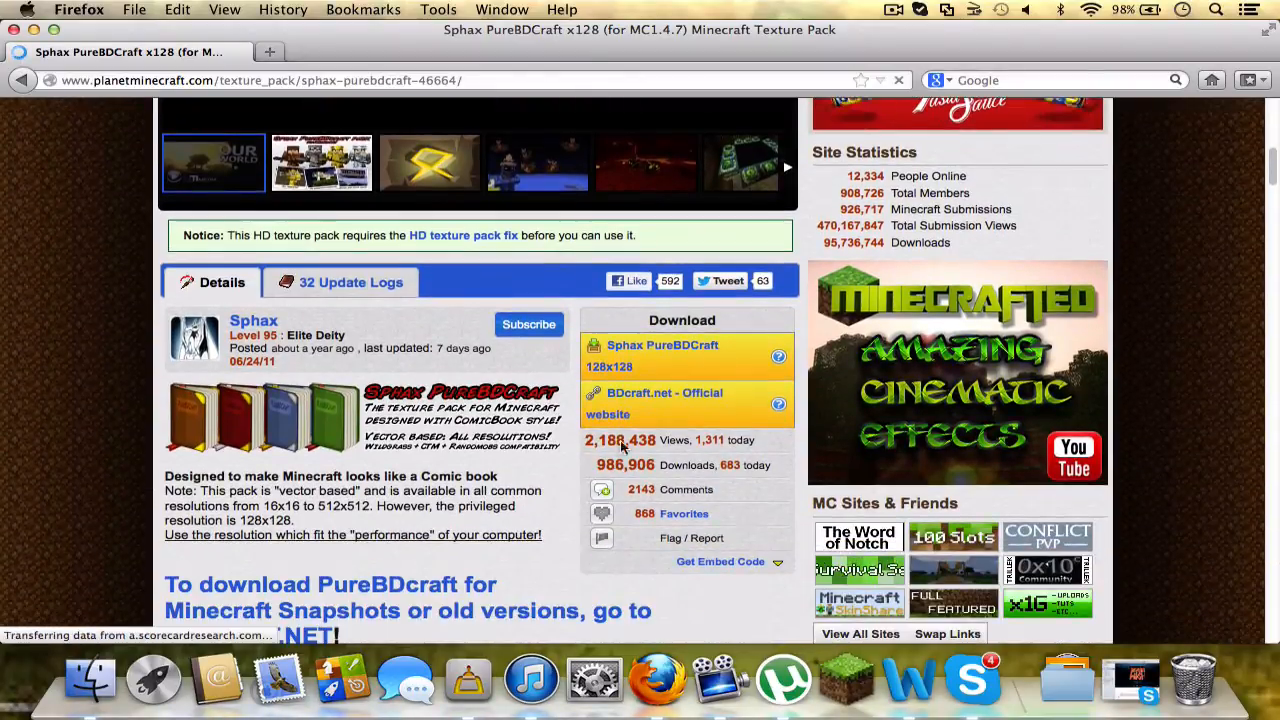
Step: Choose the 128x128 download and skip the adf.ly ad to reach the Sphax PureBDCraft 128x MC14.zip prompt
{"action": "left_click", "coordinate": [662, 356]}
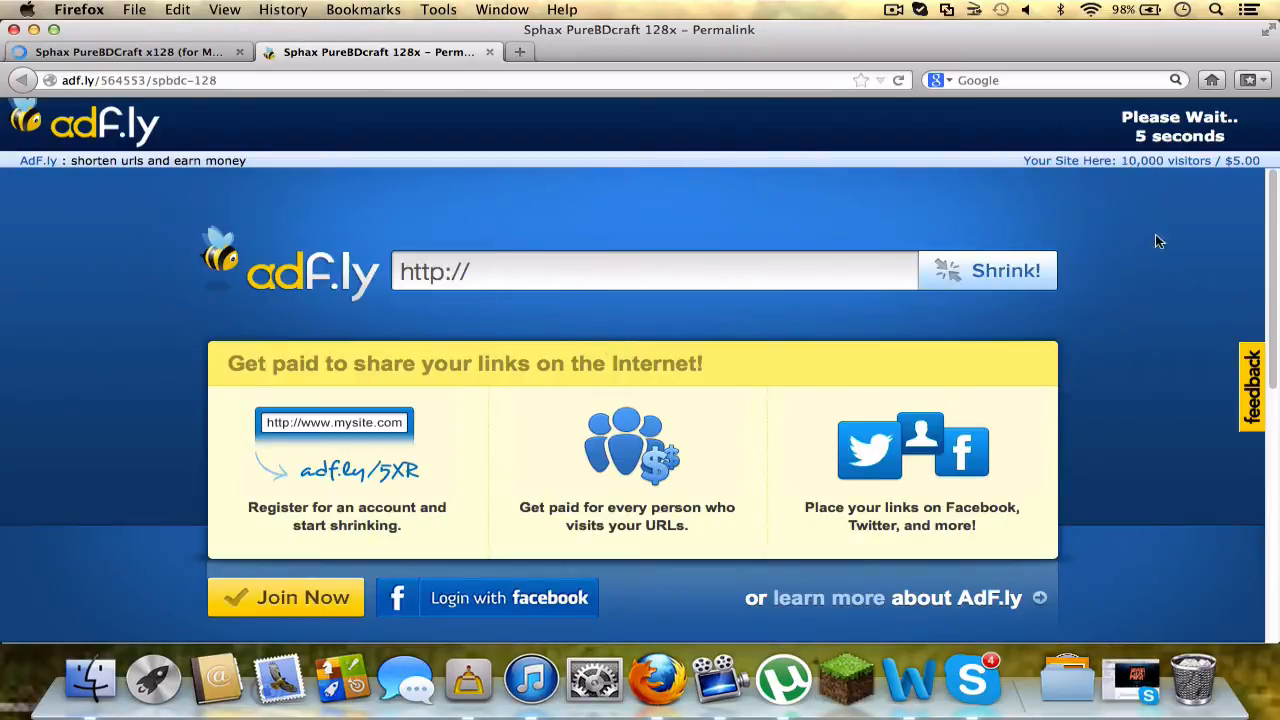
{"action": "mouse_move", "coordinate": [616, 278]}
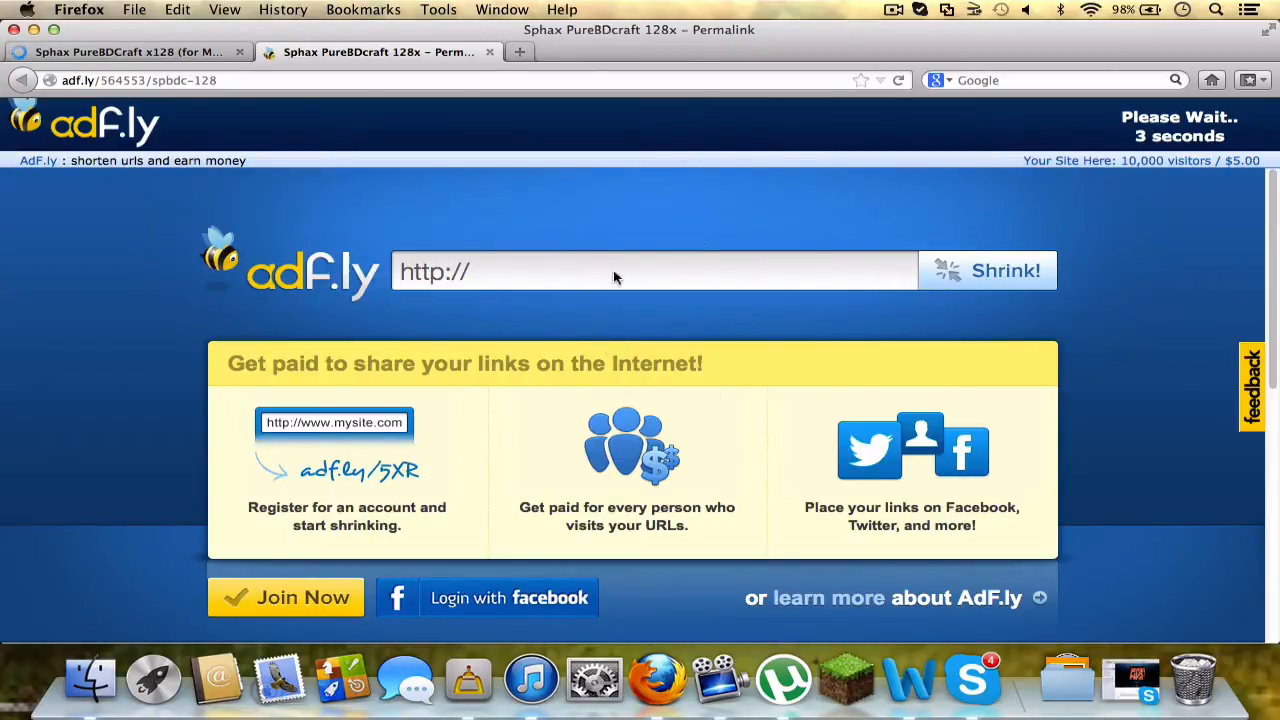
{"action": "mouse_move", "coordinate": [1030, 152]}
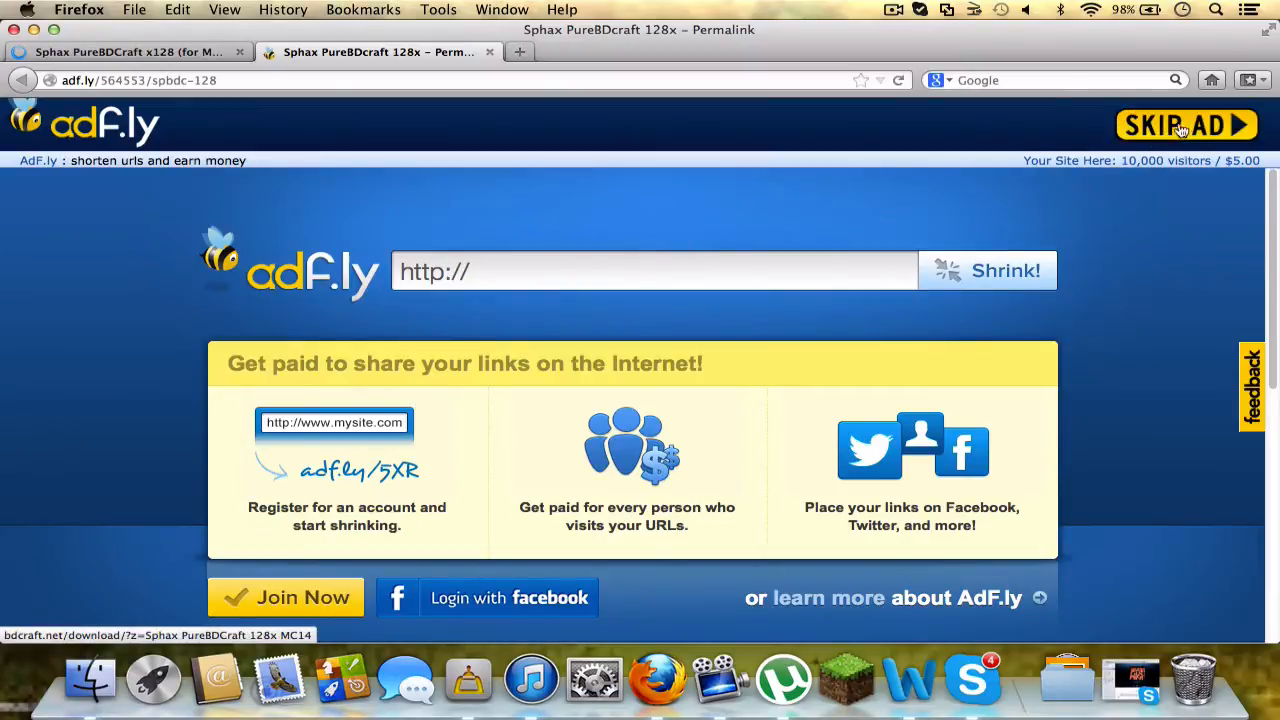
{"action": "left_click", "coordinate": [1186, 124]}
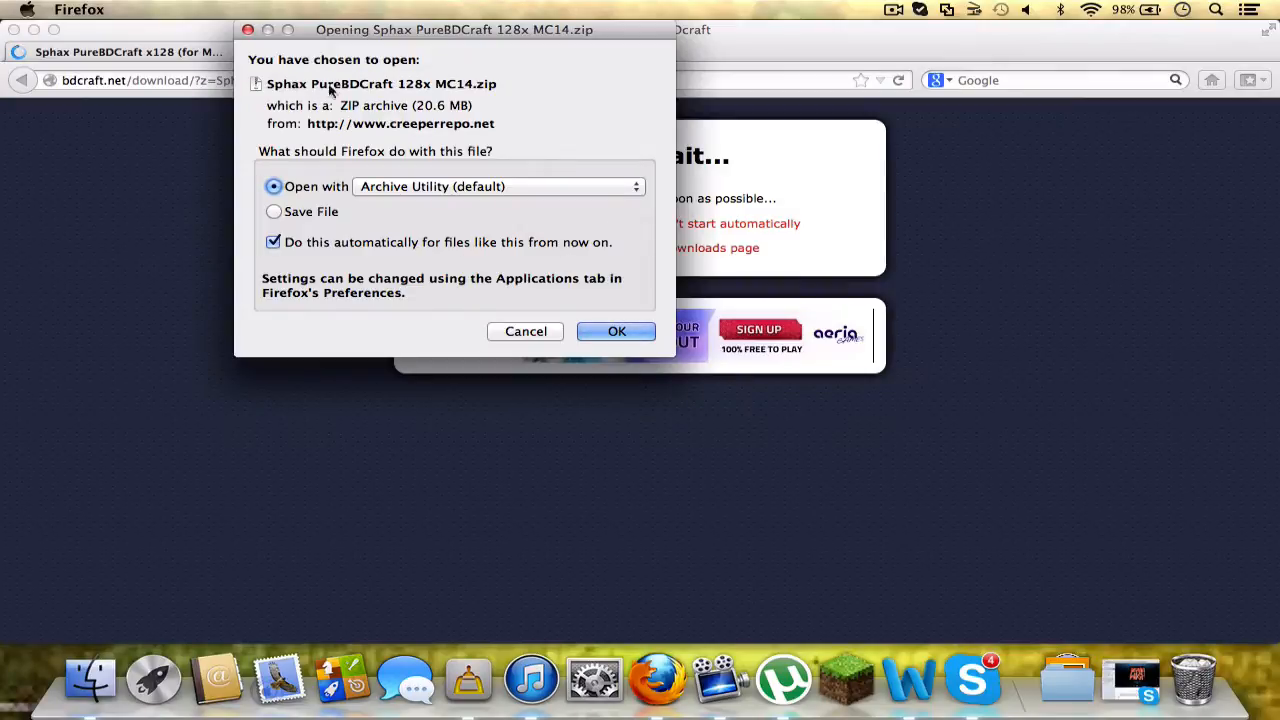
{"action": "mouse_move", "coordinate": [410, 196]}
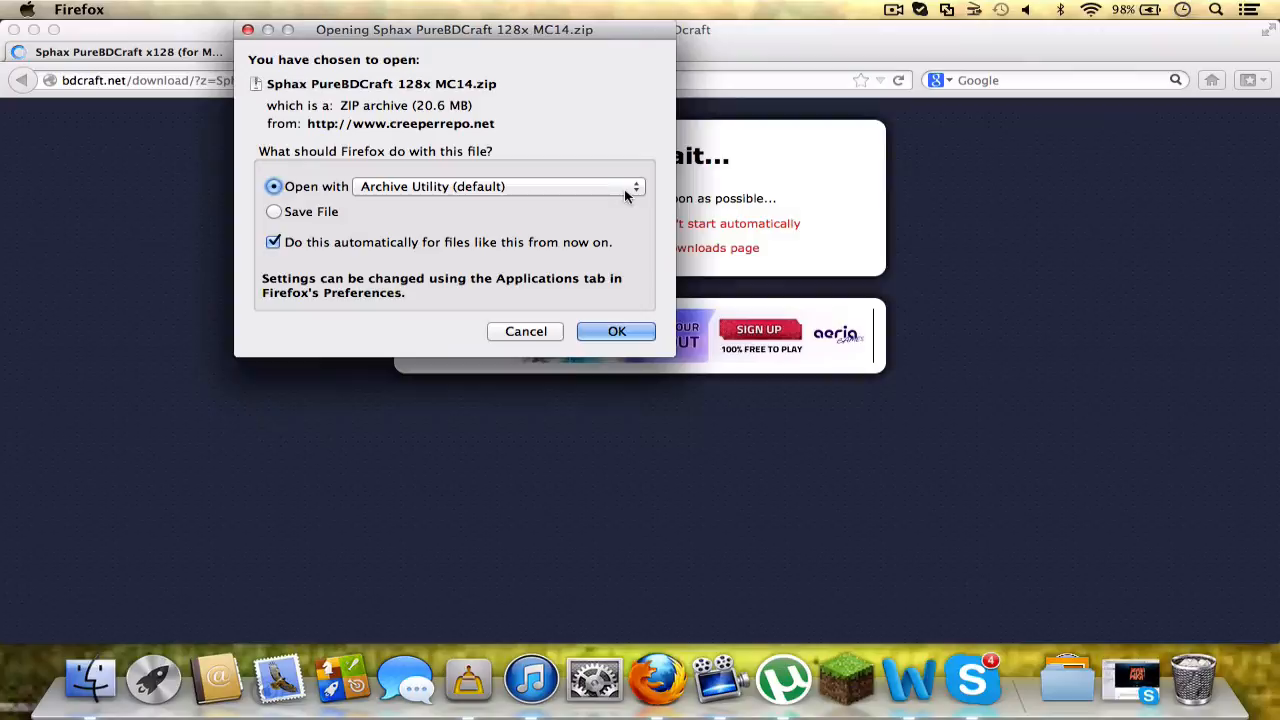
{"action": "mouse_move", "coordinate": [590, 308]}
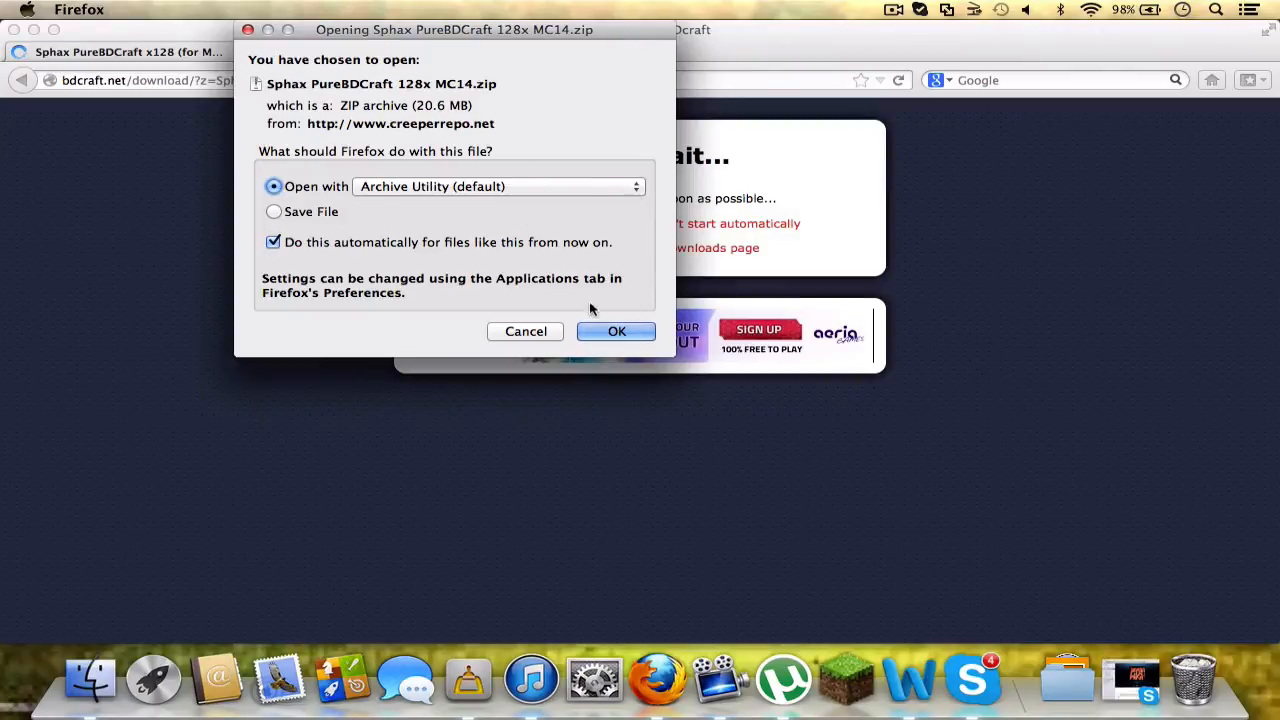
Step: Open the downloaded Sphax PureBDCraft 128x MC14 zip with Archive Utility, declining a call and moving the Downloads list aside
{"action": "left_click", "coordinate": [616, 332]}
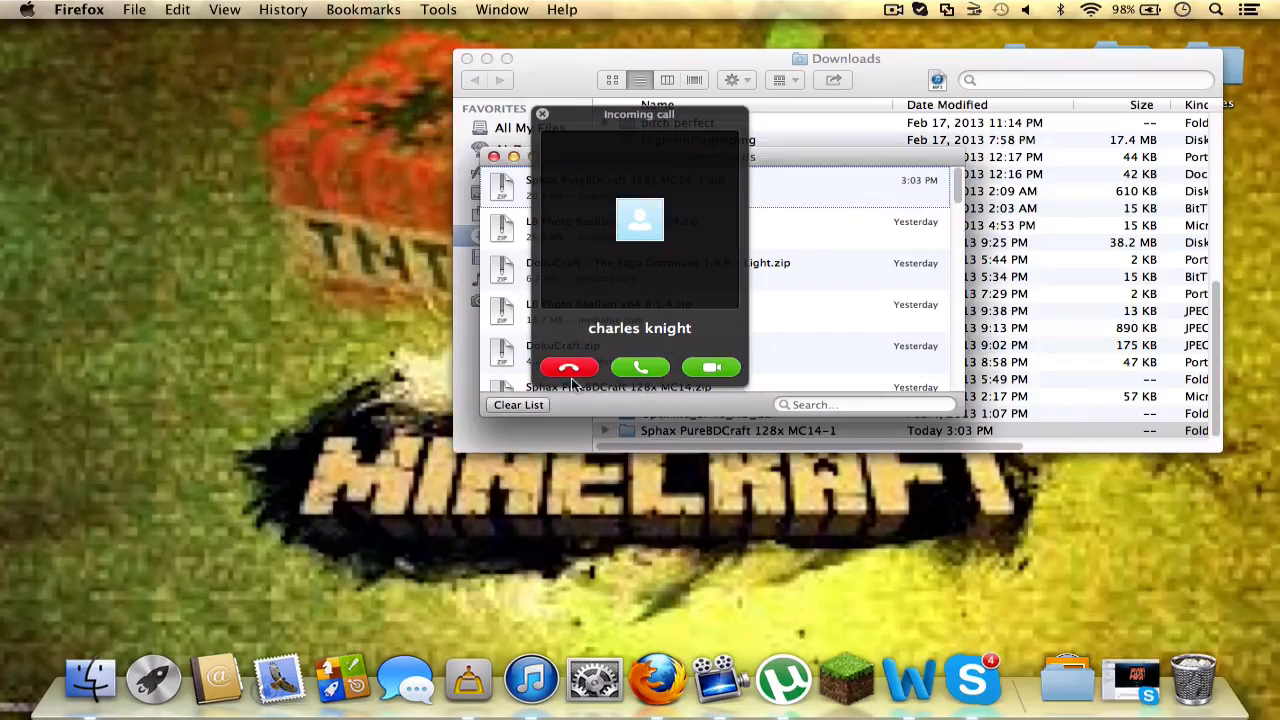
{"action": "left_click", "coordinate": [568, 368]}
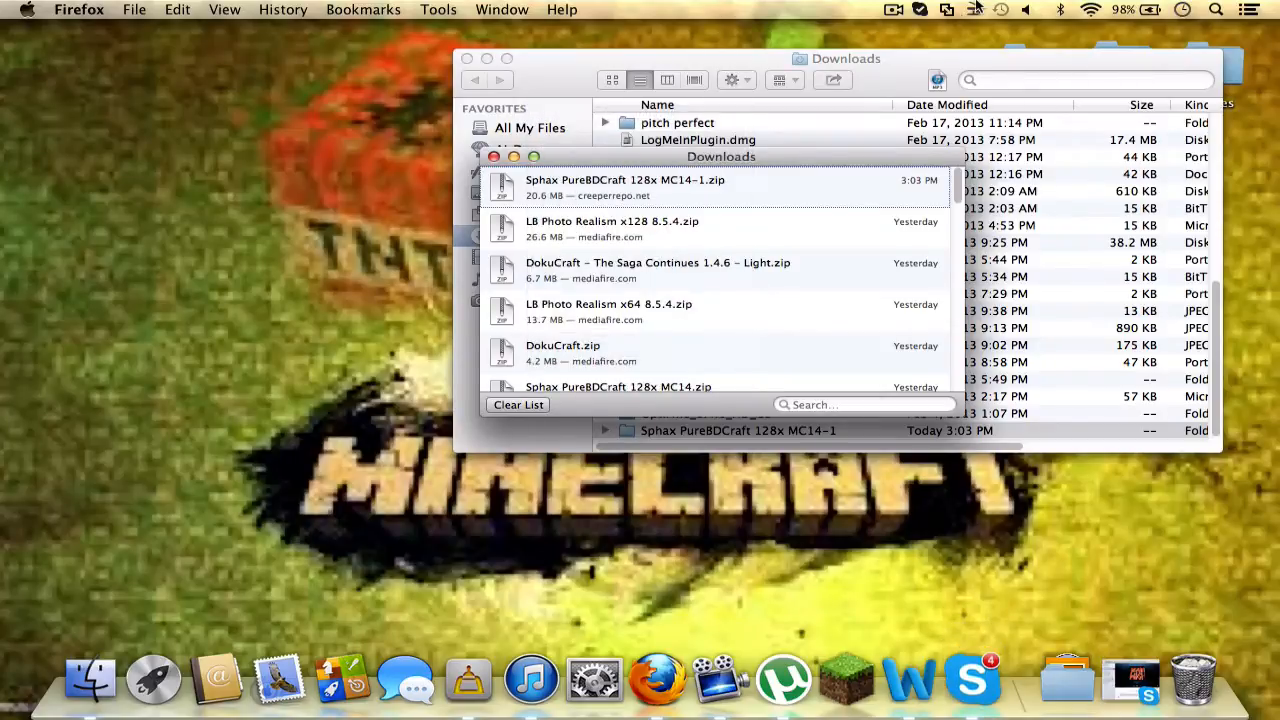
{"action": "left_click", "coordinate": [920, 8]}
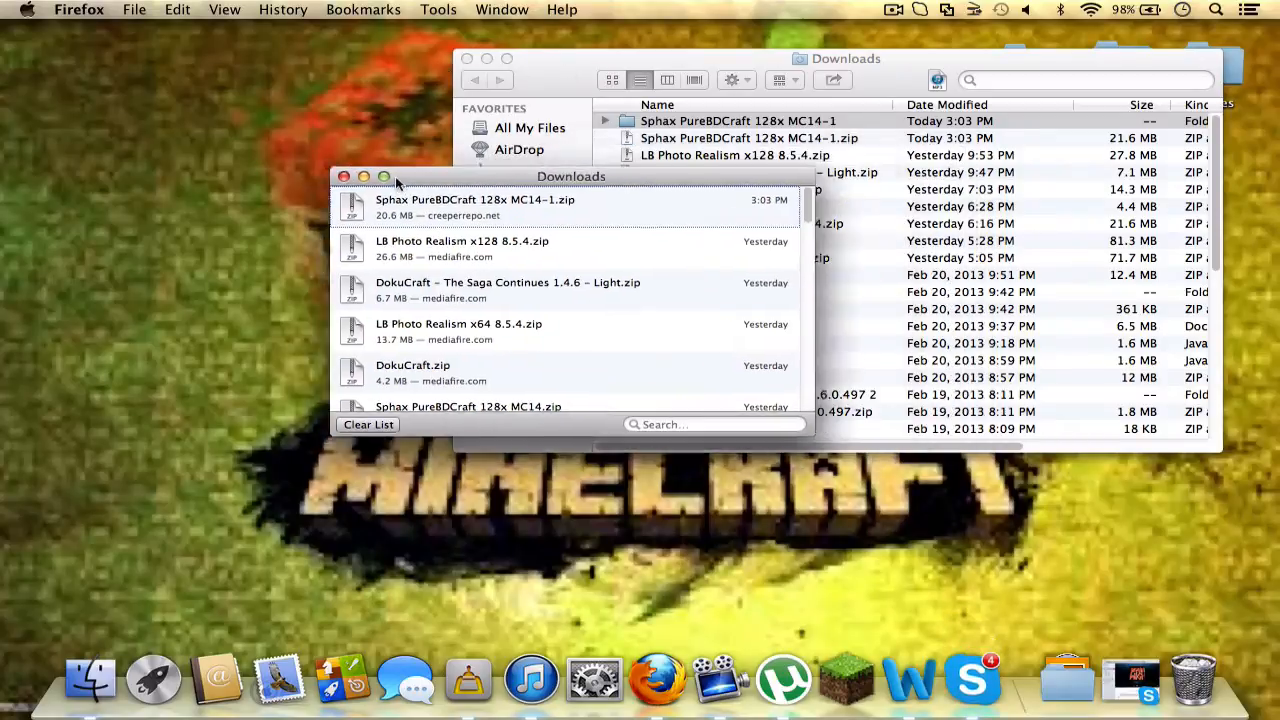
{"action": "left_click_drag", "start_coordinate": [572, 176], "coordinate": [396, 174]}
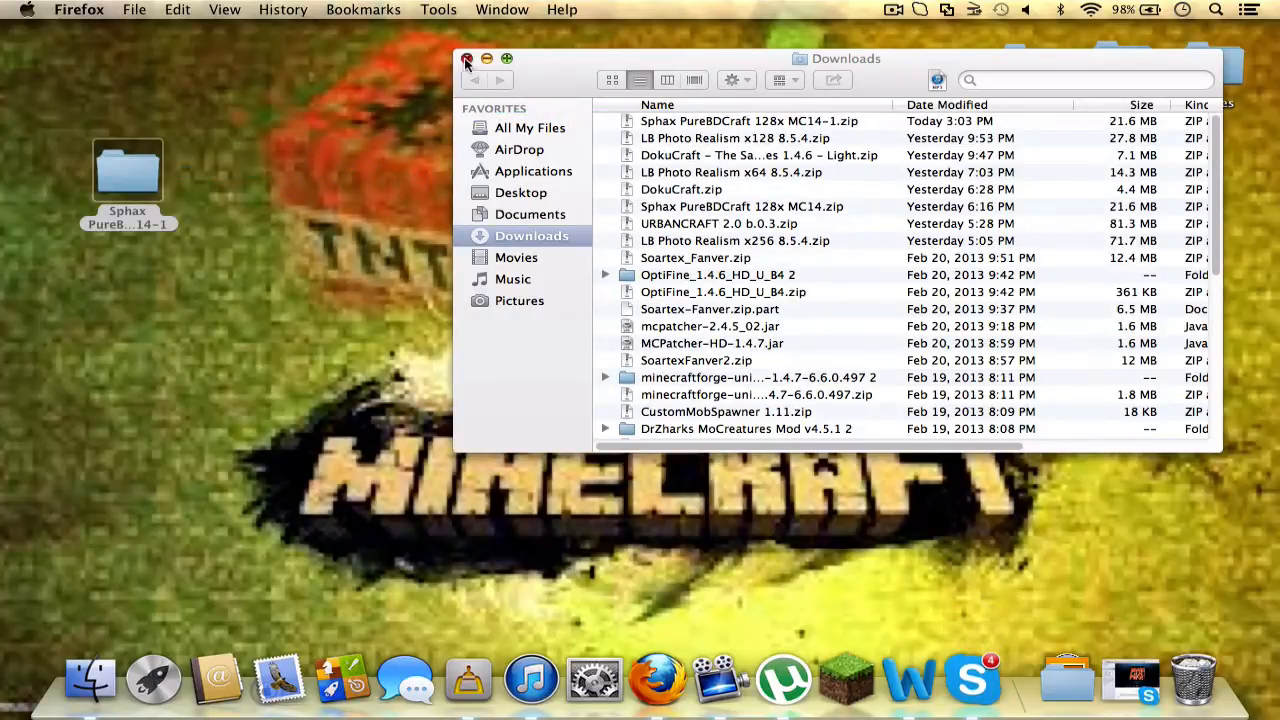
Step: Close the Downloads window and quit Skype from the Dock
{"action": "left_click", "coordinate": [466, 58]}
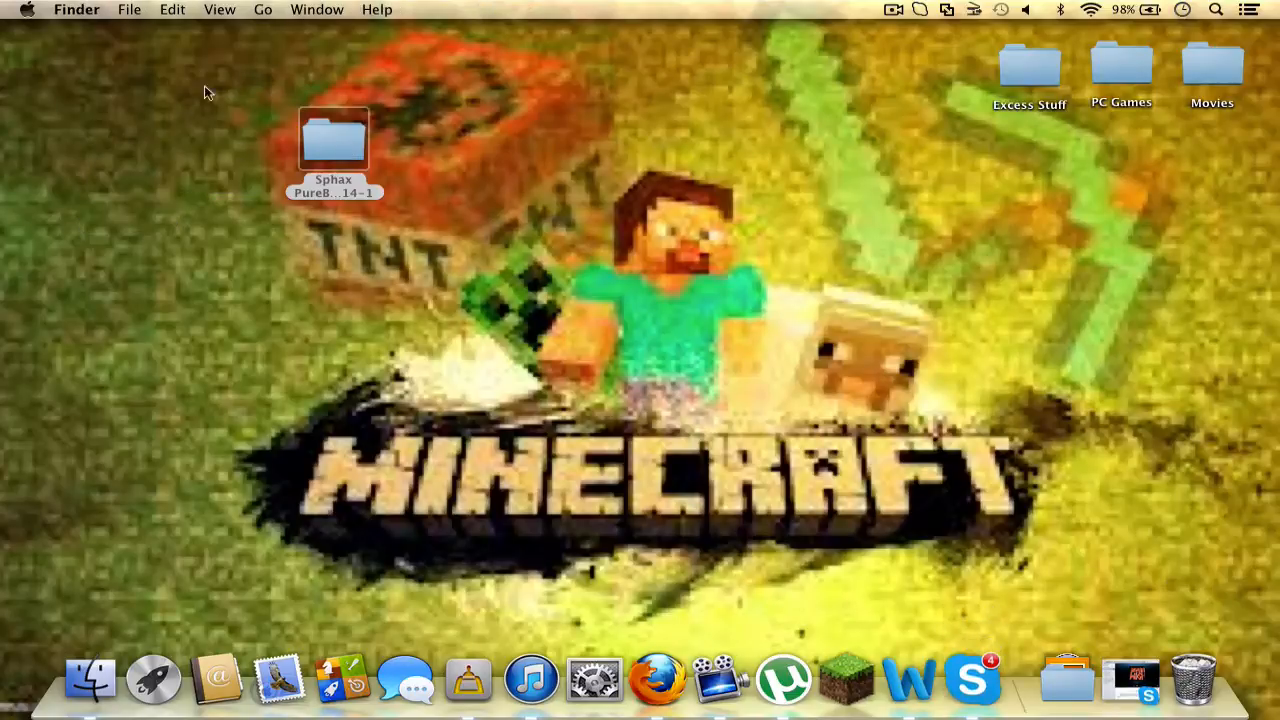
{"action": "right_click", "coordinate": [972, 680]}
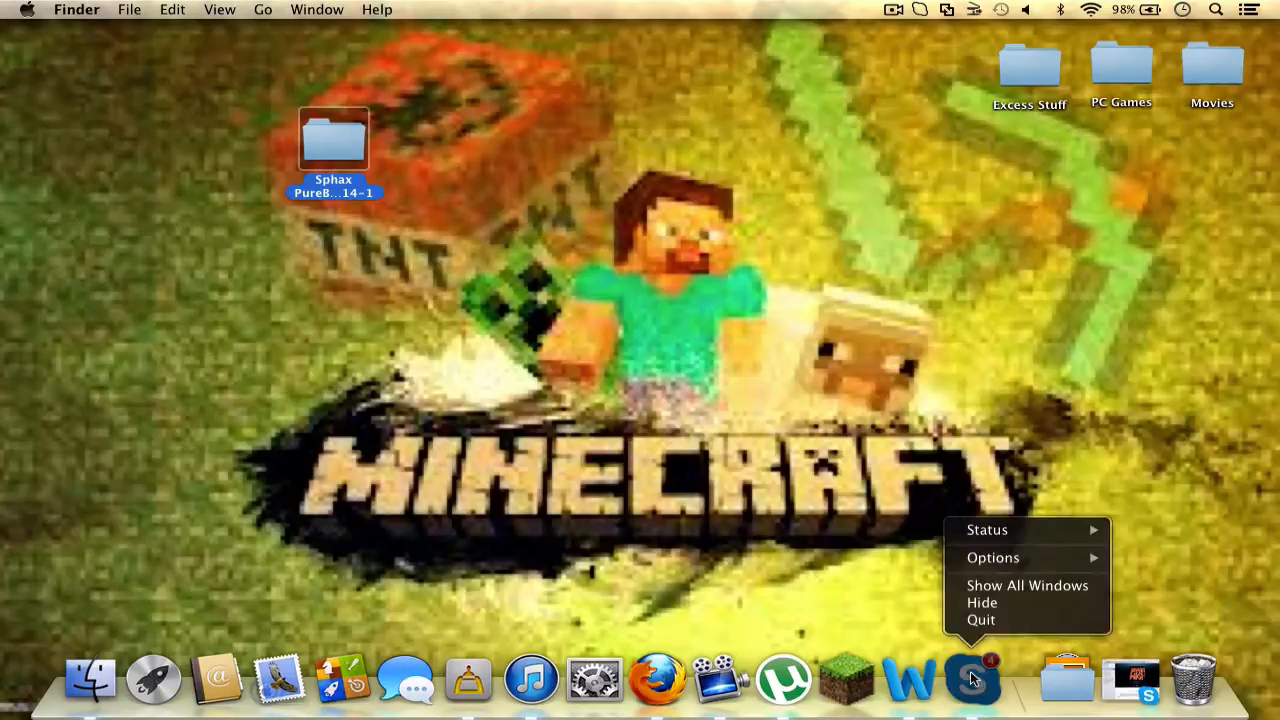
{"action": "left_click", "coordinate": [764, 516]}
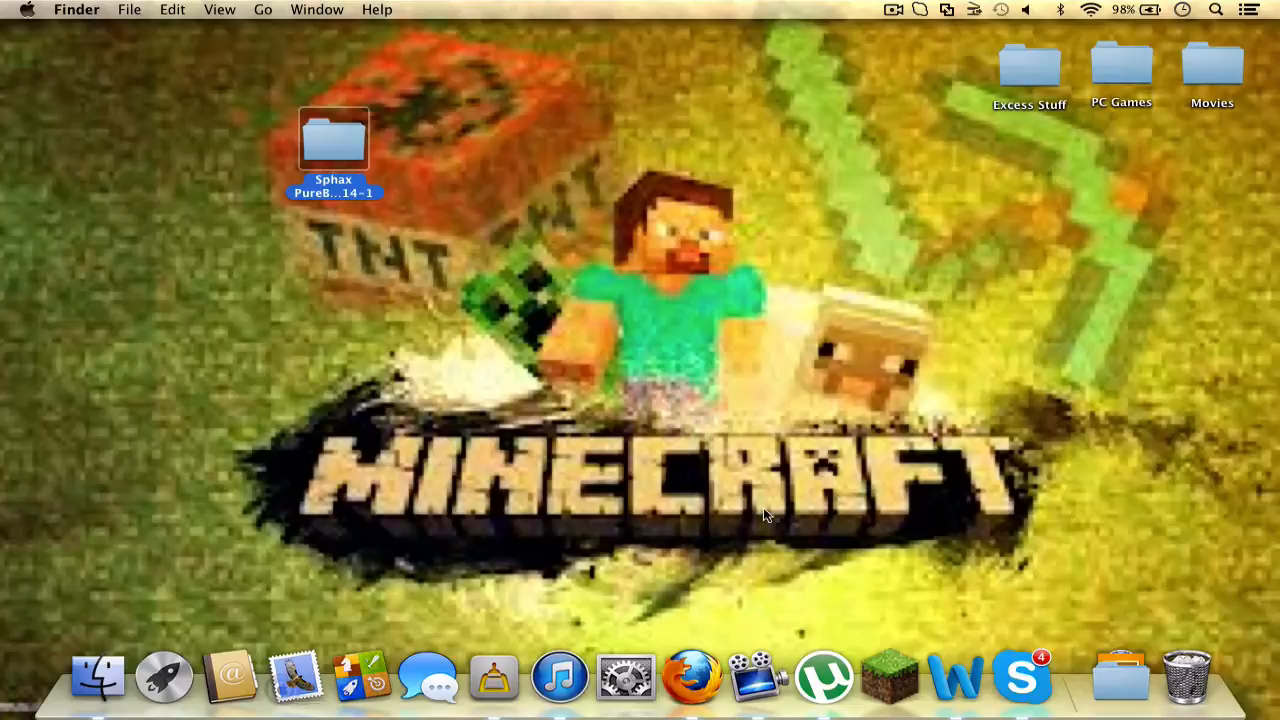
{"action": "mouse_move", "coordinate": [1022, 680]}
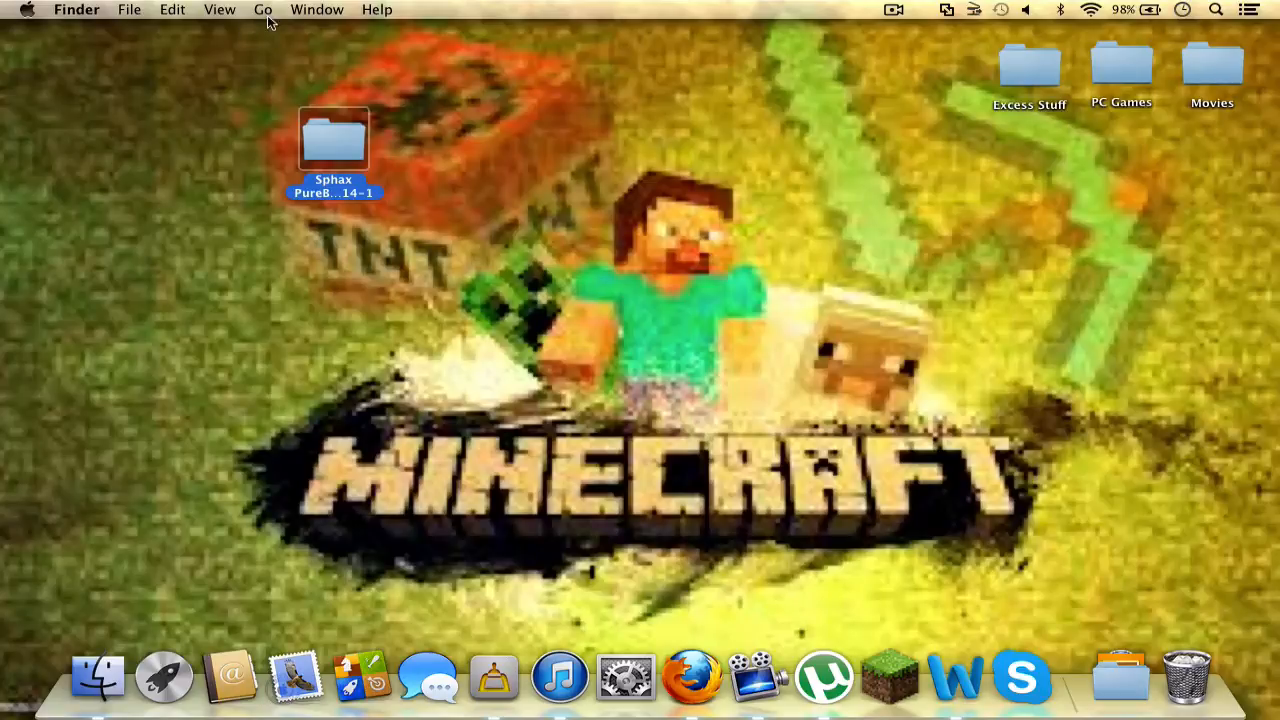
Step: Navigate Finder to Library > Application Support > minecraft > texturepacks
{"action": "left_click", "coordinate": [264, 8]}
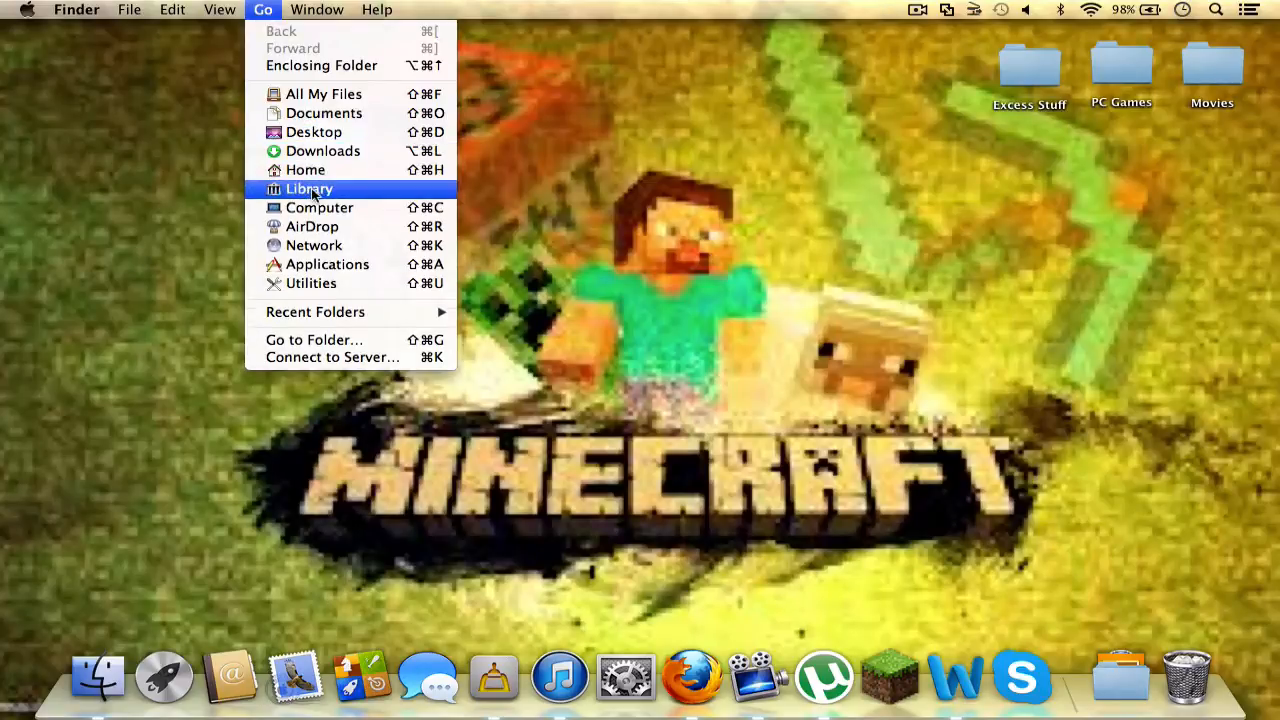
{"action": "left_click", "coordinate": [308, 188]}
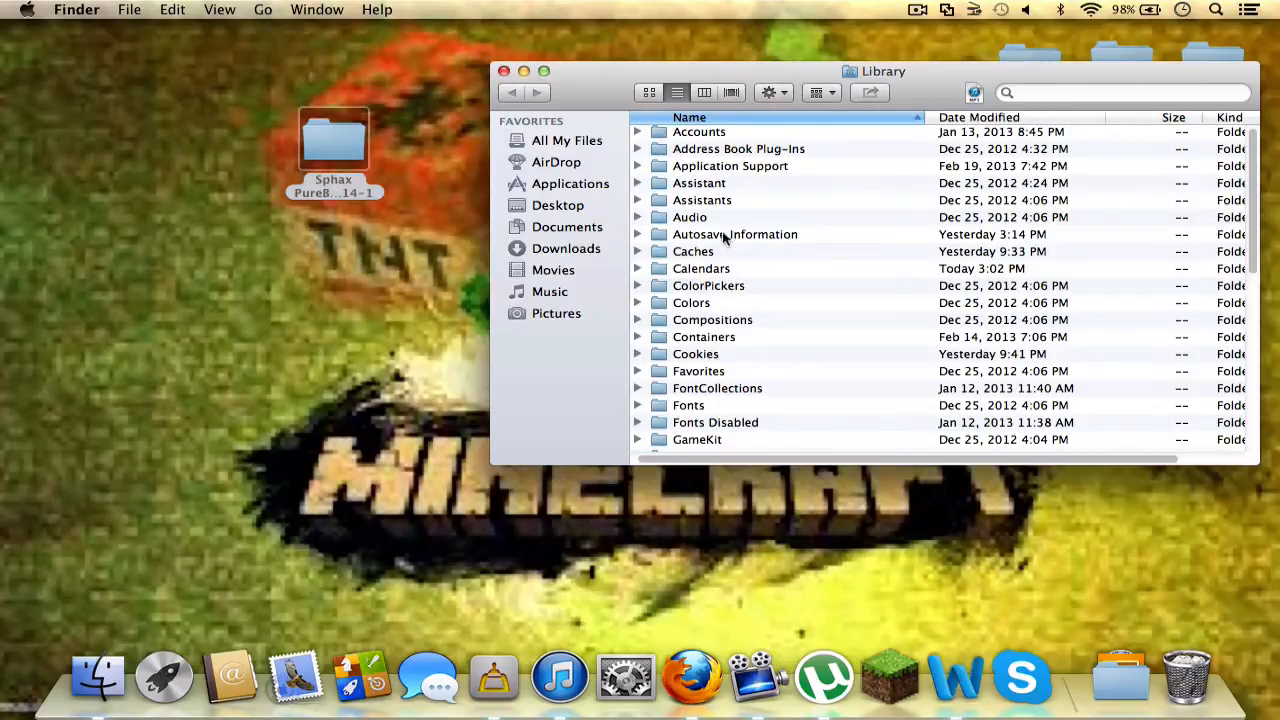
{"action": "double_click", "coordinate": [730, 164]}
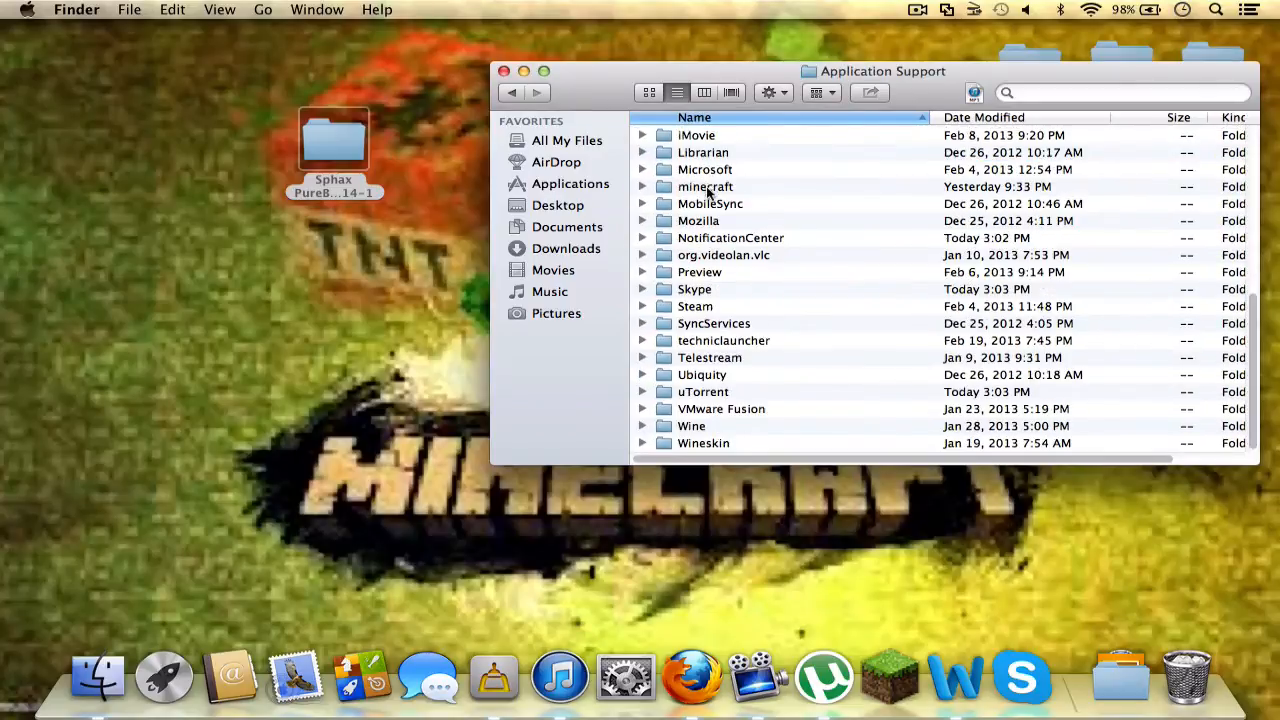
{"action": "double_click", "coordinate": [704, 186]}
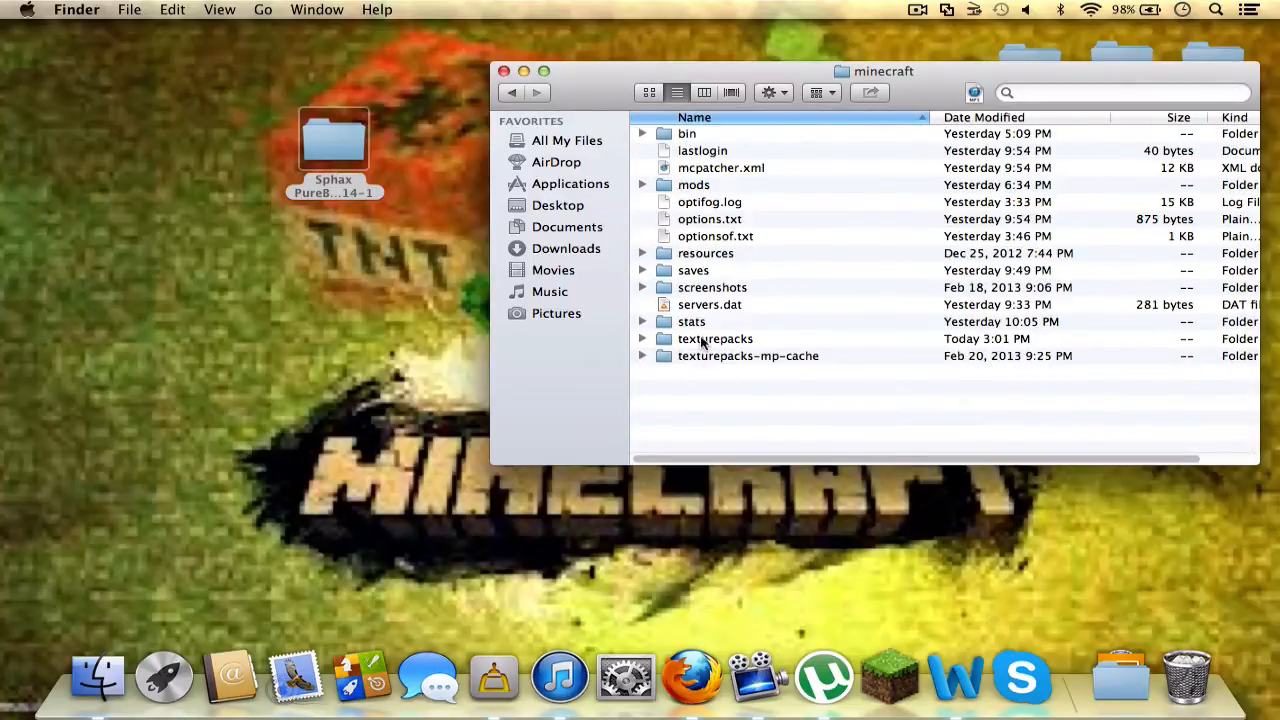
{"action": "double_click", "coordinate": [716, 338]}
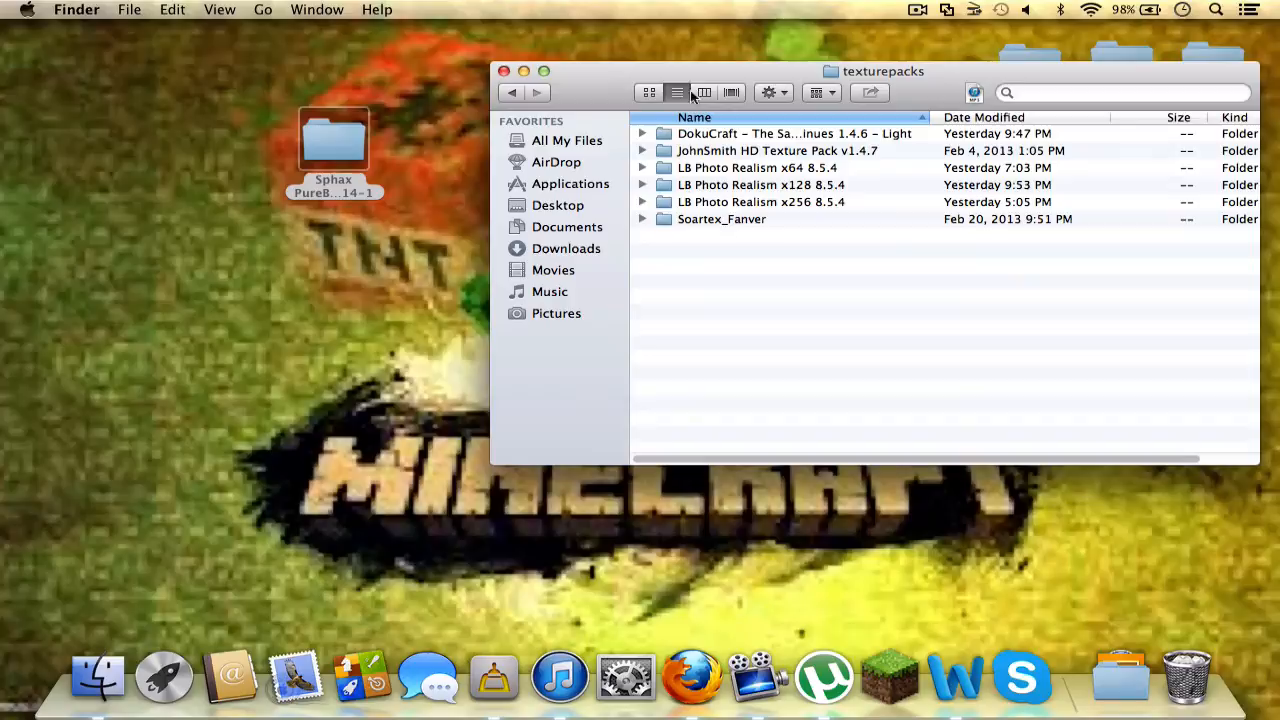
Step: Drag the Sphax PureBDCraft 128x MC14-1 folder into texturepacks, close it, and open Excess Stuff
{"action": "left_click_drag", "start_coordinate": [332, 140], "coordinate": [764, 264]}
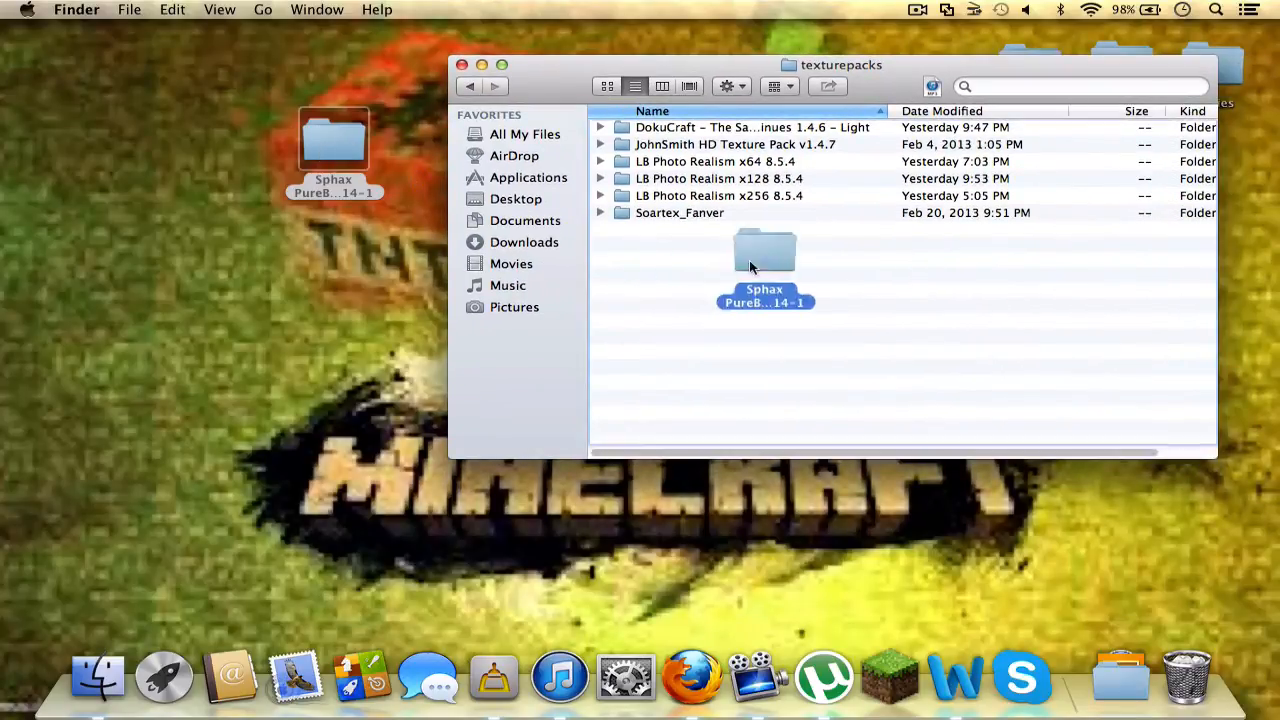
{"action": "left_click_drag", "start_coordinate": [332, 140], "coordinate": [764, 264]}
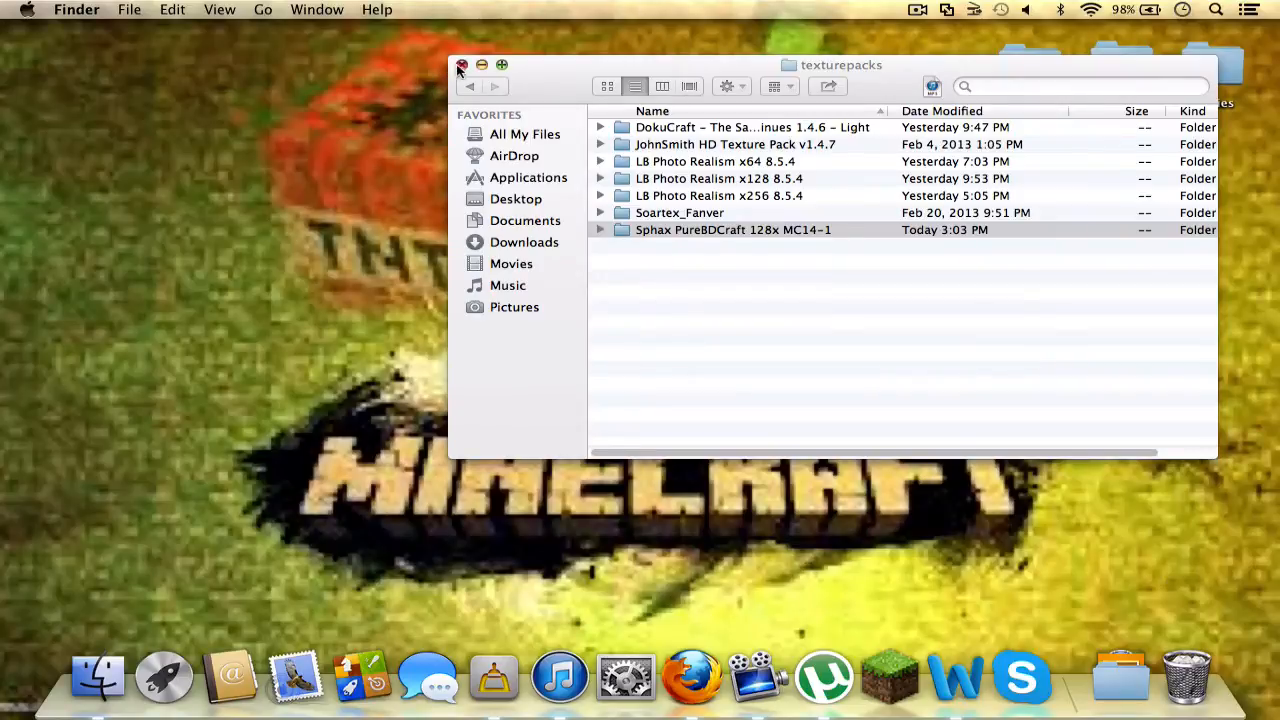
{"action": "left_click", "coordinate": [460, 64]}
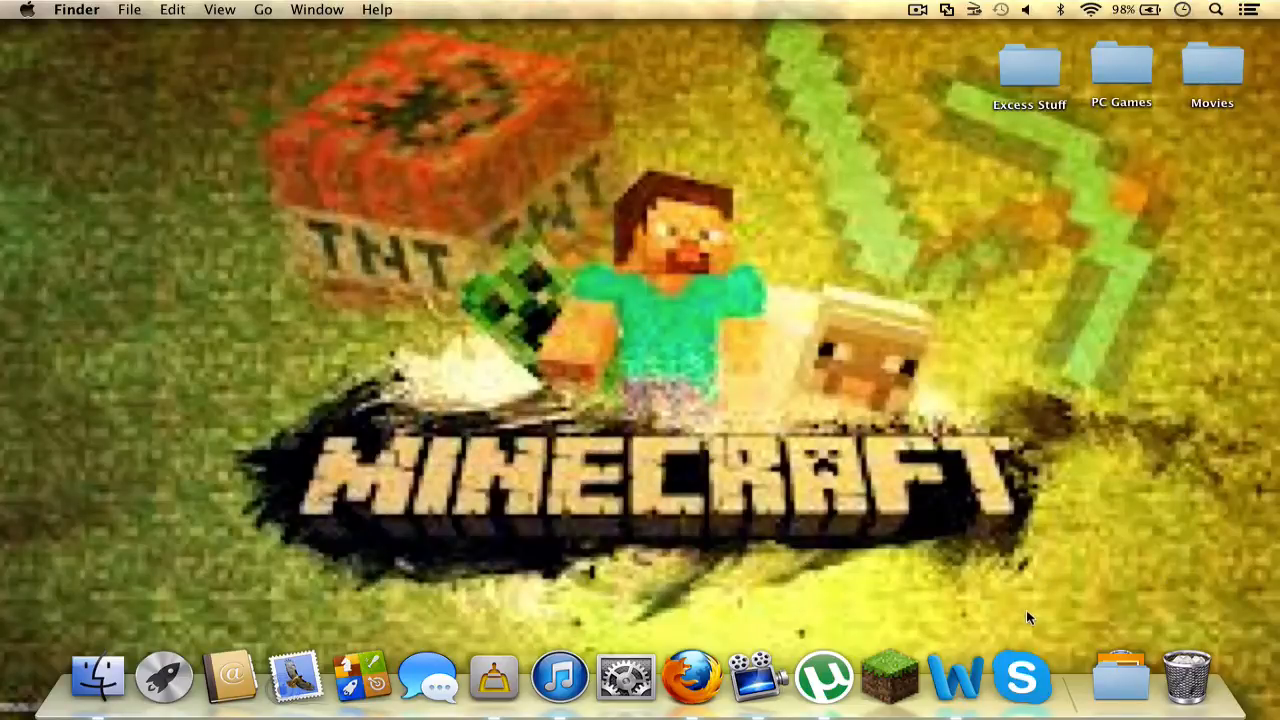
{"action": "double_click", "coordinate": [1028, 64]}
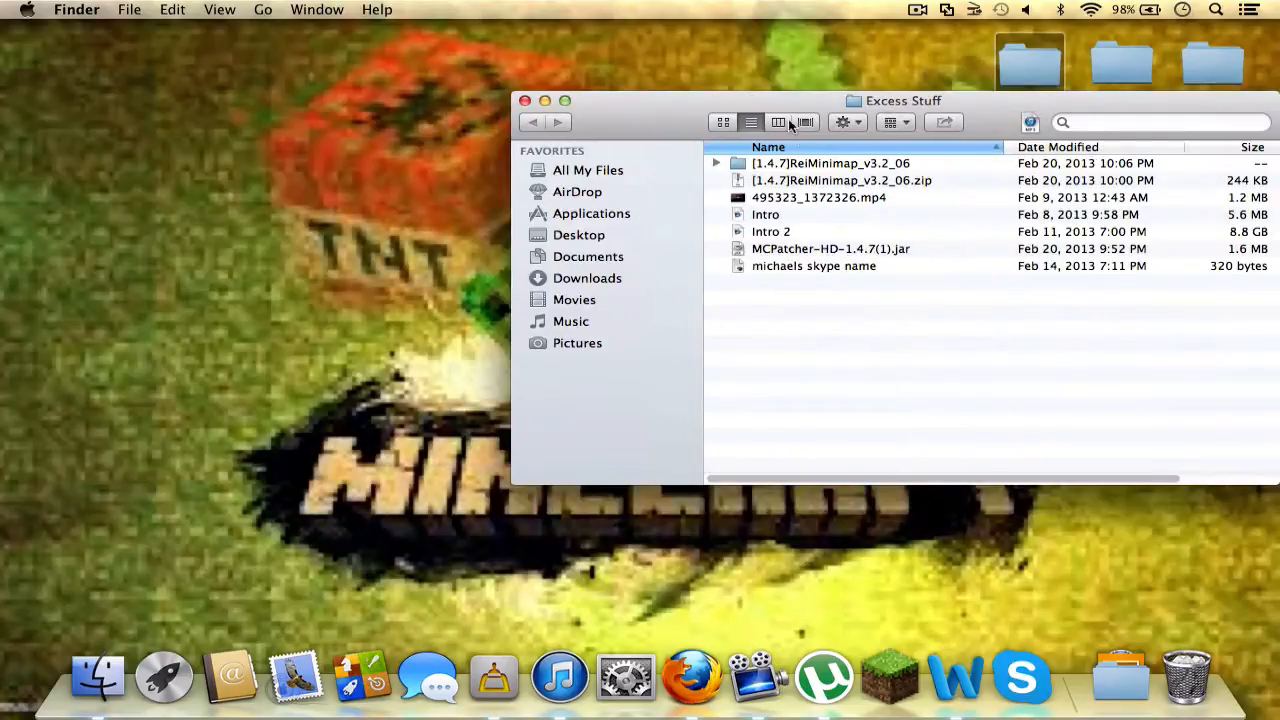
Step: Close Finder and Google 'mcpatcher 1.4.7 for mac' in Firefox
{"action": "left_click", "coordinate": [524, 100]}
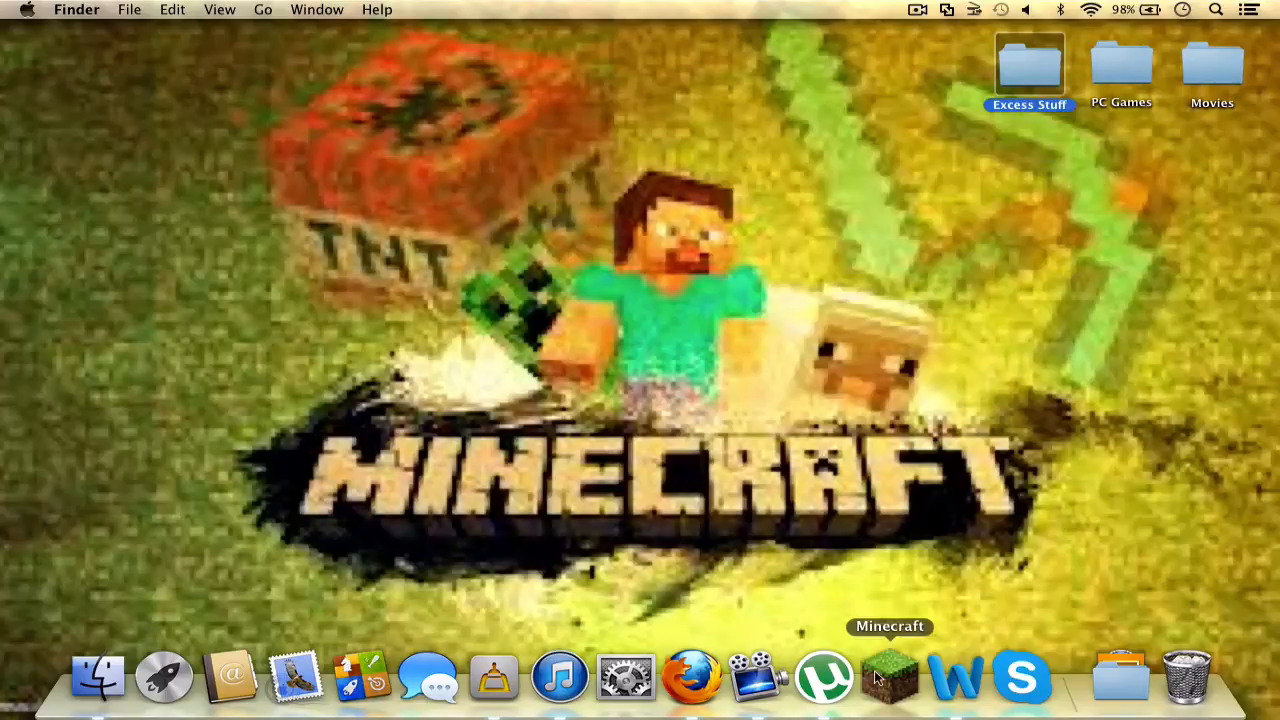
{"action": "left_click", "coordinate": [692, 676]}
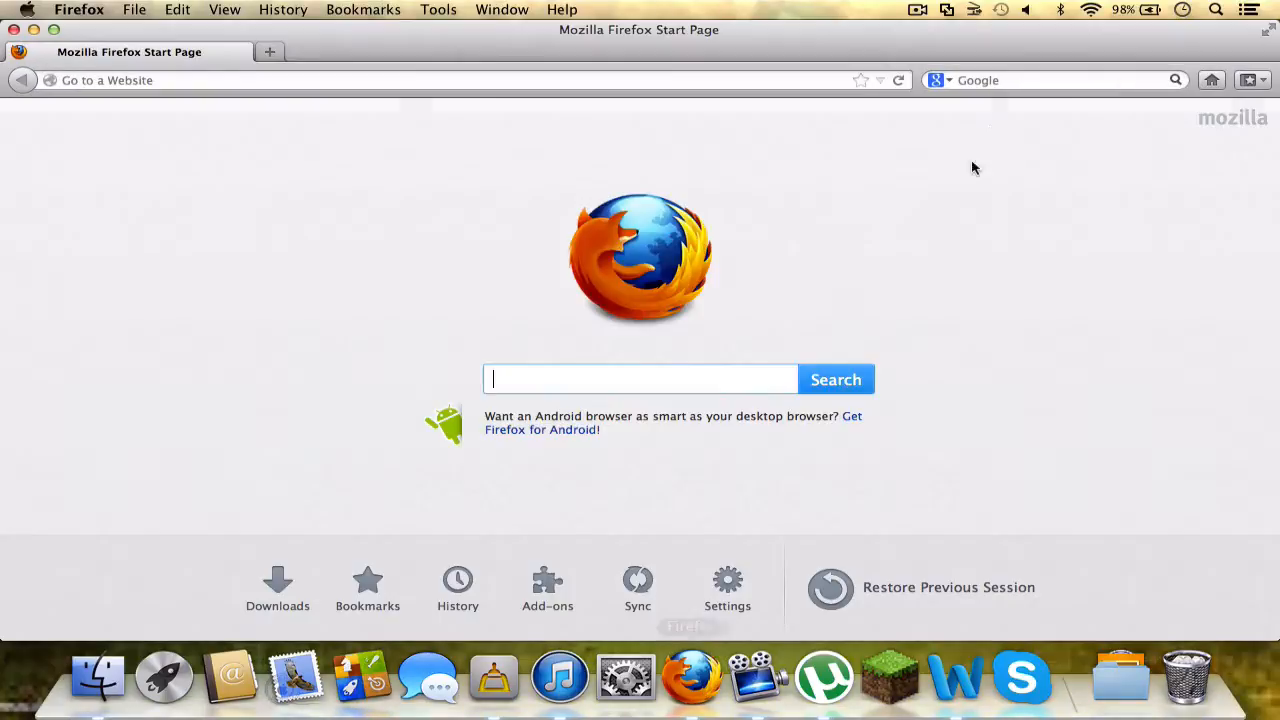
{"action": "left_click", "coordinate": [1050, 80]}
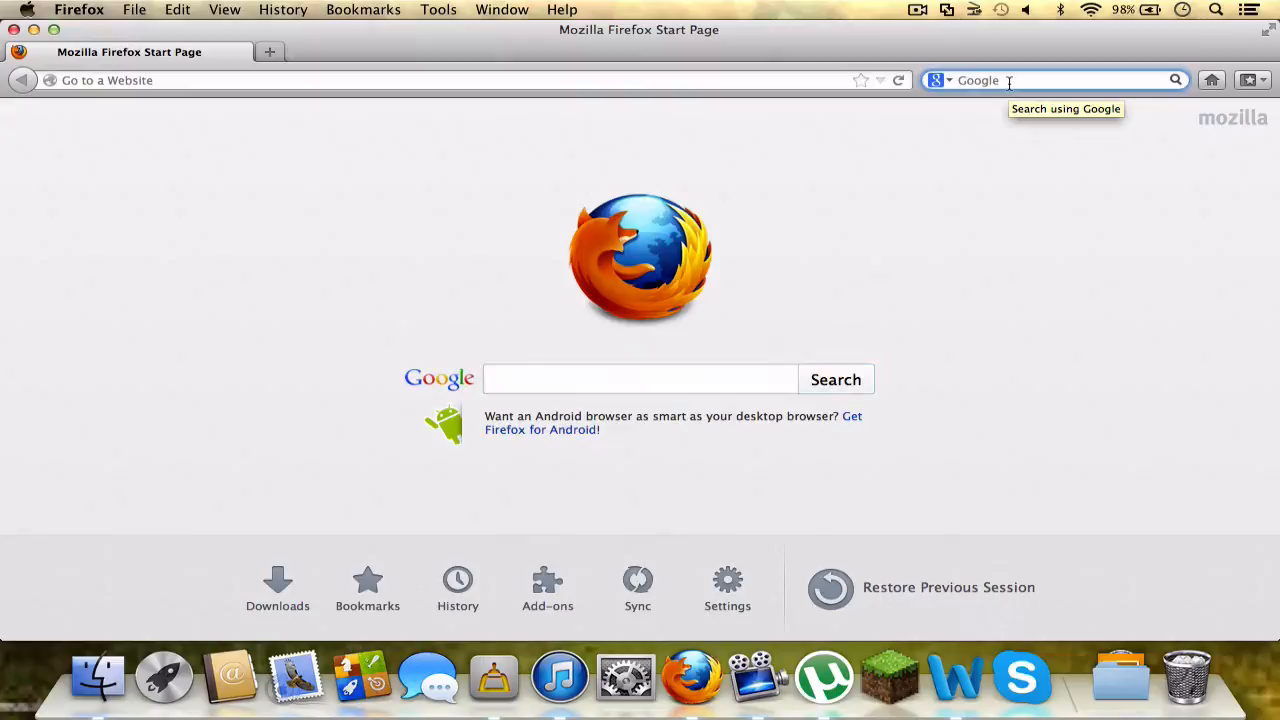
{"action": "type", "text": "mc"}
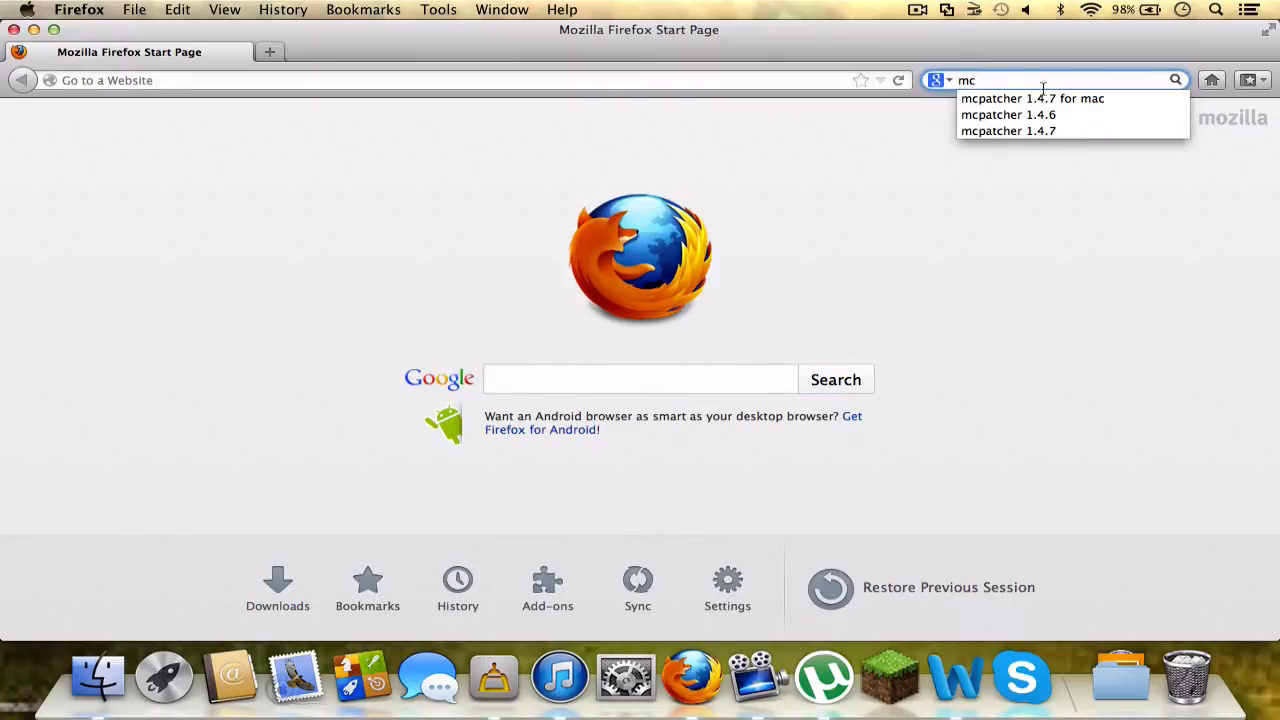
{"action": "left_click", "coordinate": [1032, 98]}
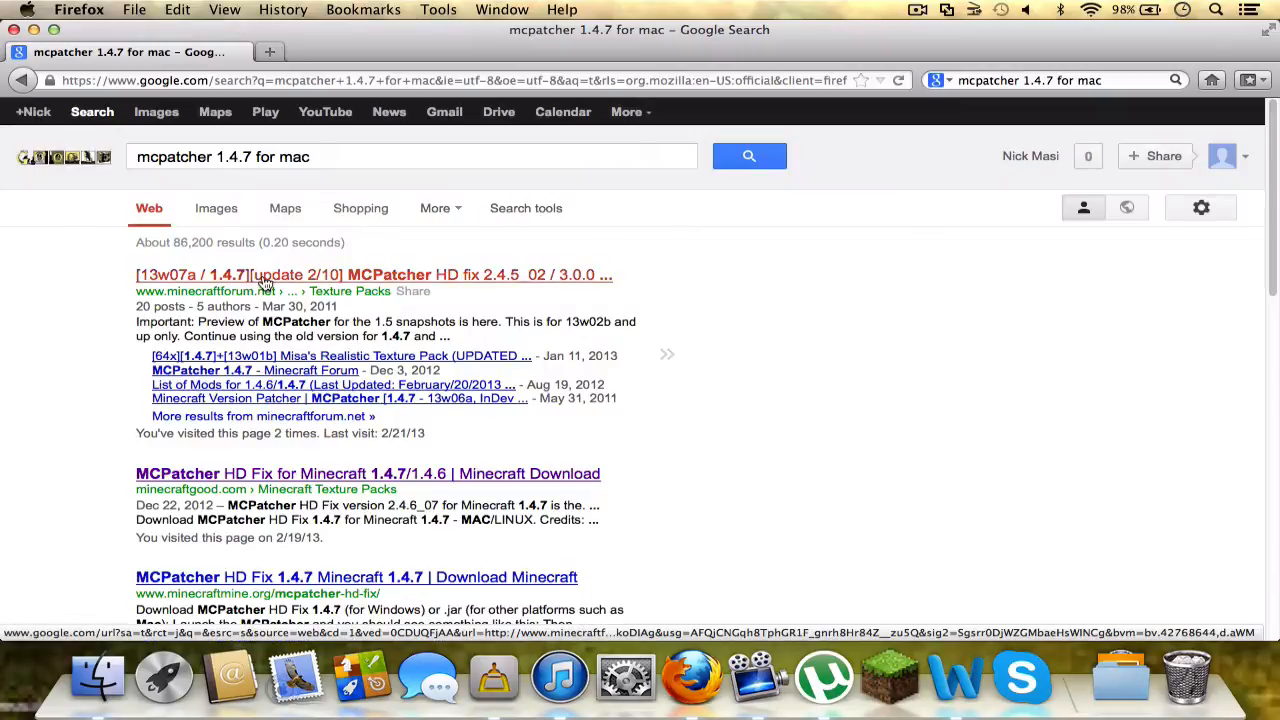
Step: Open the MCPatcher HD fix forum thread and start the non-Windows MCPatcher 2.4.5_02 download
{"action": "left_click", "coordinate": [372, 274]}
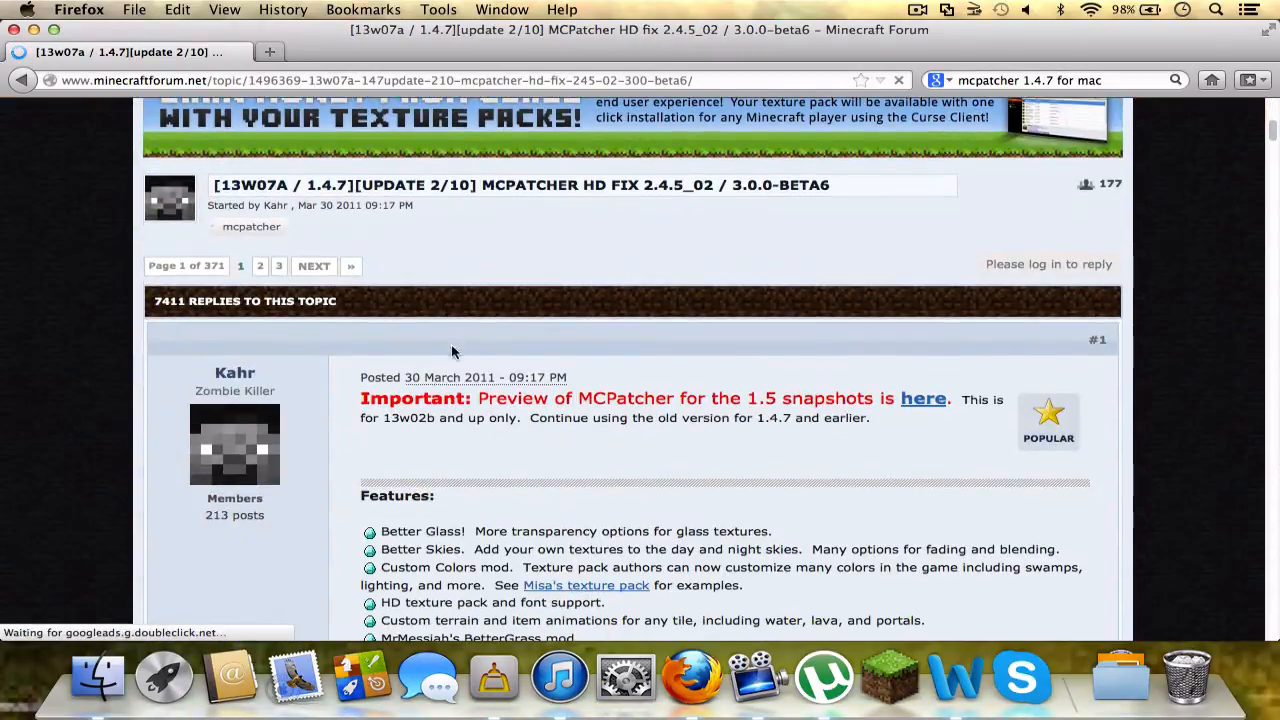
{"action": "scroll", "scroll_direction": "down", "scroll_amount": 3}
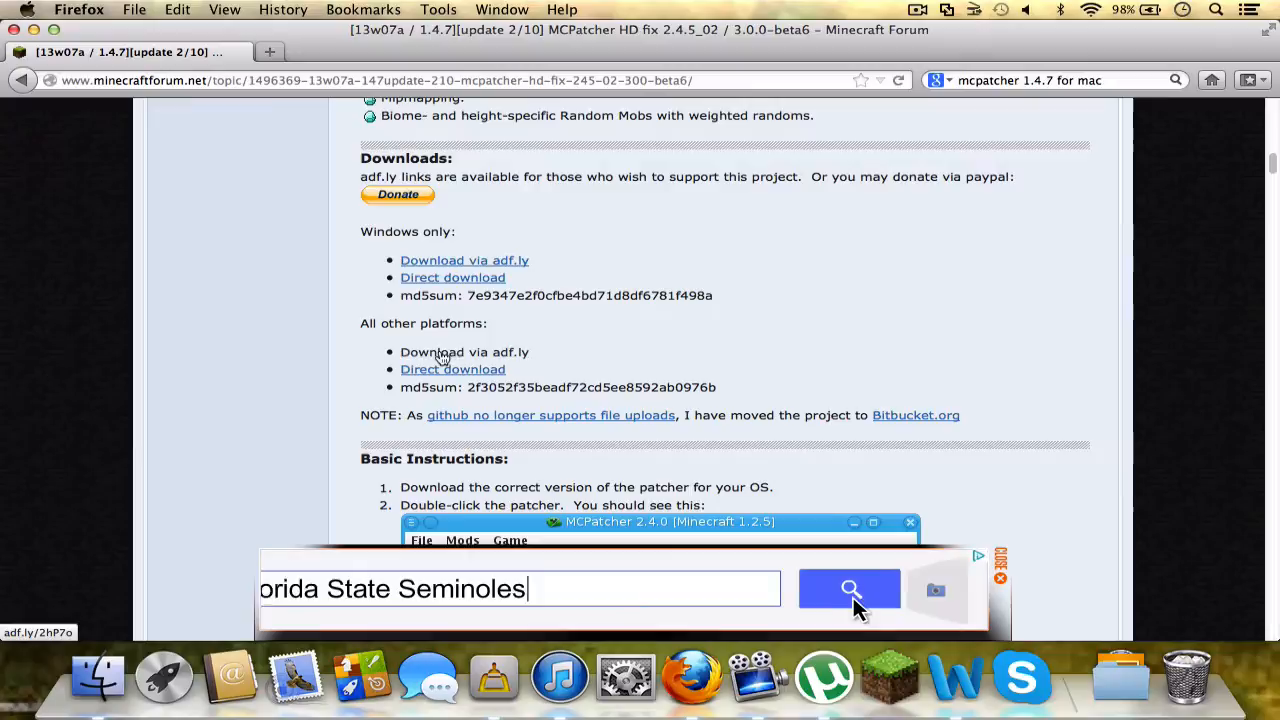
{"action": "left_click", "coordinate": [848, 588]}
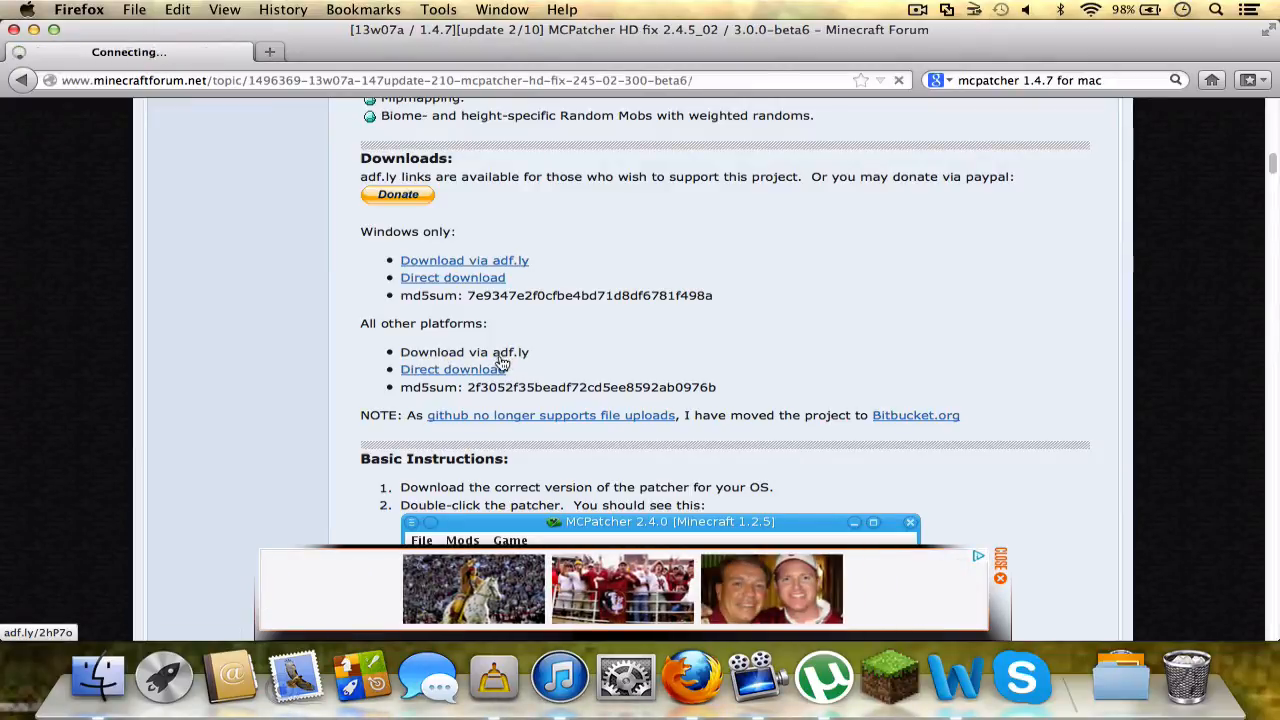
{"action": "left_click", "coordinate": [464, 352]}
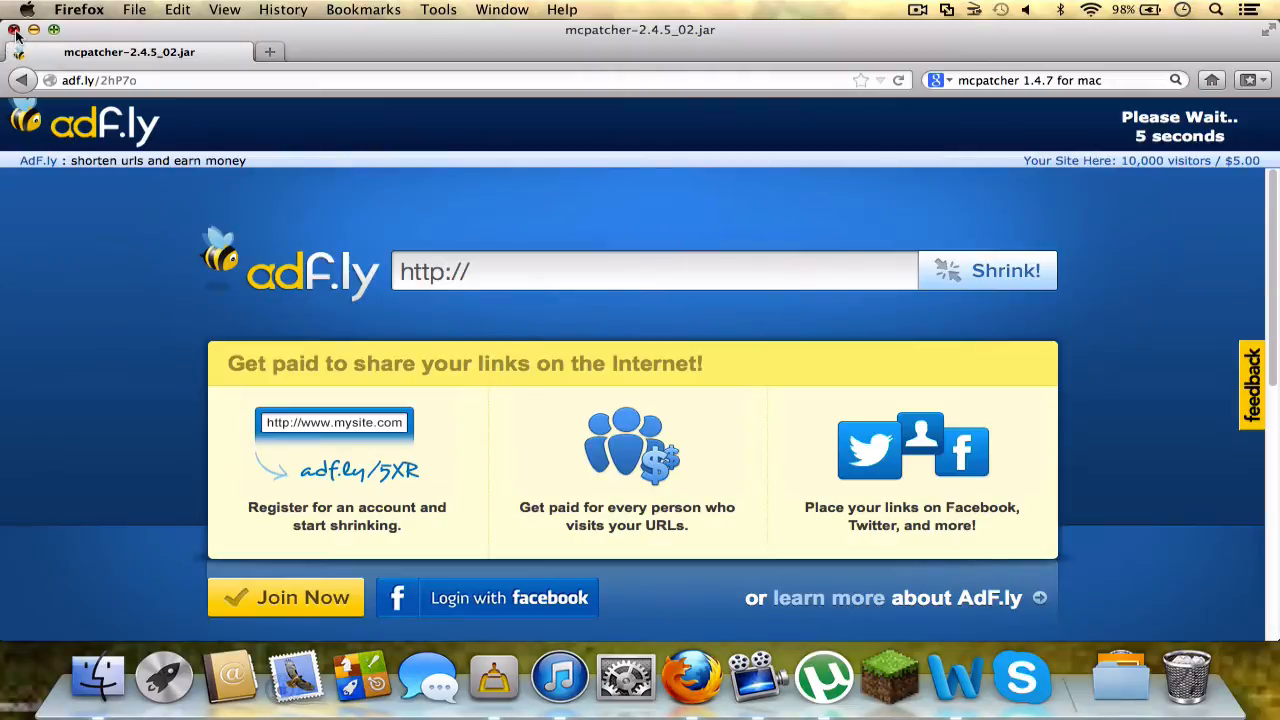
Step: Close Firefox and launch the MCPatcher jar from Excess Stuff so it analyses the Minecraft 1.4.7 jar
{"action": "left_click", "coordinate": [16, 30]}
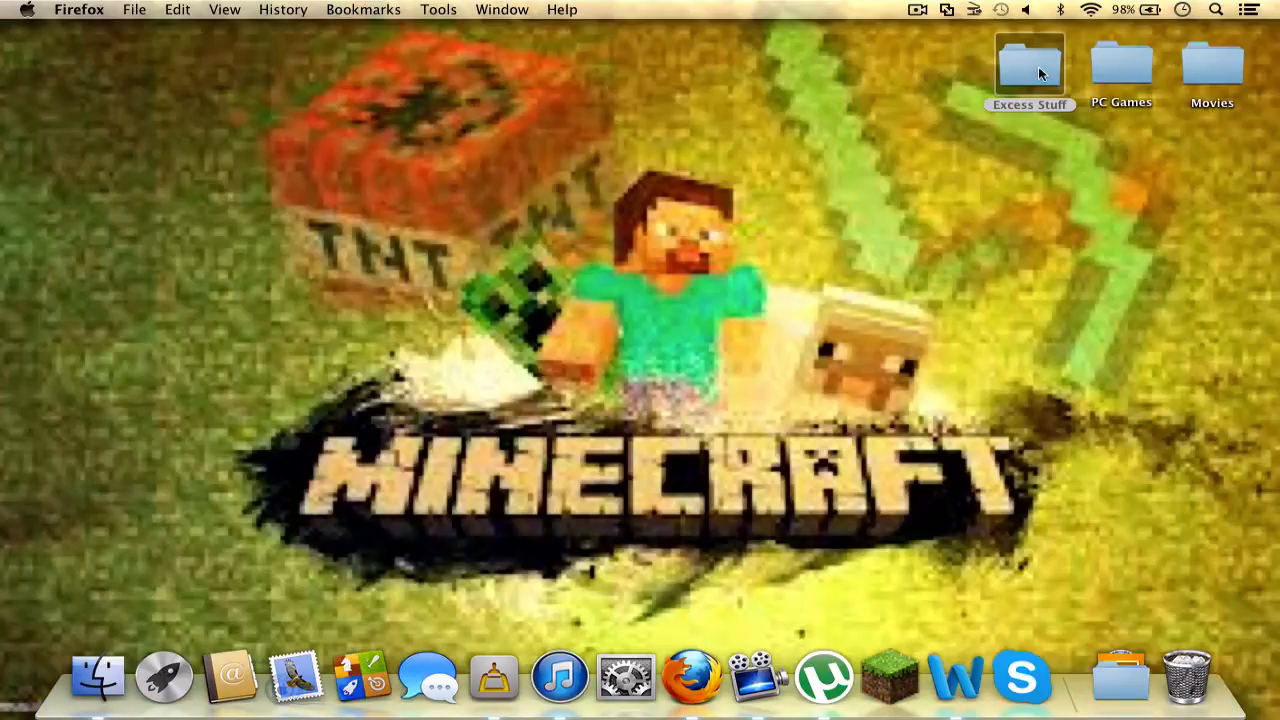
{"action": "double_click", "coordinate": [1028, 62]}
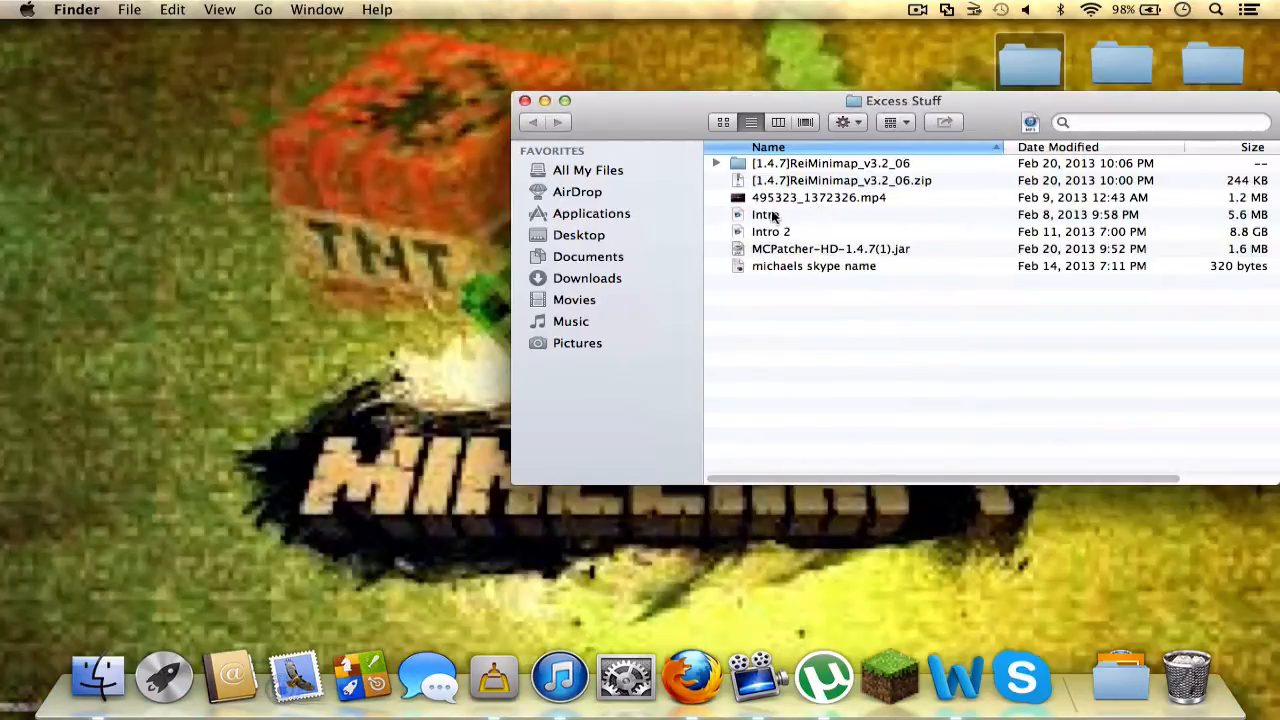
{"action": "double_click", "coordinate": [830, 248]}
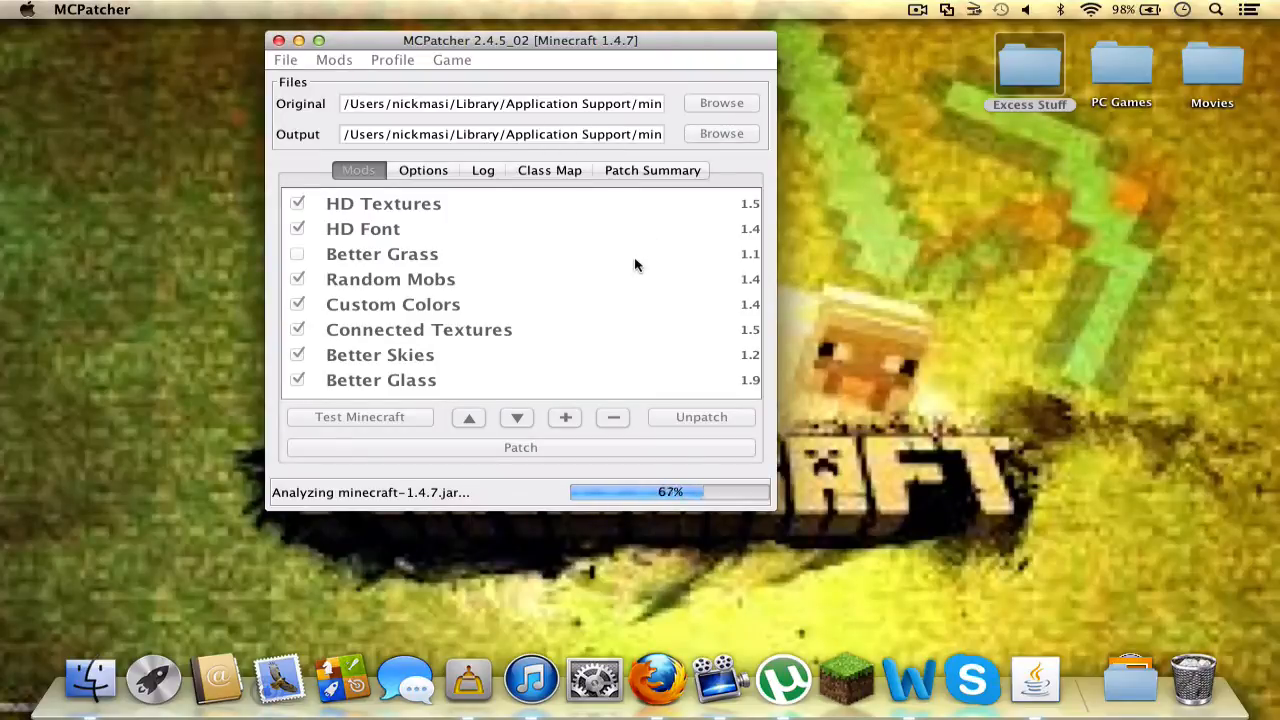
{"action": "mouse_move", "coordinate": [852, 232]}
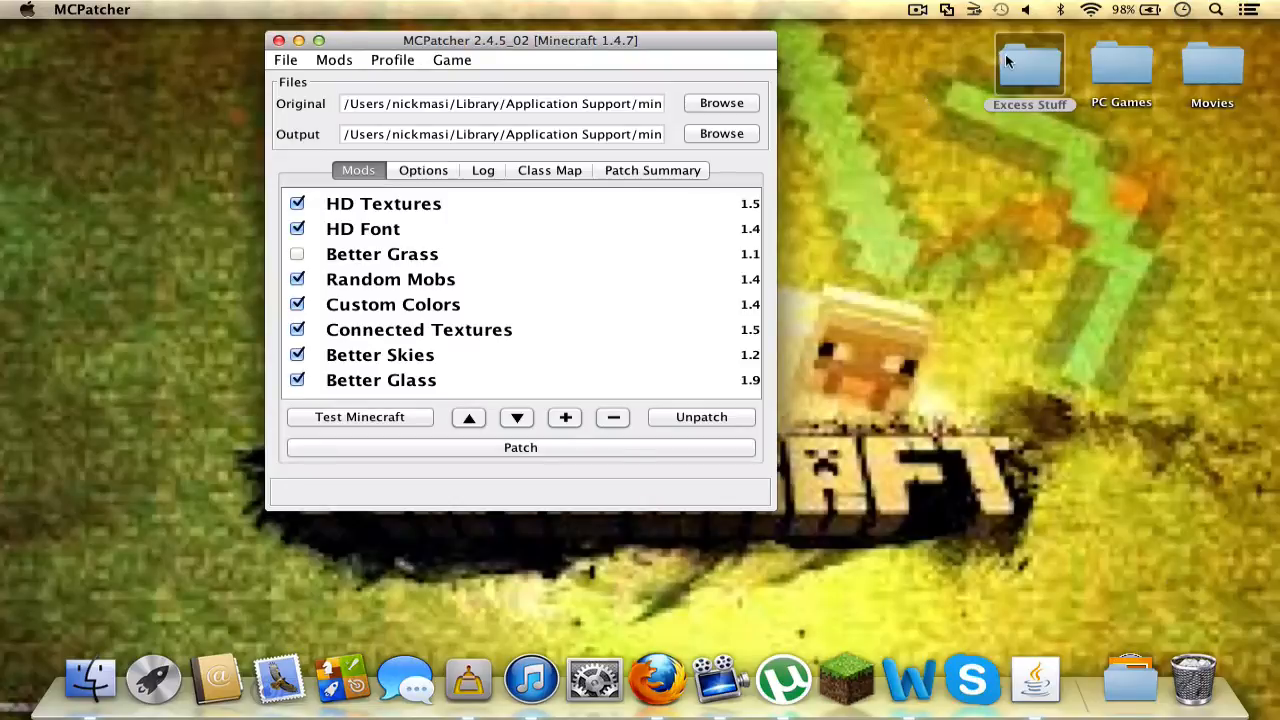
{"action": "left_click", "coordinate": [1028, 62]}
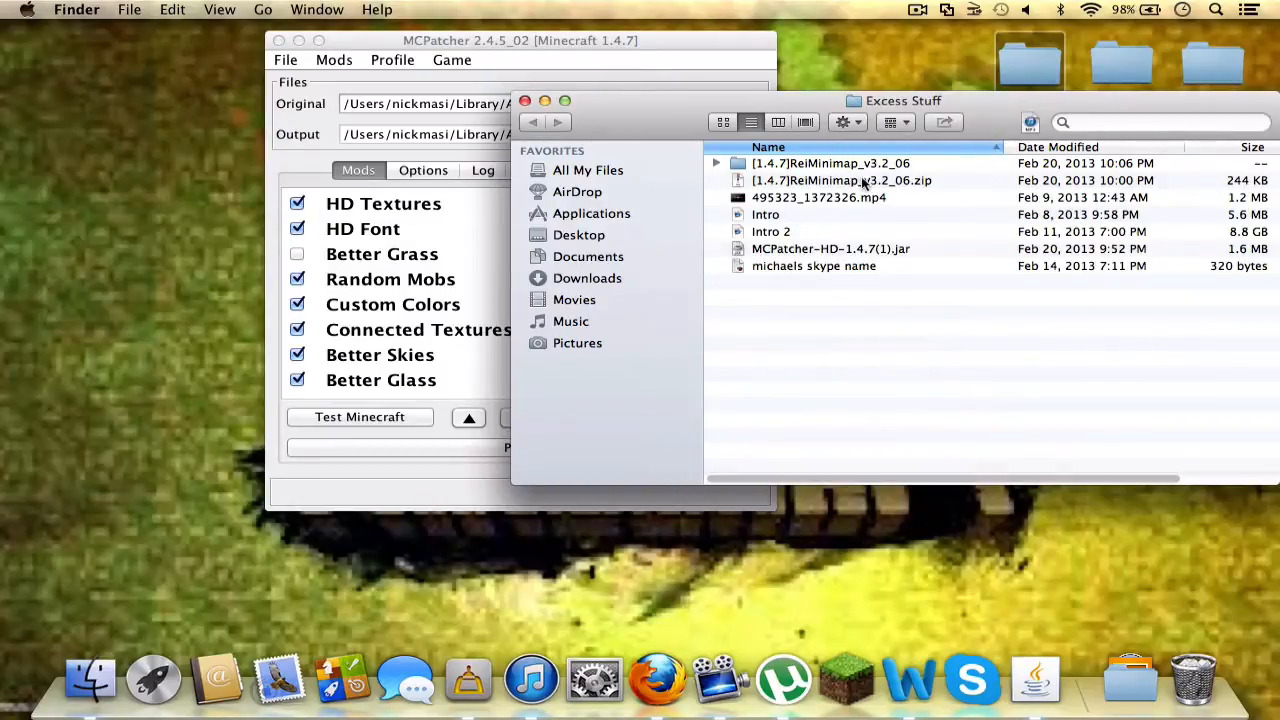
Step: Move the ReiMinimap zip from Excess Stuff onto the desktop and close the folder
{"action": "left_click_drag", "start_coordinate": [840, 180], "coordinate": [112, 264]}
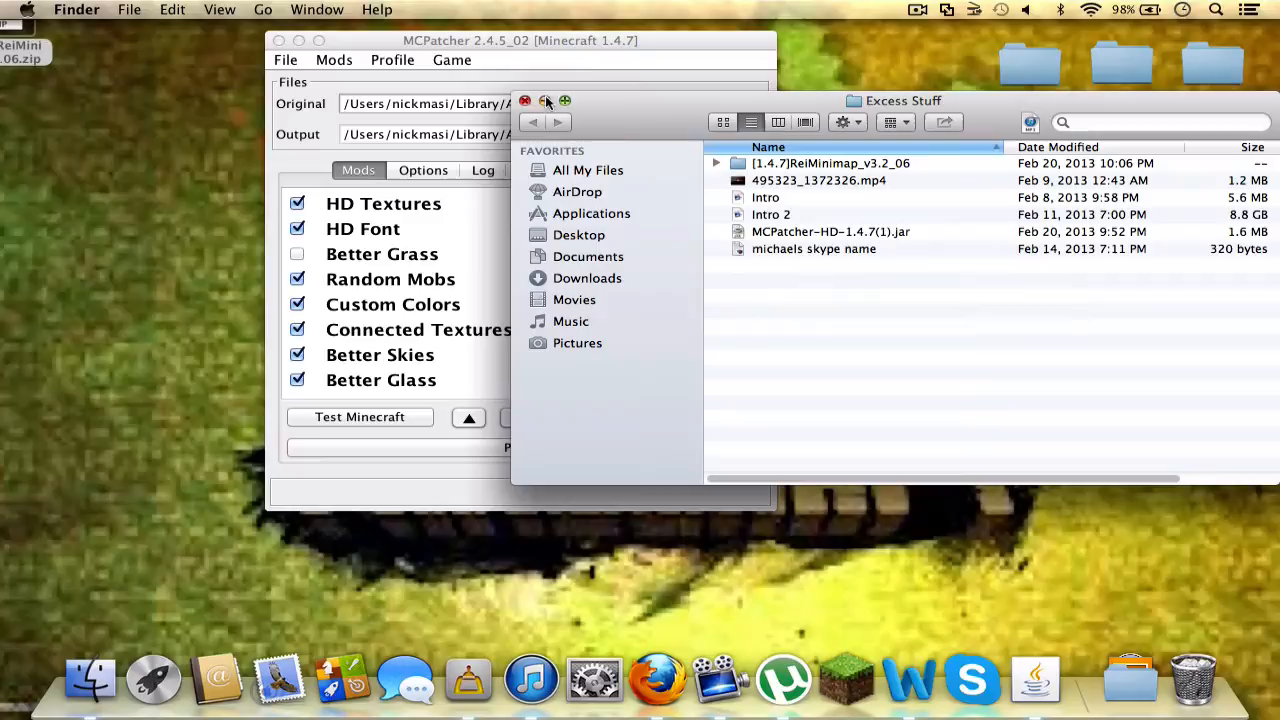
{"action": "left_click", "coordinate": [524, 100]}
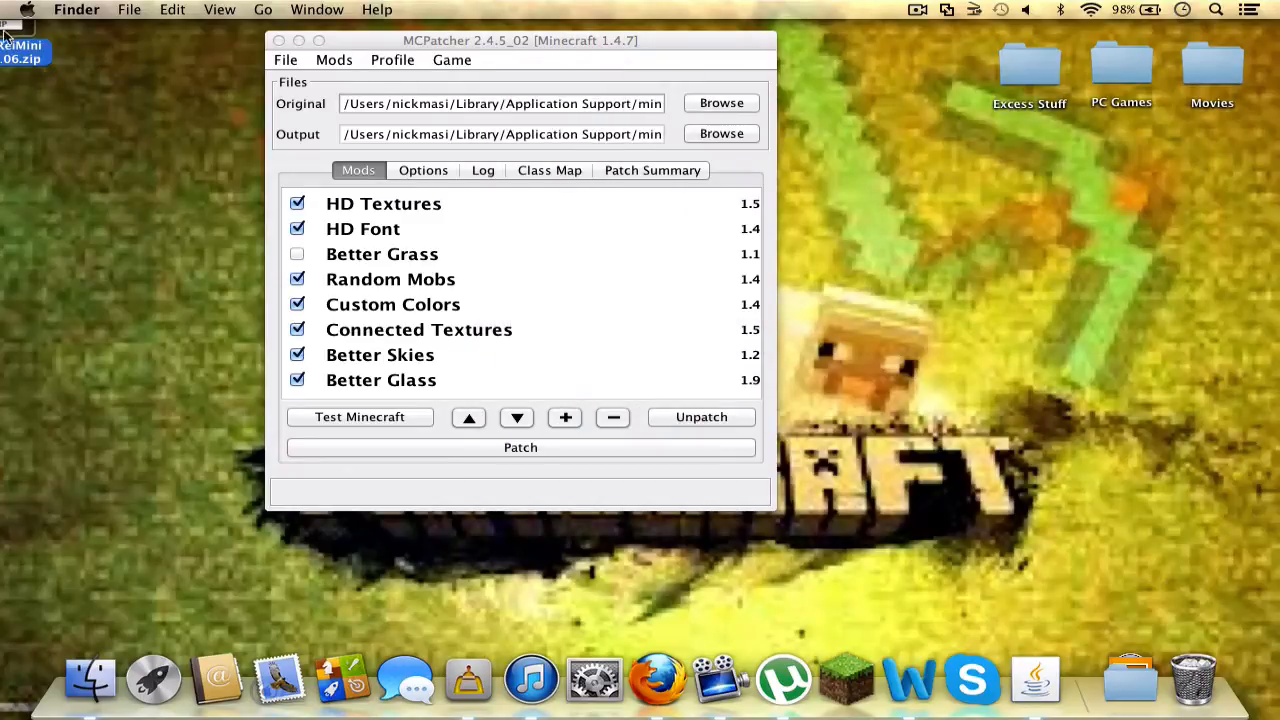
{"action": "left_click_drag", "start_coordinate": [16, 30], "coordinate": [156, 196]}
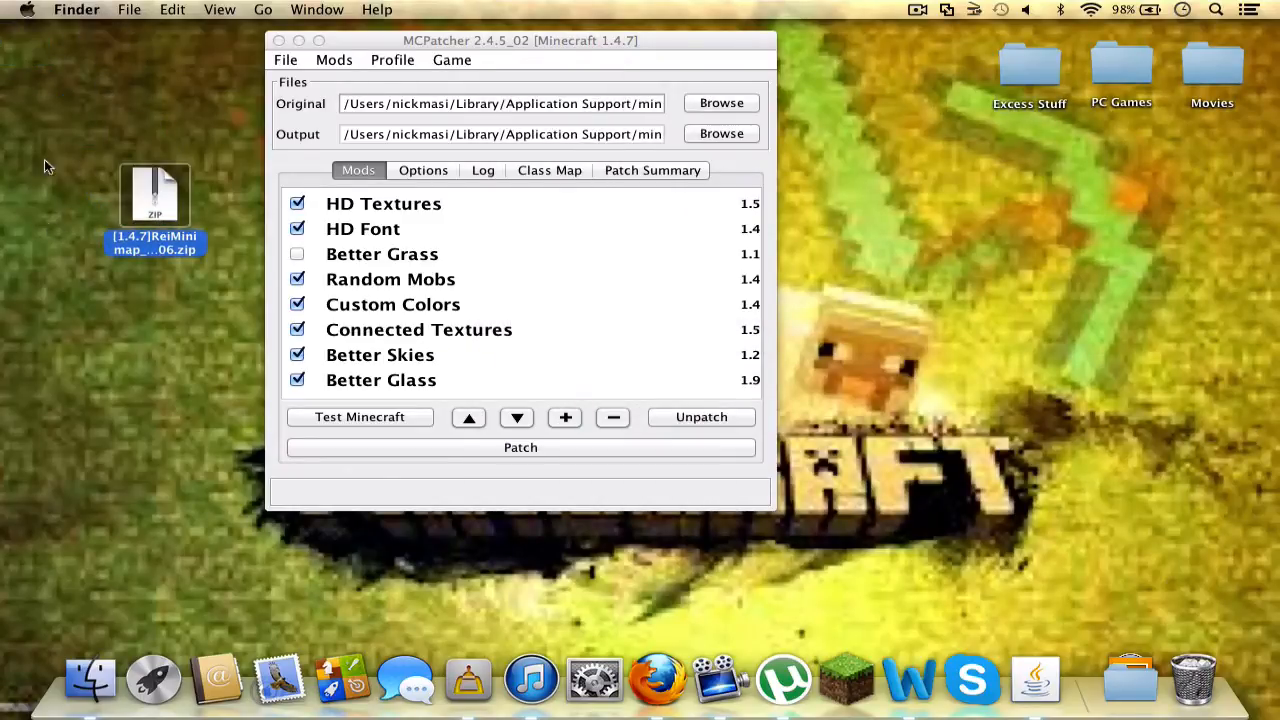
{"action": "mouse_move", "coordinate": [240, 206]}
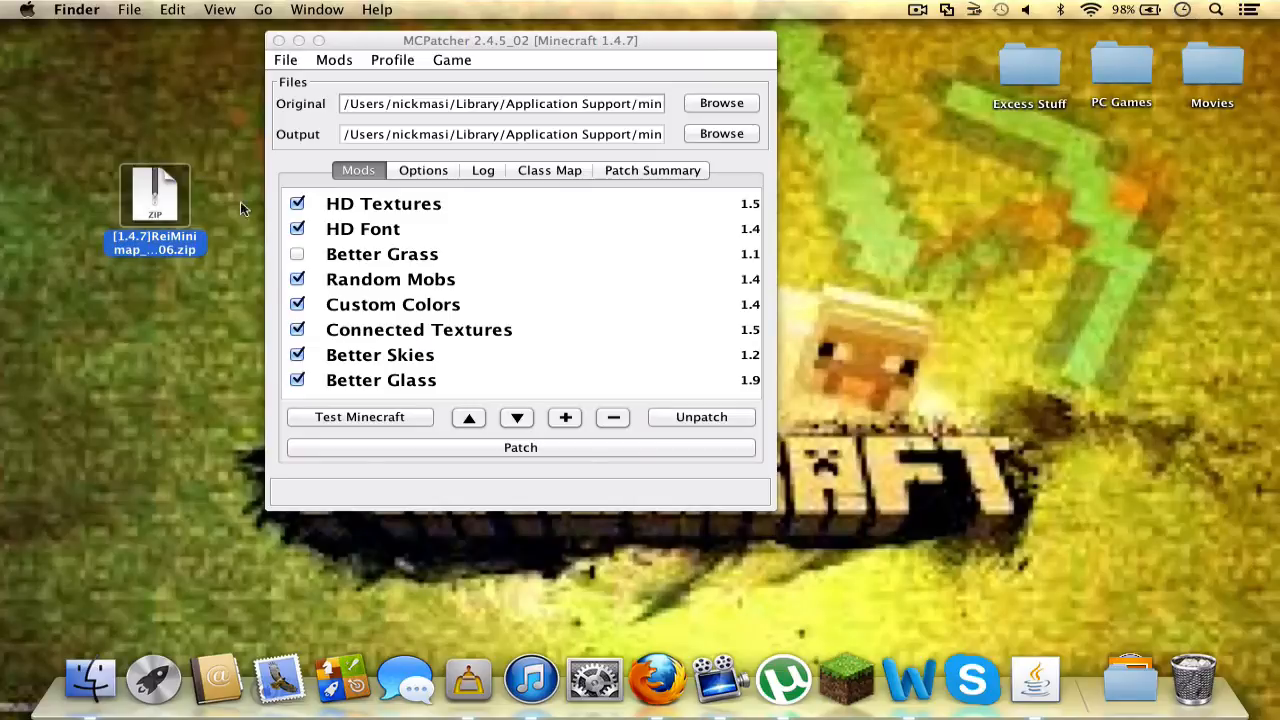
{"action": "mouse_move", "coordinate": [332, 72]}
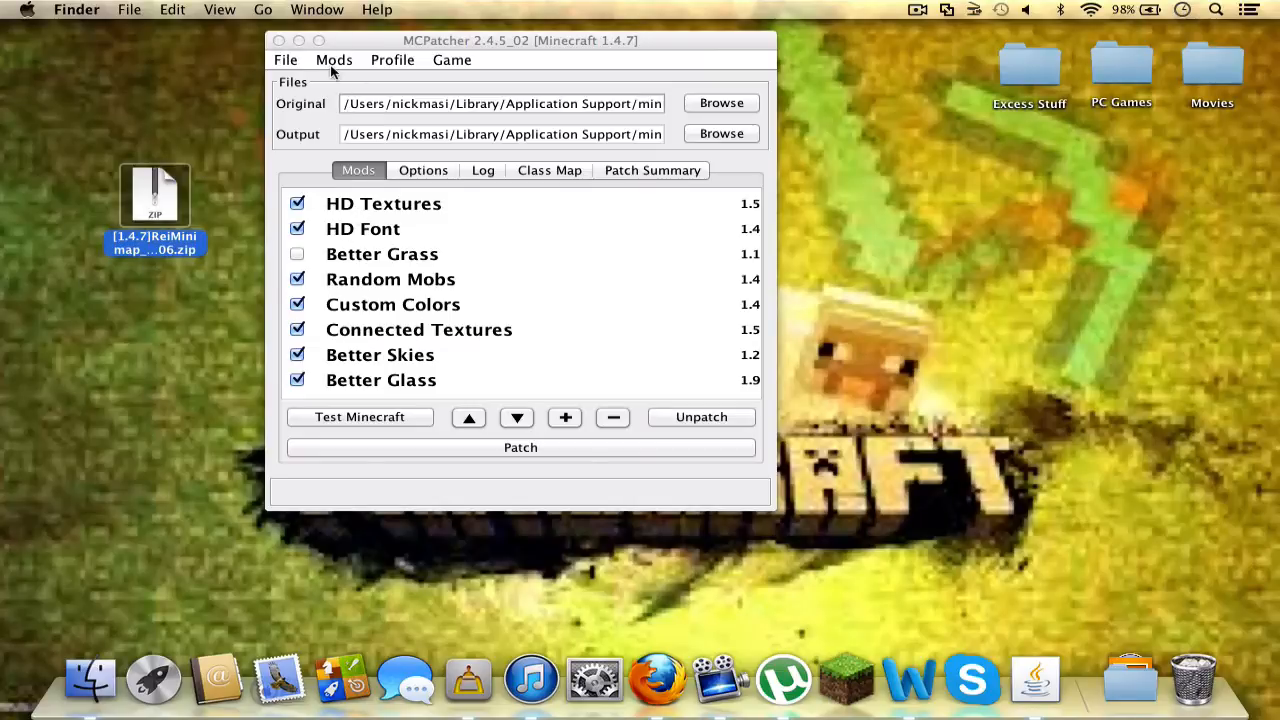
Step: Add the ReiMinimap v3.2_06 zip as an external mod via Mods > Add and patch minecraft.jar
{"action": "left_click", "coordinate": [334, 60]}
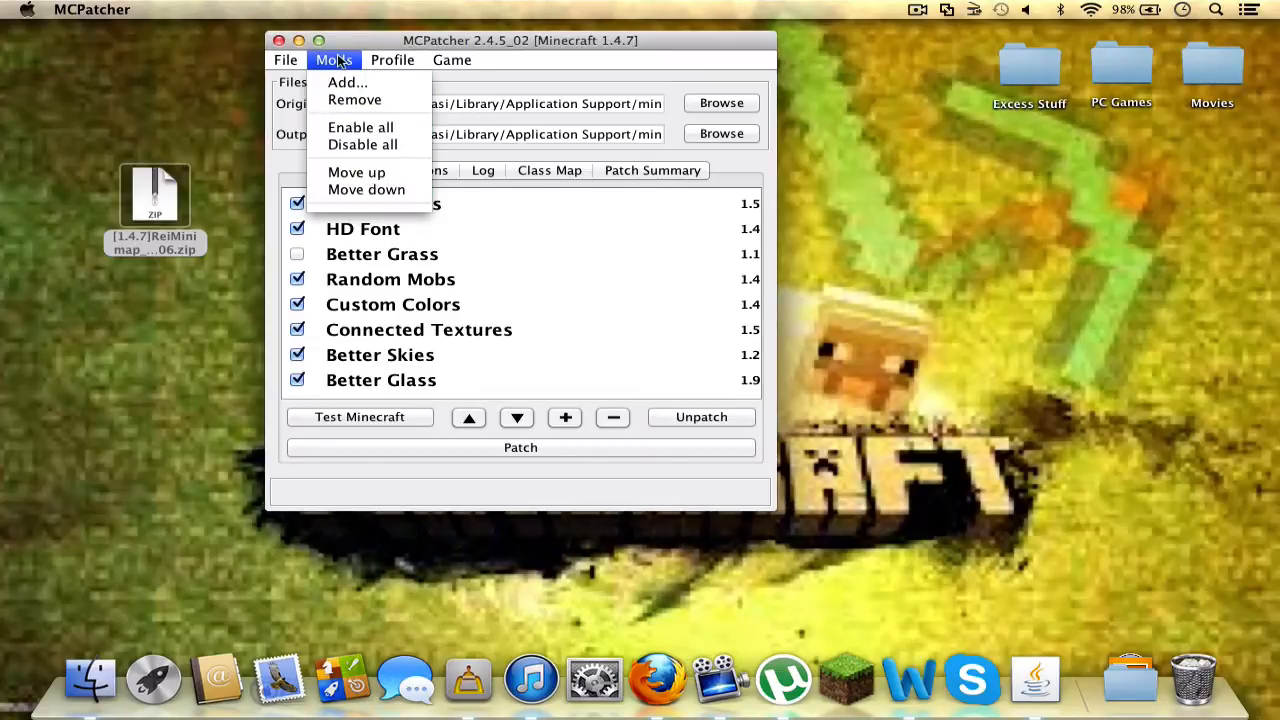
{"action": "left_click", "coordinate": [348, 82]}
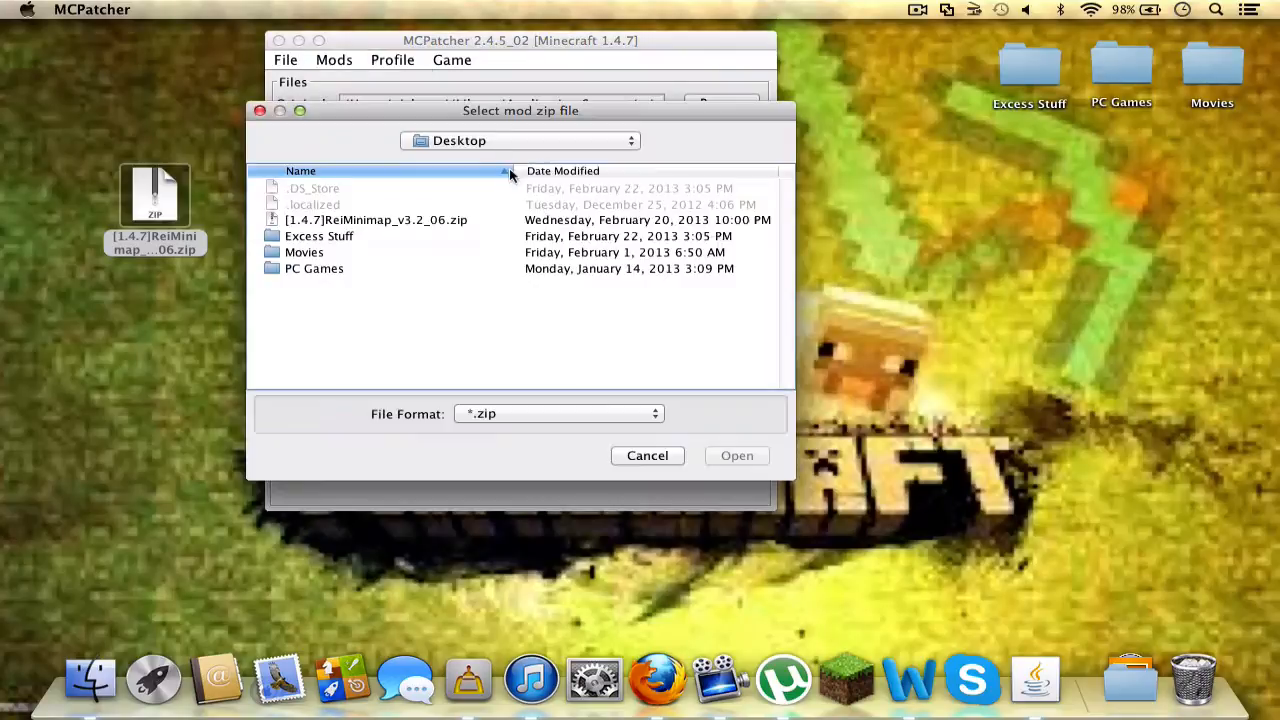
{"action": "left_click_drag", "start_coordinate": [156, 200], "coordinate": [204, 230]}
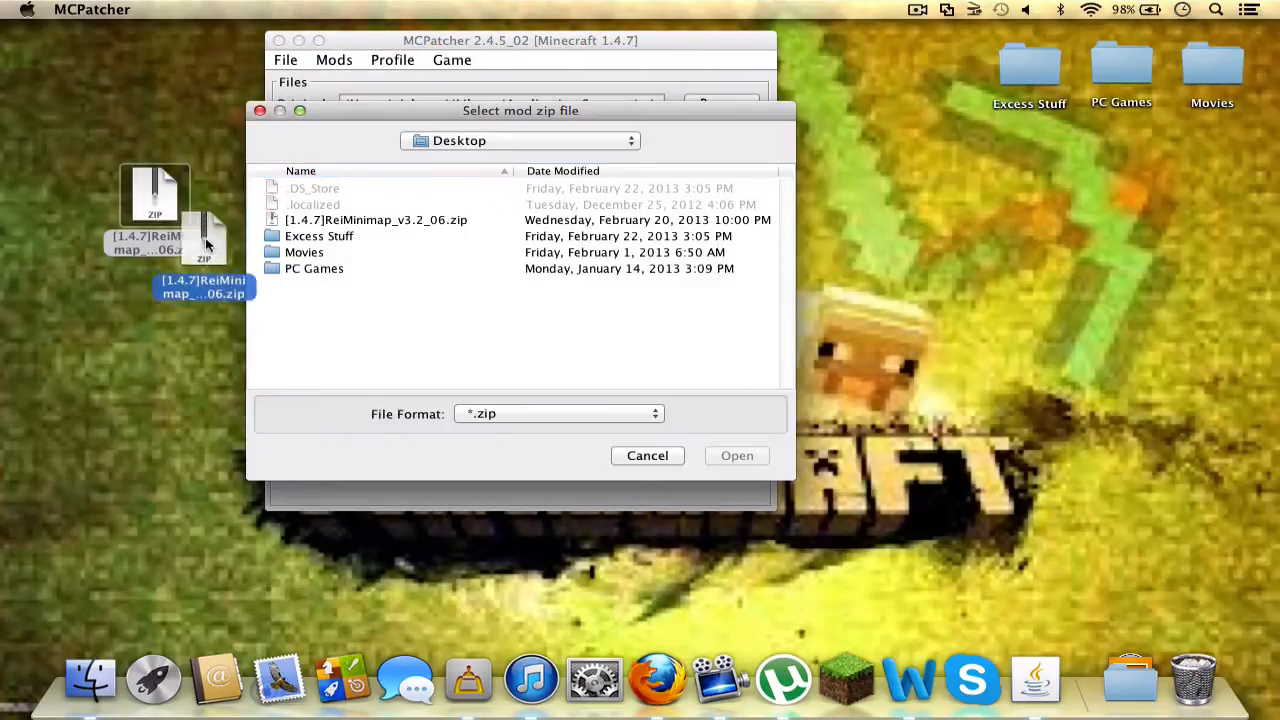
{"action": "left_click", "coordinate": [376, 218]}
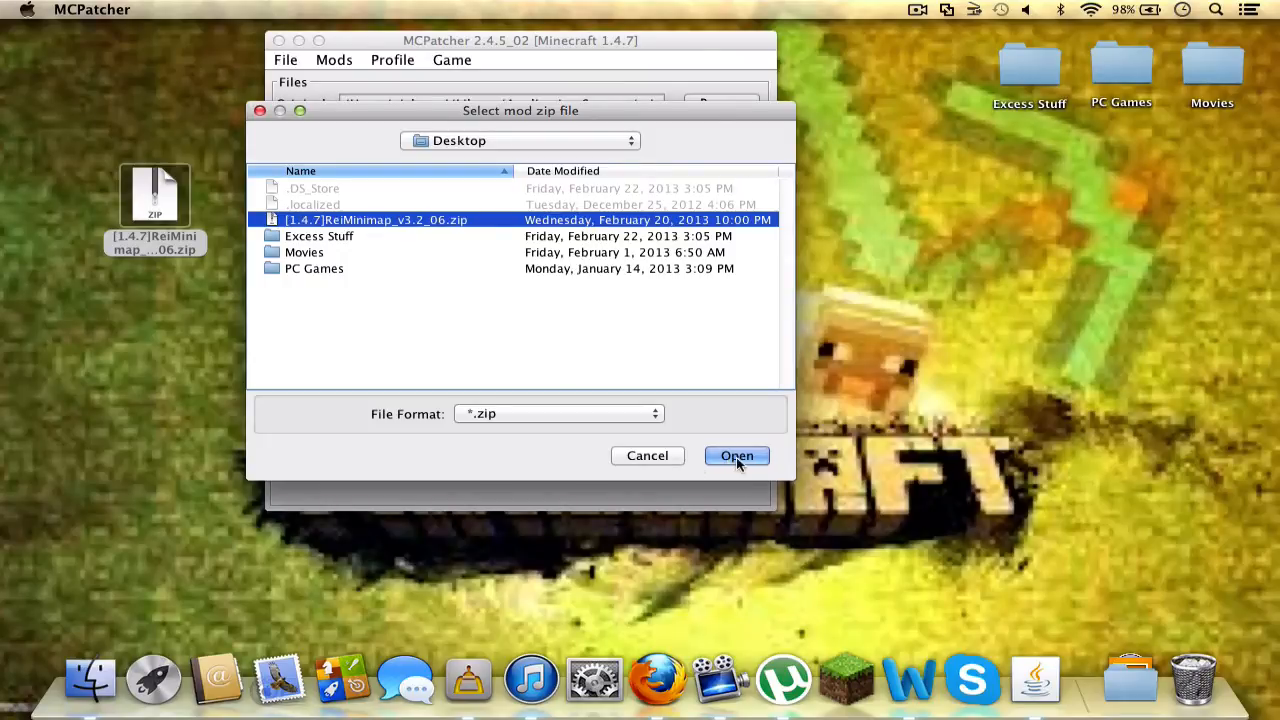
{"action": "left_click", "coordinate": [736, 456]}
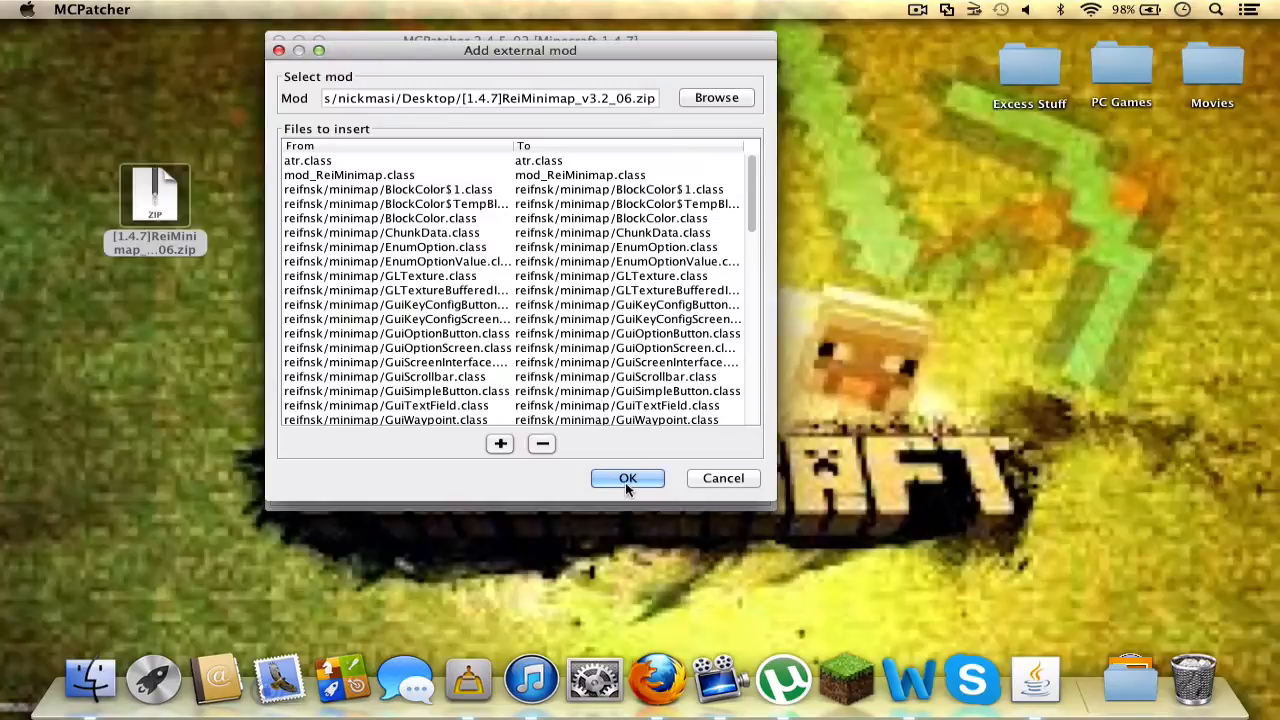
{"action": "left_click", "coordinate": [628, 478]}
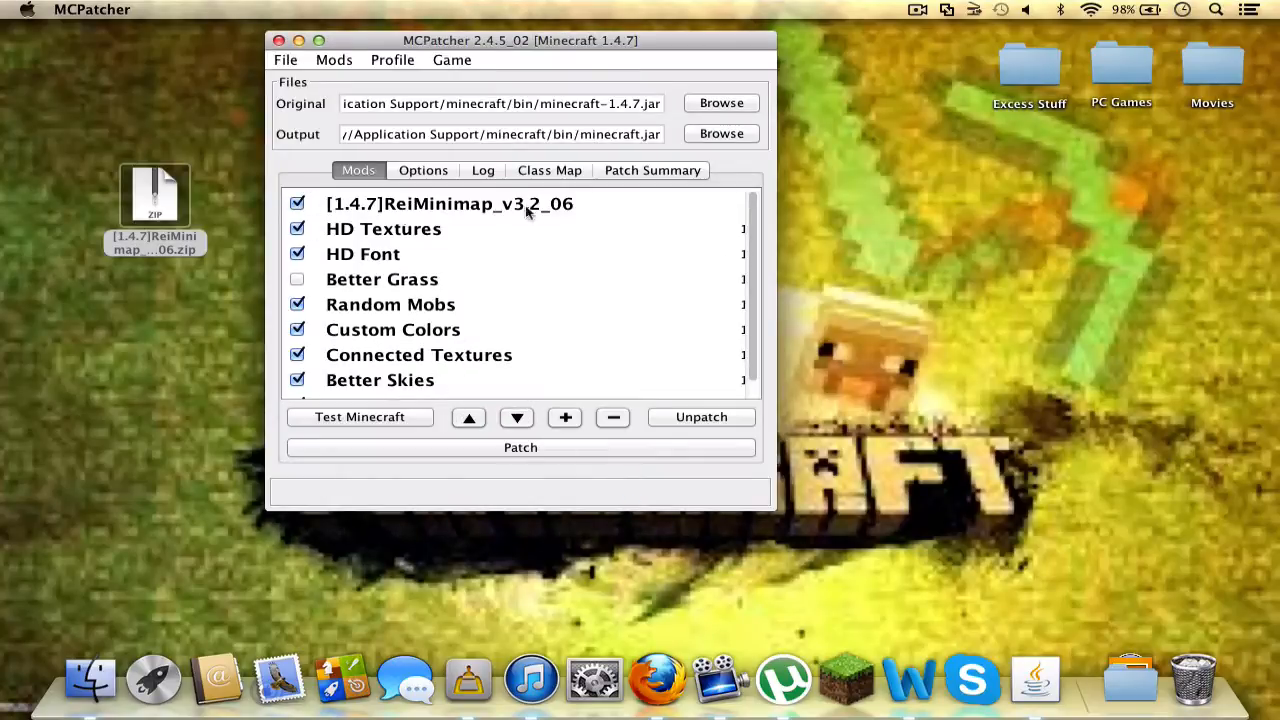
{"action": "left_click", "coordinate": [520, 448]}
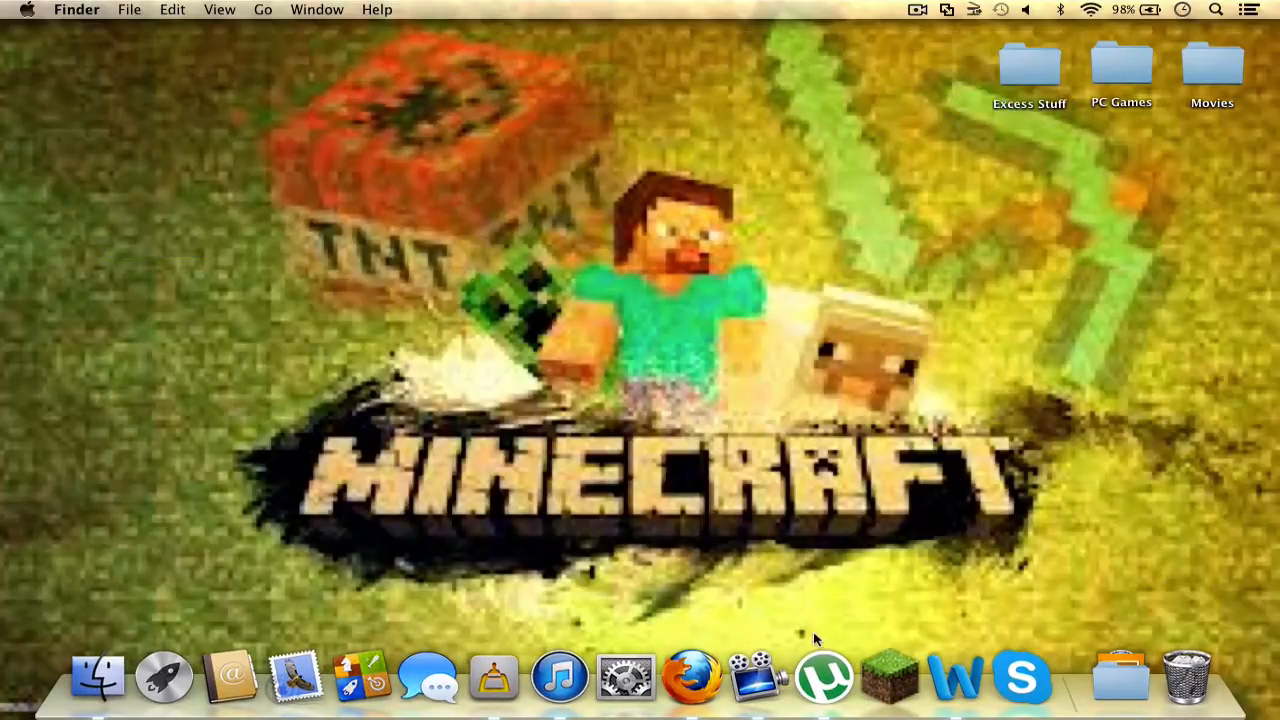
Step: Launch Minecraft from the Dock, maximize the launcher and log in
{"action": "left_click", "coordinate": [888, 678]}
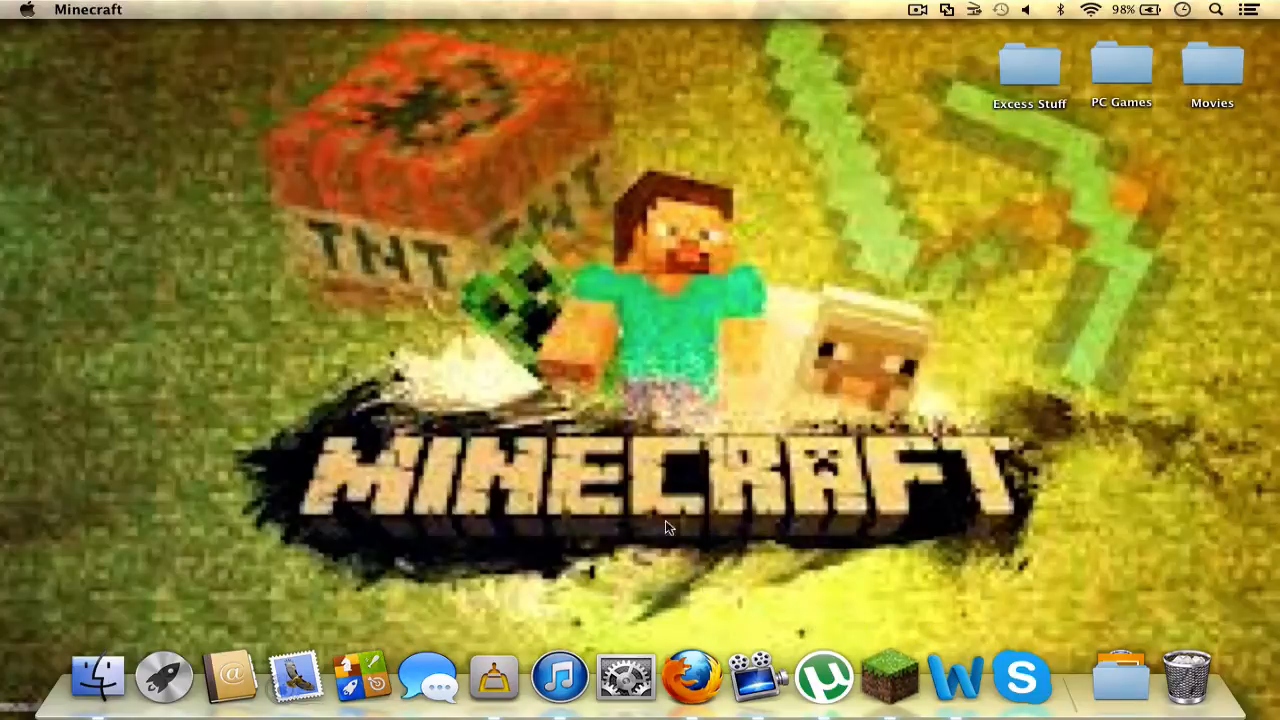
{"action": "left_click", "coordinate": [888, 676]}
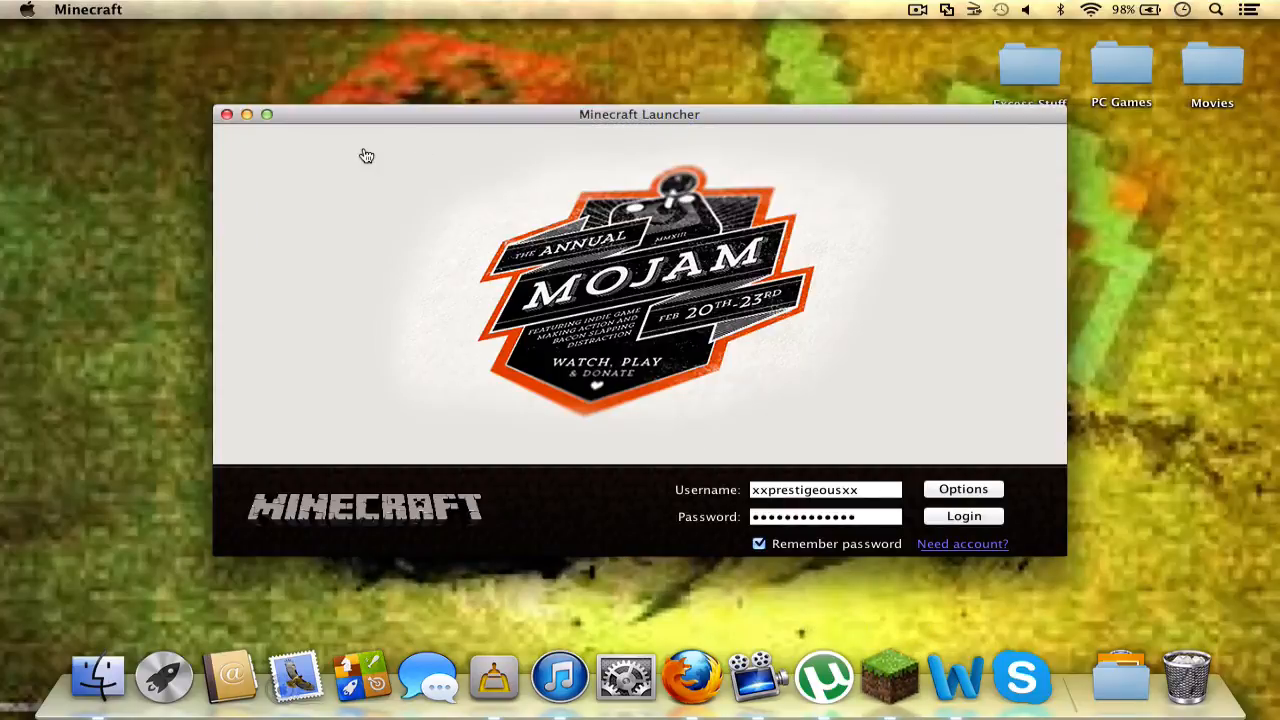
{"action": "left_click", "coordinate": [266, 112]}
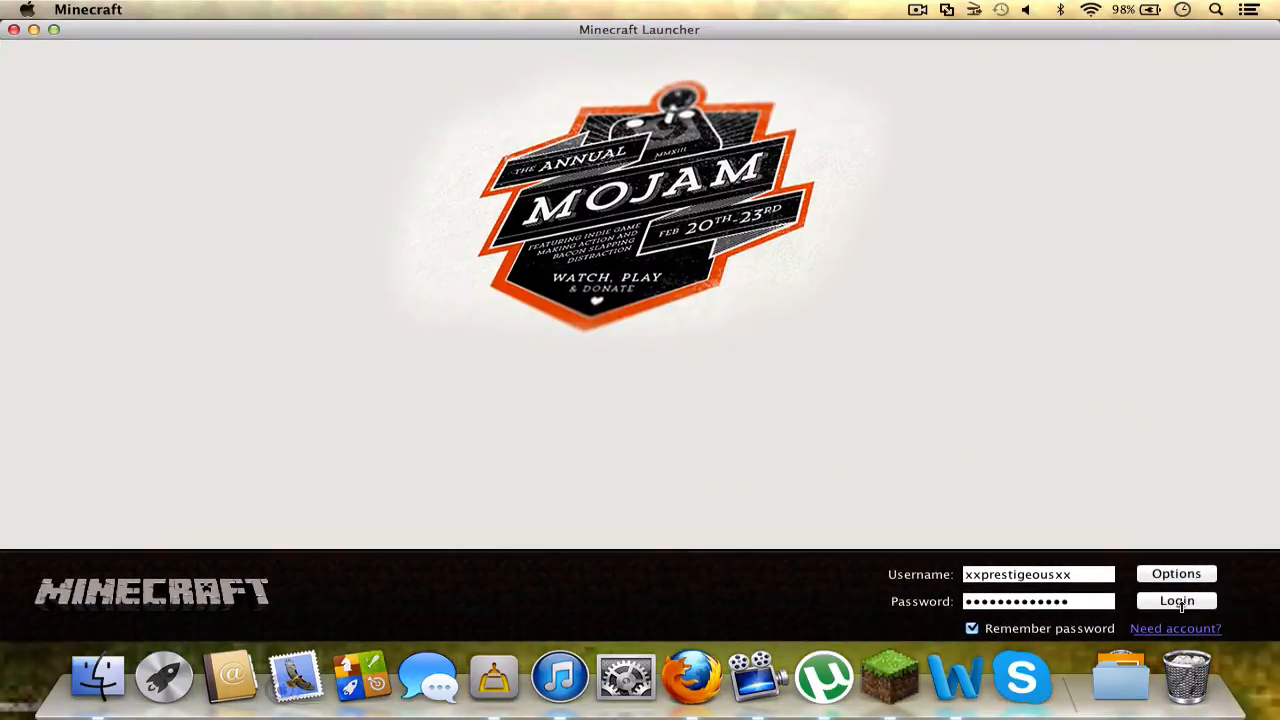
{"action": "left_click", "coordinate": [1176, 600]}
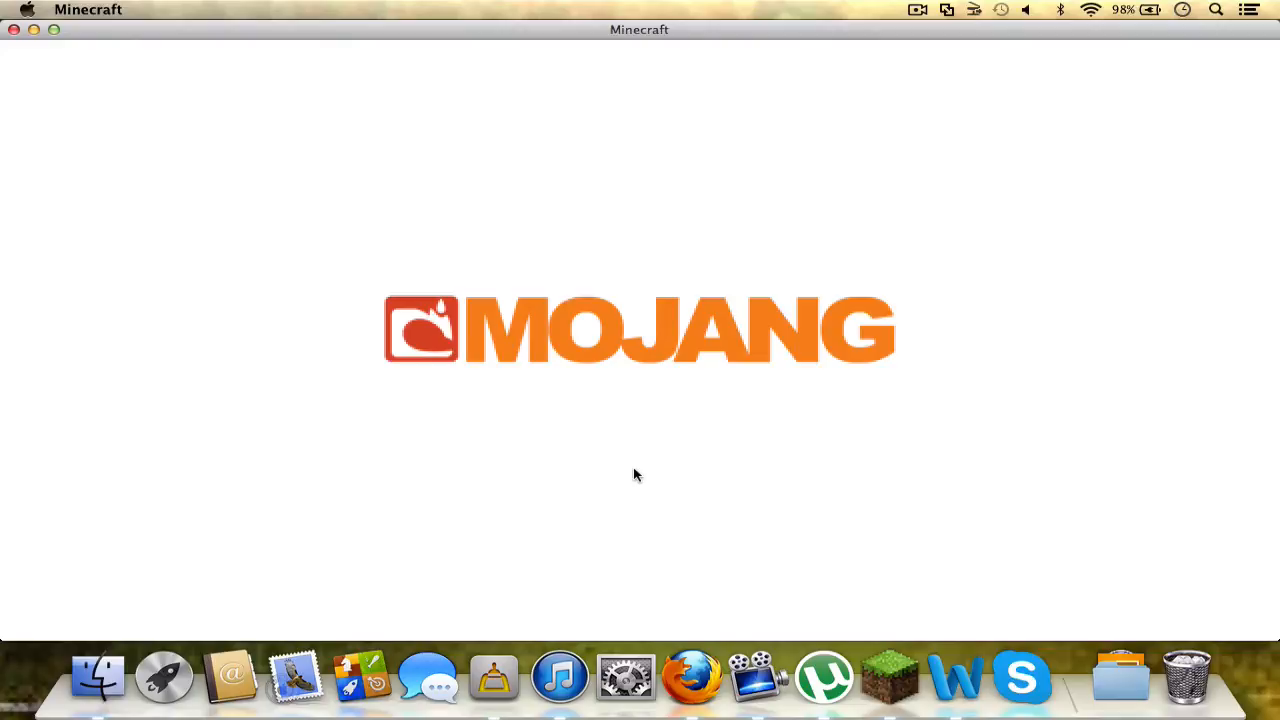
{"action": "mouse_move", "coordinate": [1076, 364]}
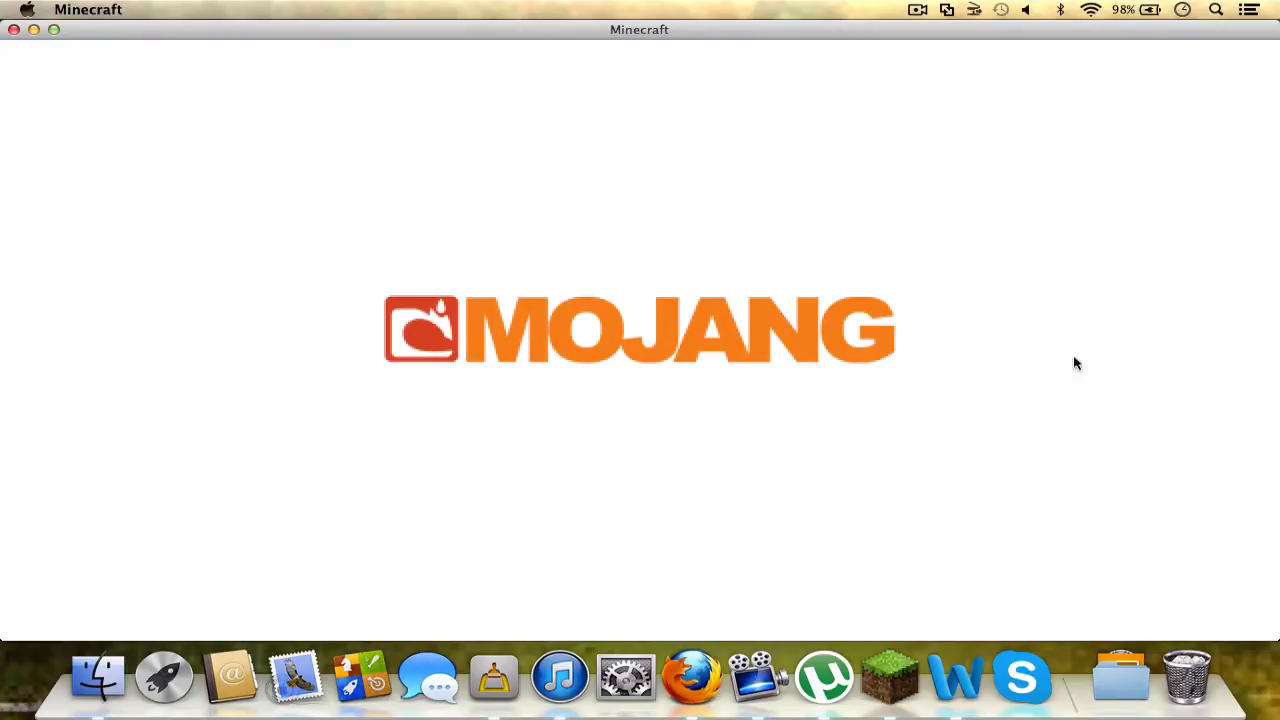
{"action": "mouse_move", "coordinate": [1076, 132]}
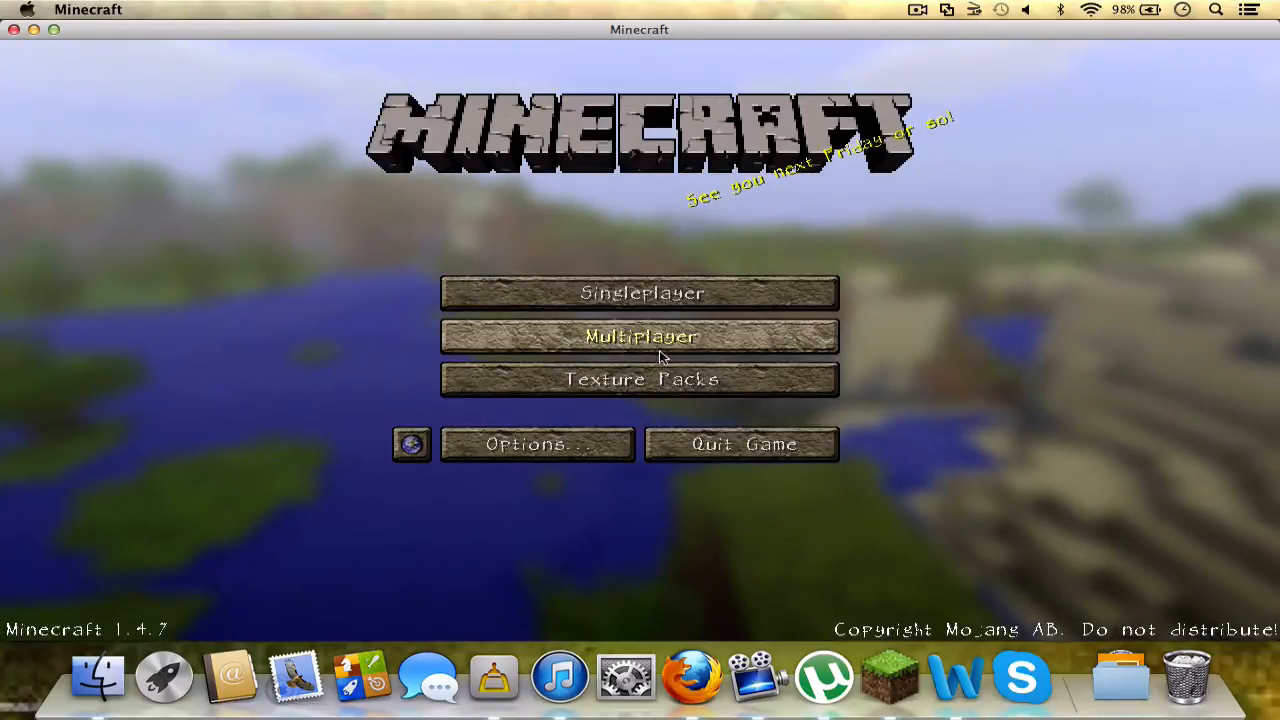
Step: Select Sphax PureBDCraft 128x MC14-1 in Texture Packs and confirm with Done
{"action": "left_click", "coordinate": [640, 380]}
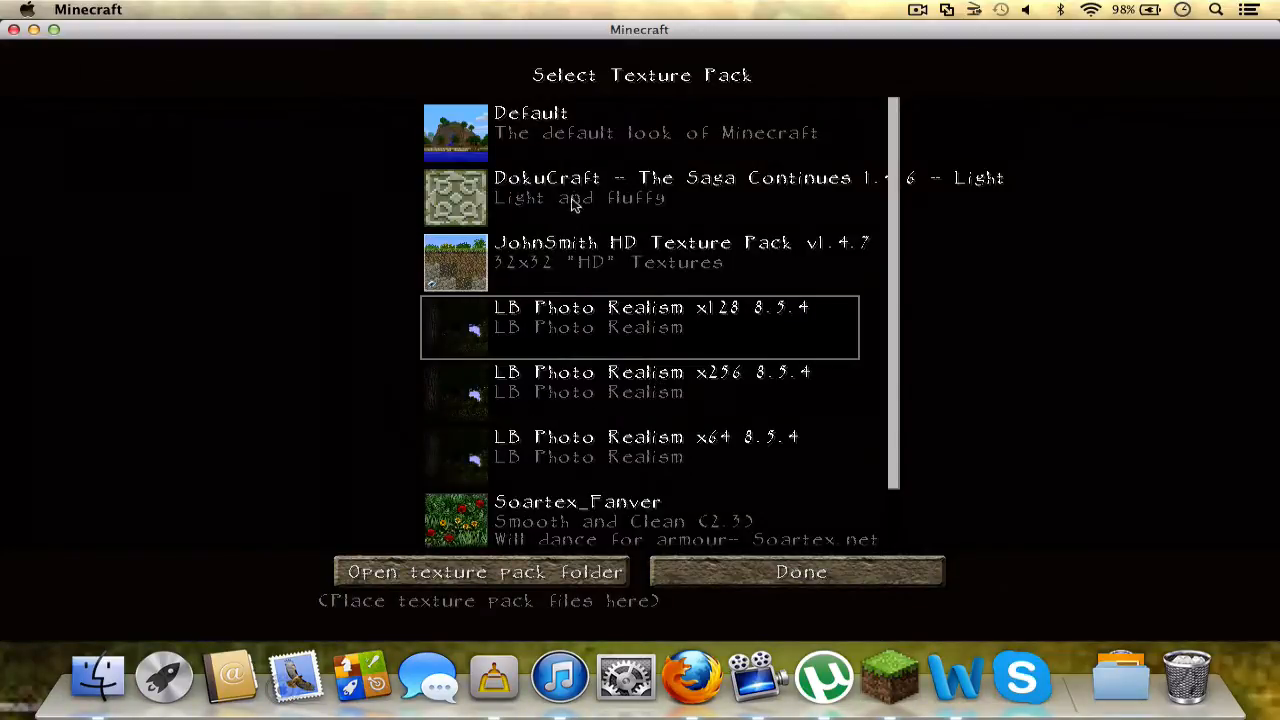
{"action": "scroll", "scroll_direction": "down", "scroll_amount": 3}
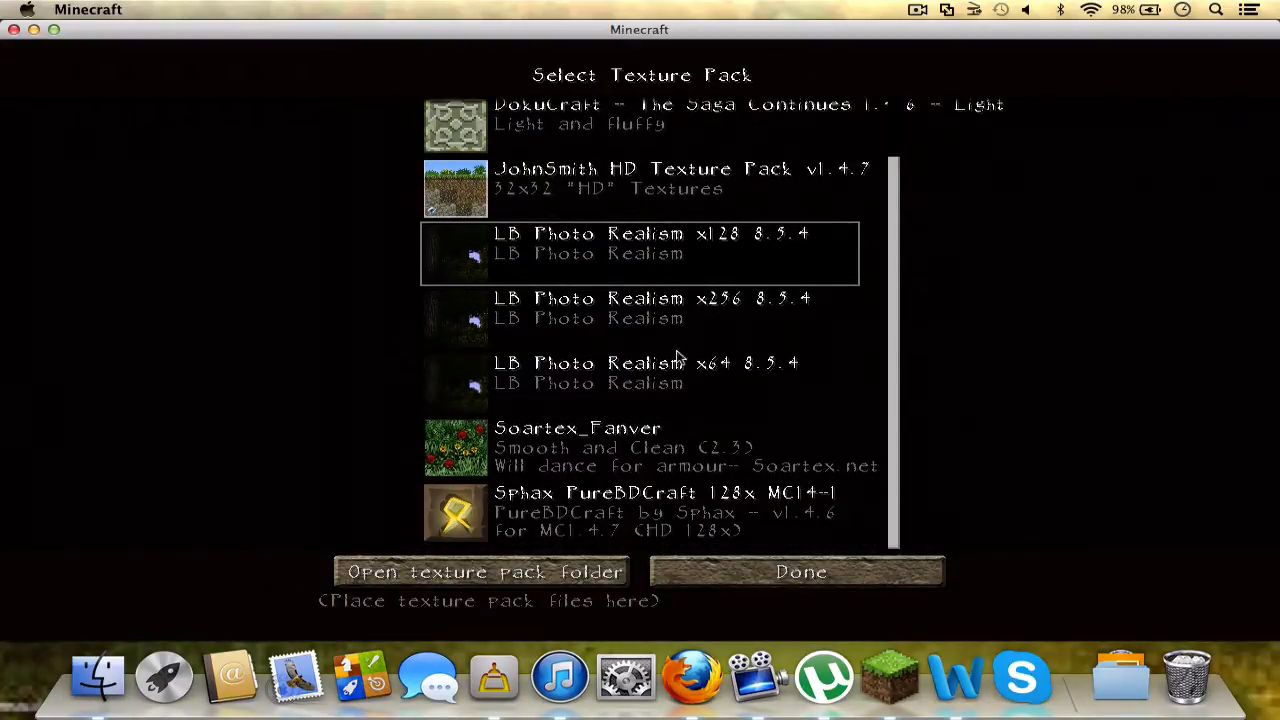
{"action": "mouse_move", "coordinate": [406, 432]}
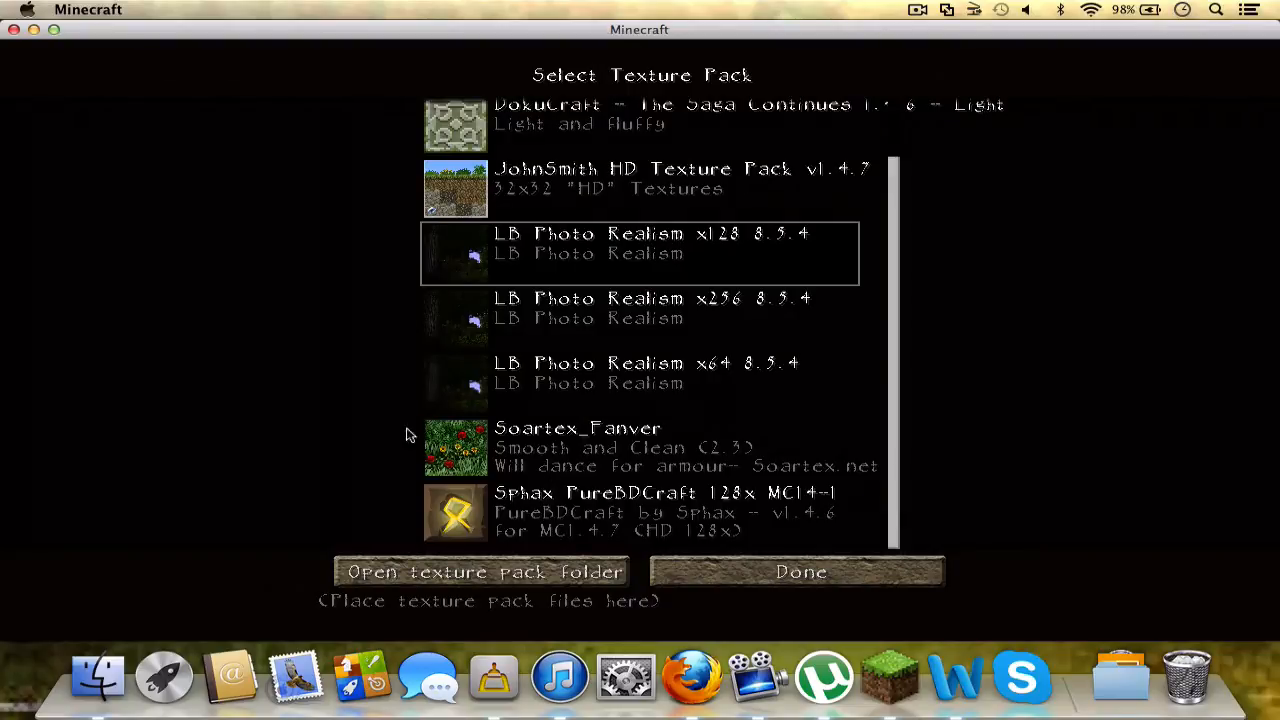
{"action": "mouse_move", "coordinate": [344, 424]}
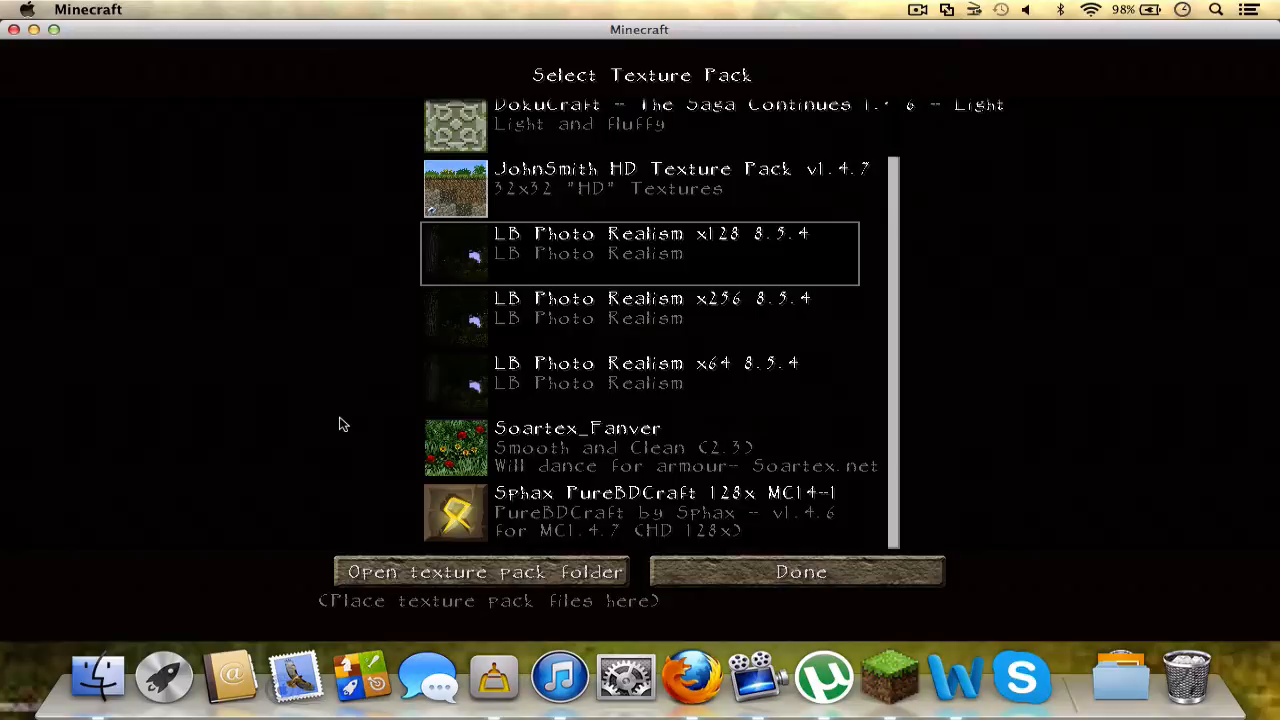
{"action": "left_click", "coordinate": [638, 512]}
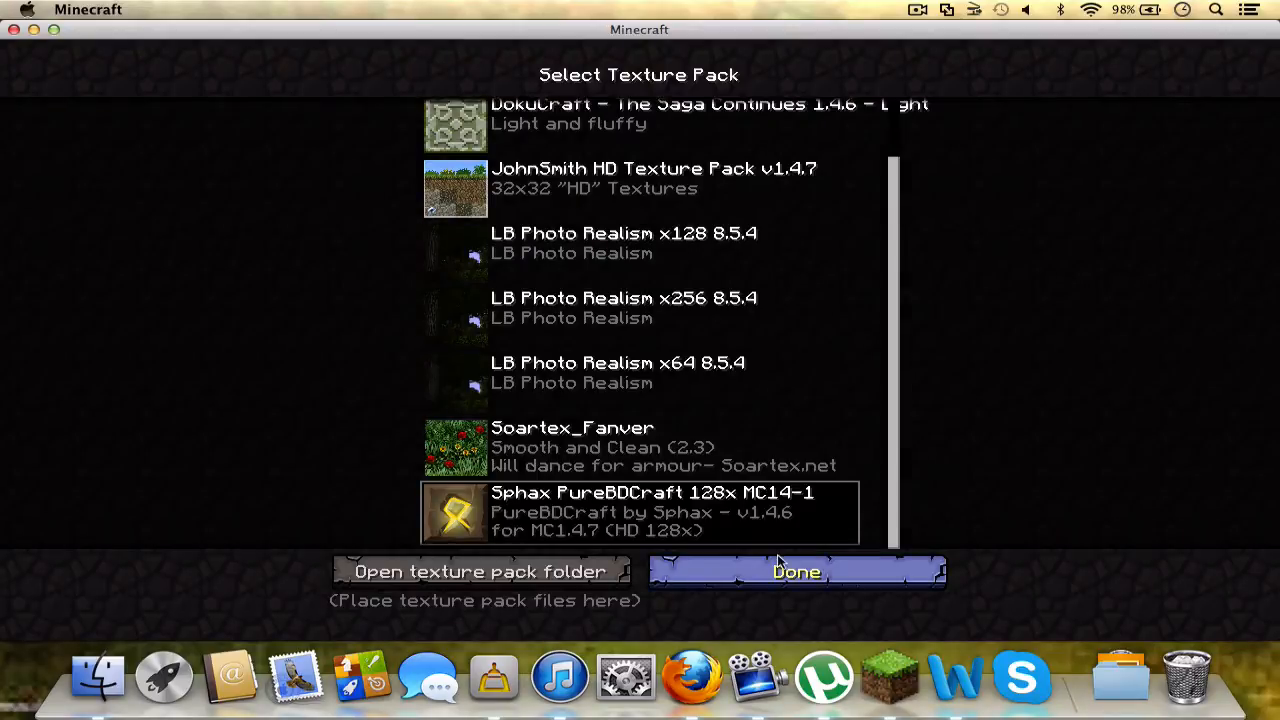
{"action": "left_click", "coordinate": [796, 572]}
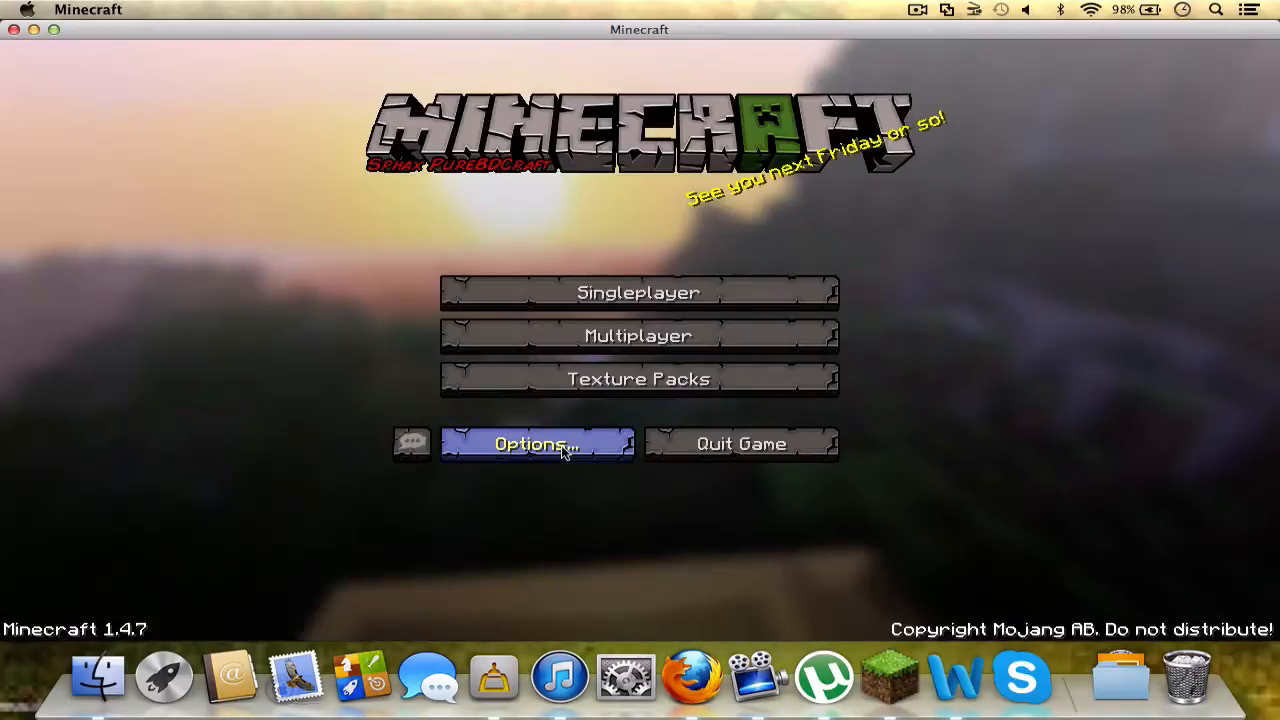
Step: Load a singleplayer world and browse the Miscellaneous and Building Blocks creative tabs showing Sphax textures
{"action": "left_click", "coordinate": [638, 292]}
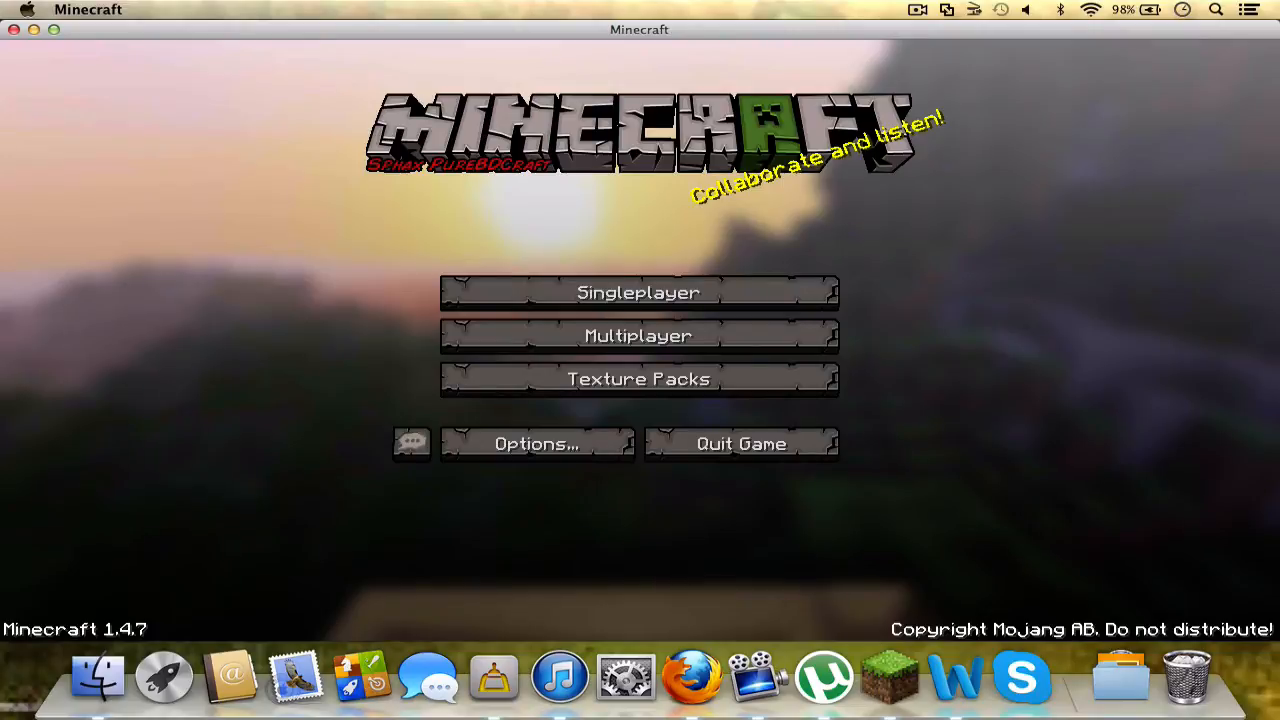
{"action": "left_click", "coordinate": [638, 292]}
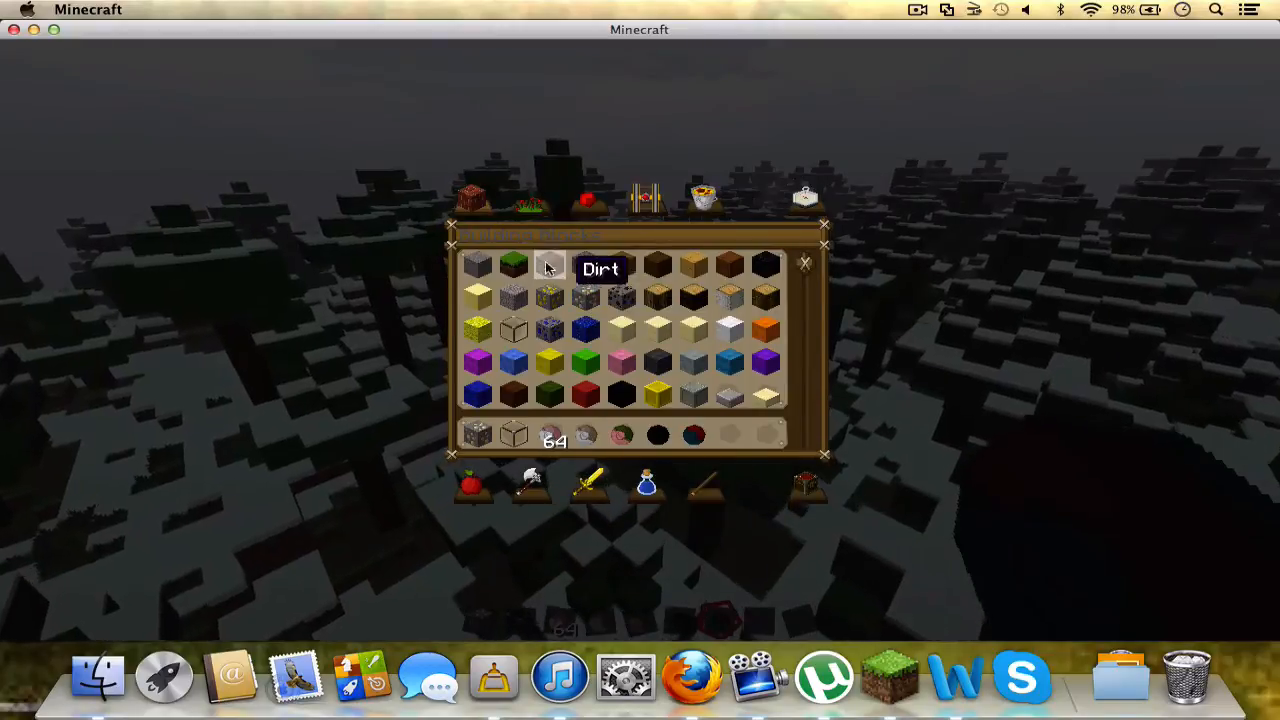
{"action": "left_click", "coordinate": [704, 196]}
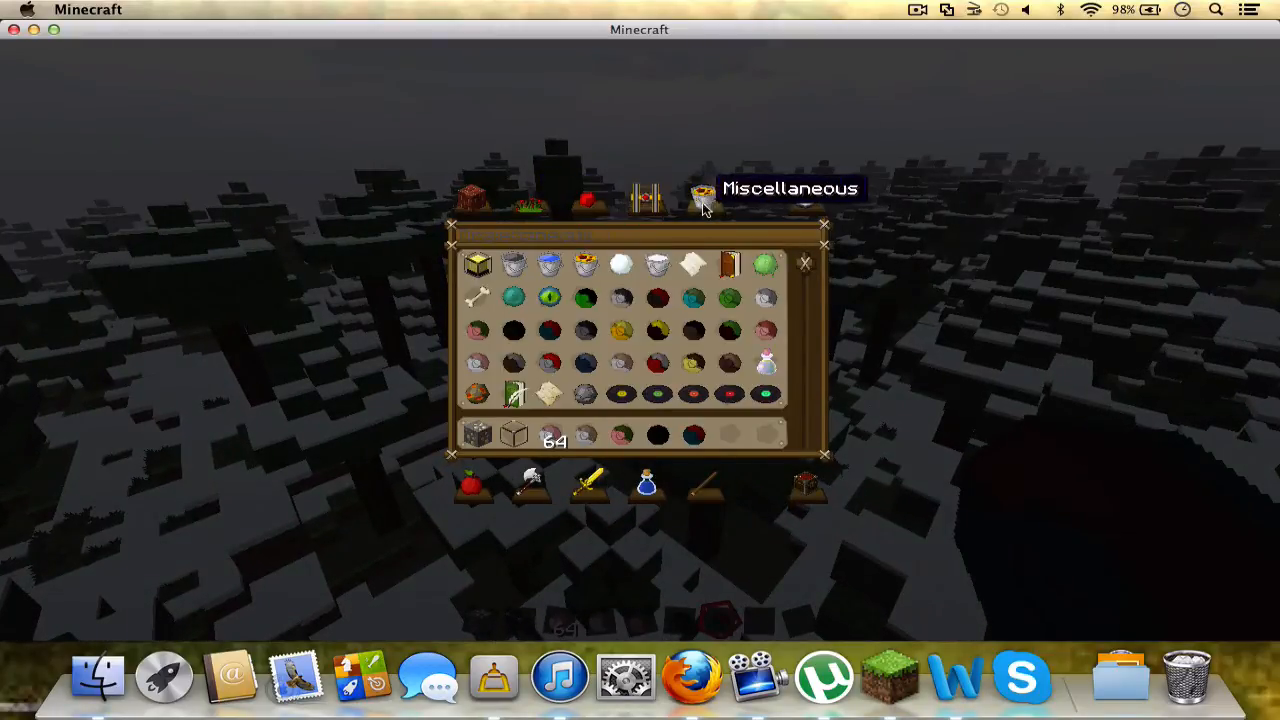
{"action": "left_click", "coordinate": [704, 198]}
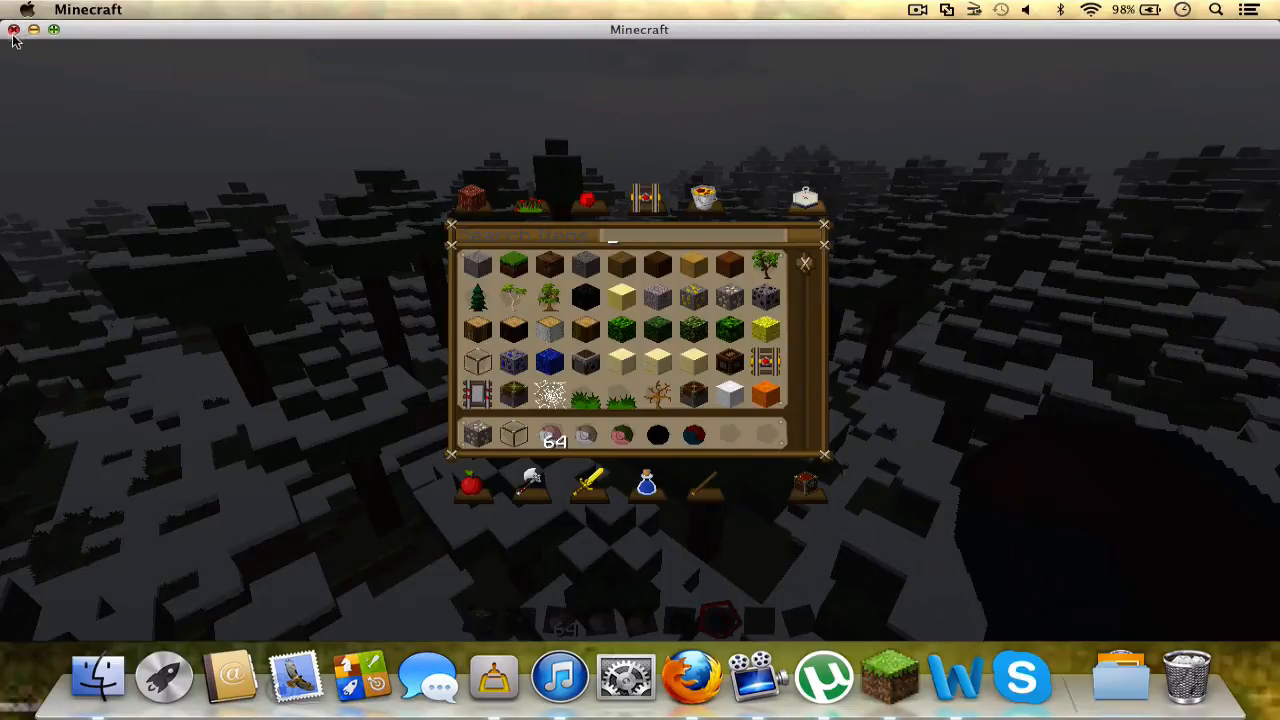
{"action": "mouse_move", "coordinate": [240, 156]}
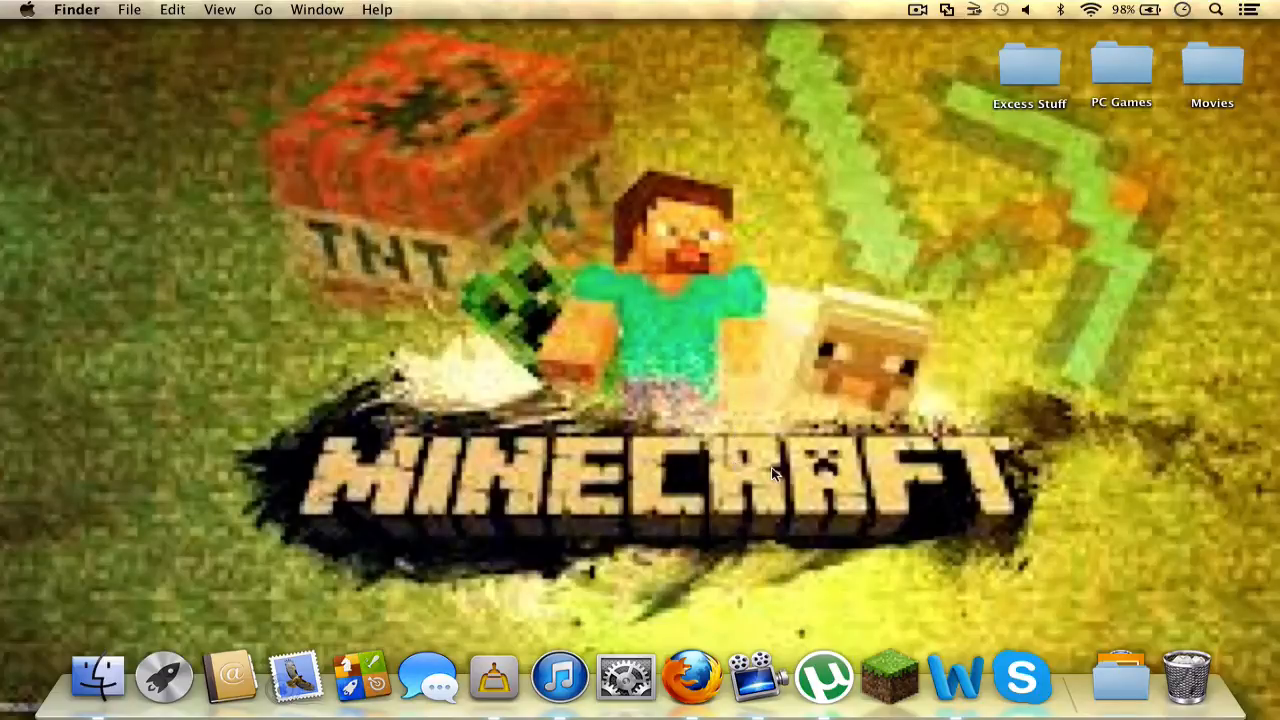
{"action": "mouse_move", "coordinate": [838, 436]}
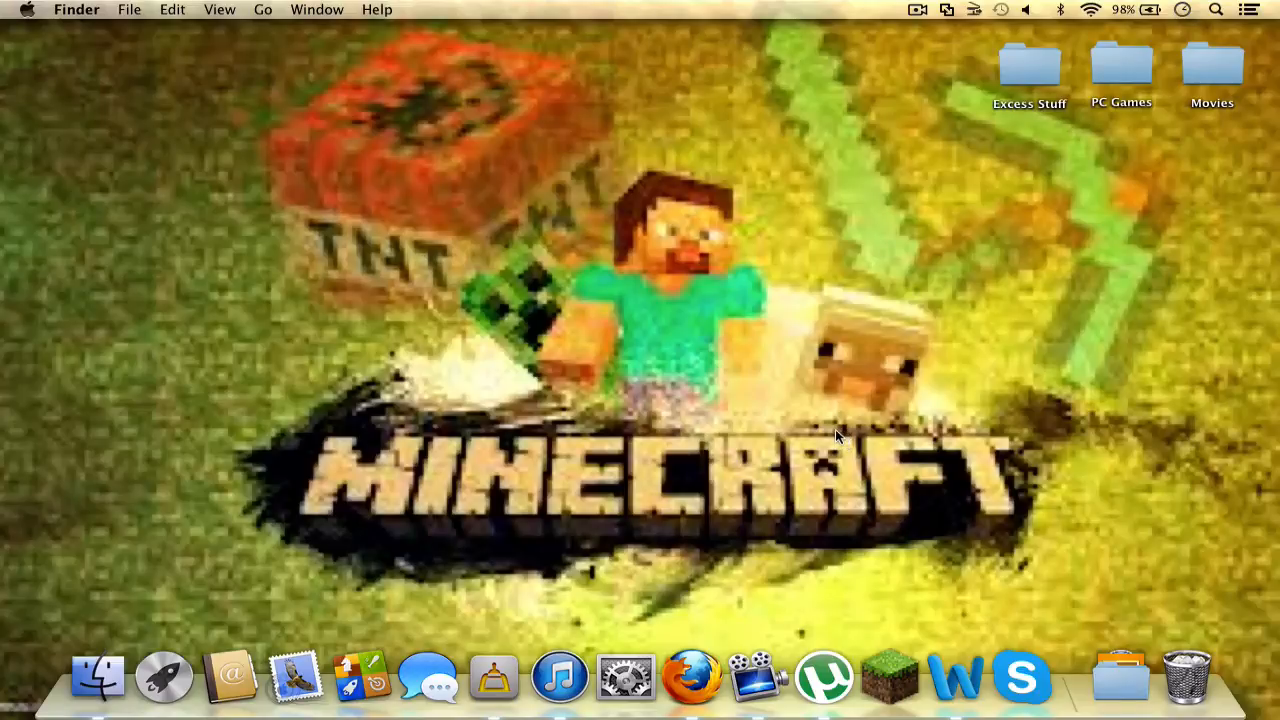